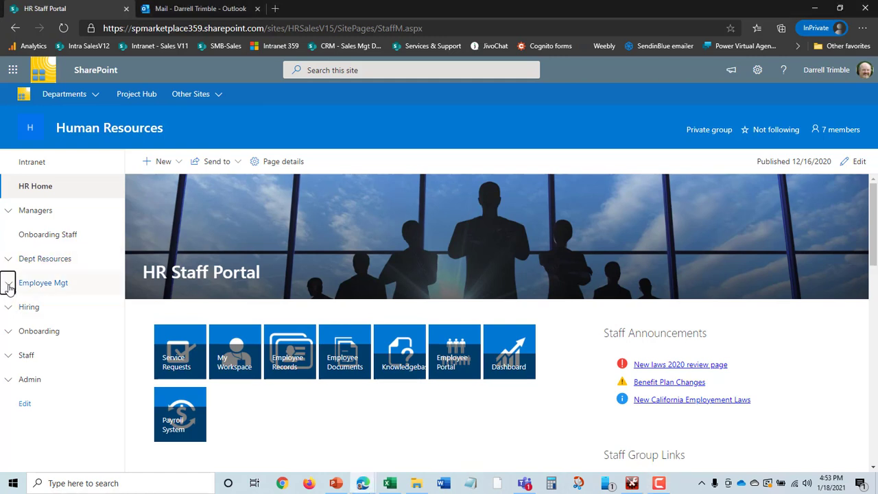
- Expand Employee Mgt in the left navigation and scroll through its list links
click(9, 282)
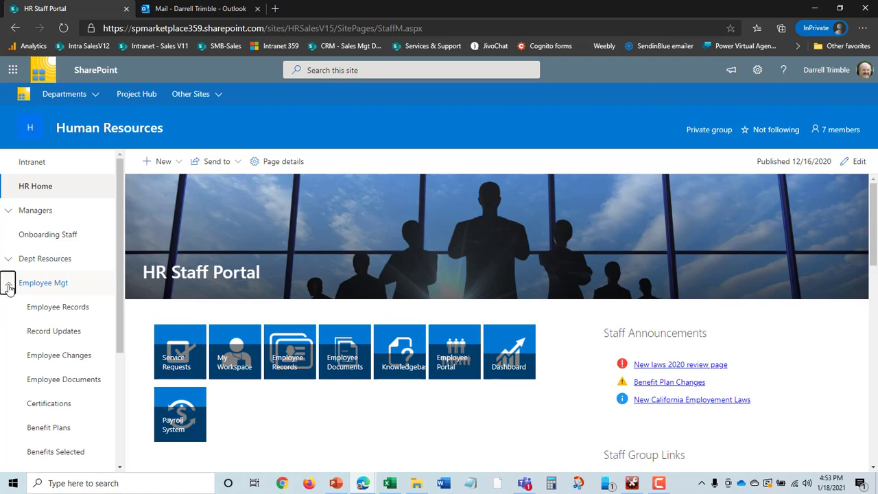
mouse_move(57, 307)
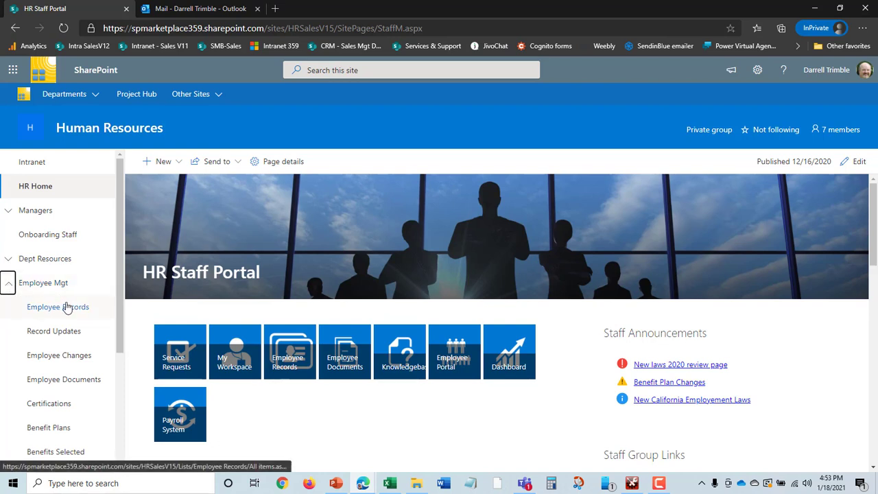
mouse_move(53, 331)
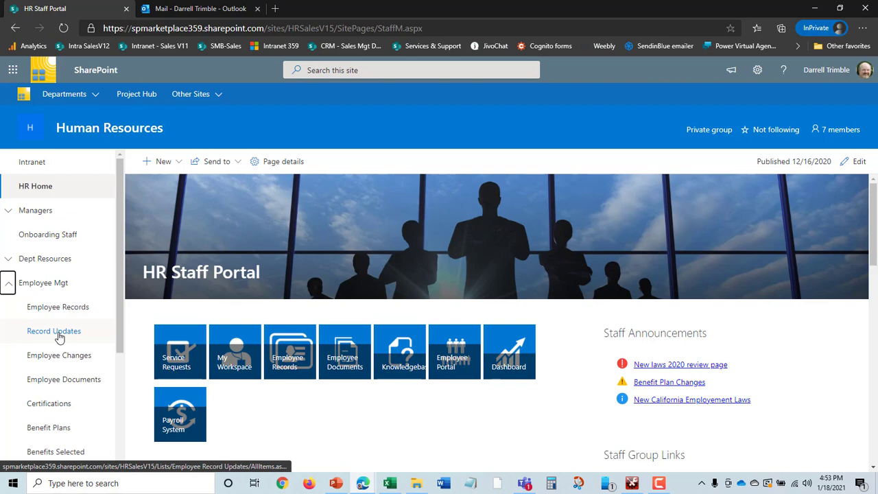
mouse_move(74, 336)
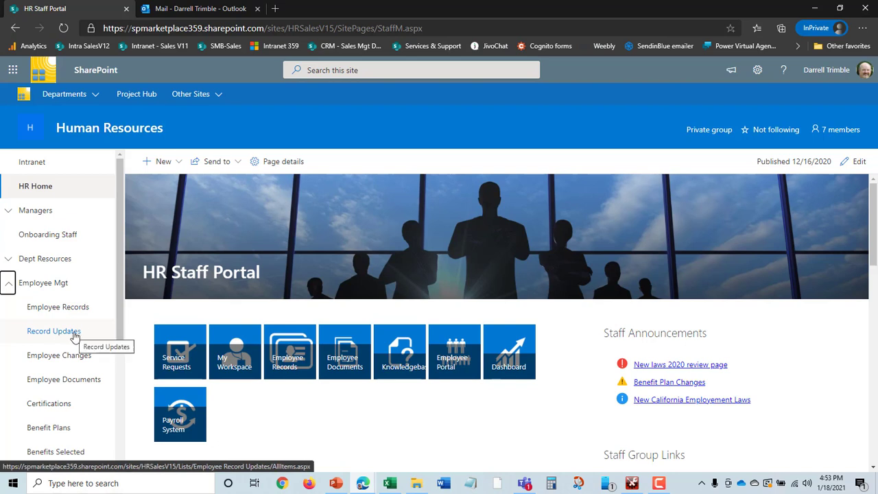
mouse_move(69, 336)
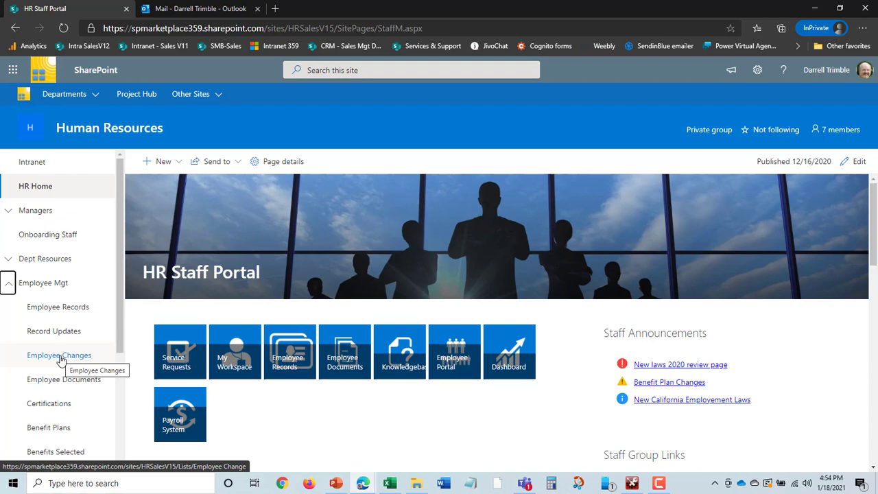
mouse_move(63, 379)
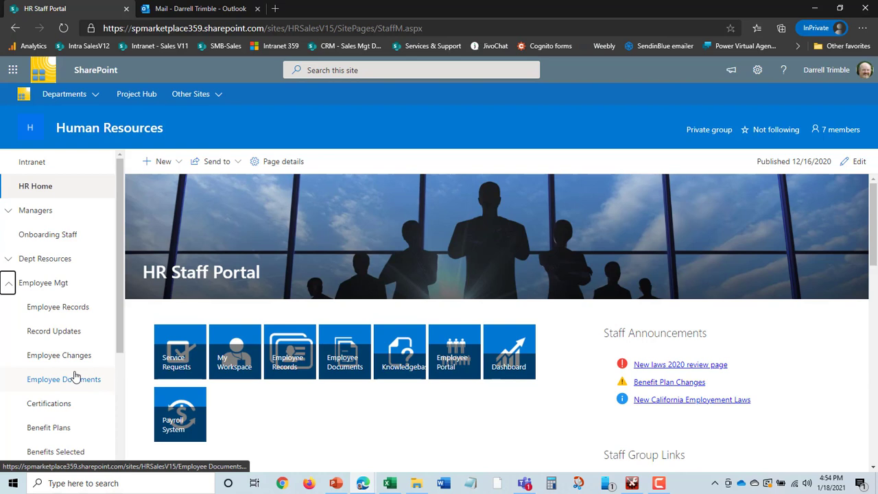
scroll(down, 3)
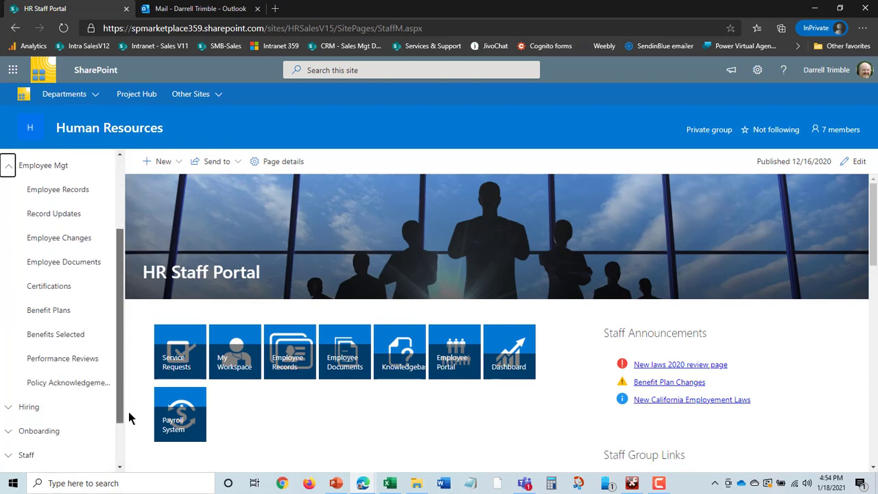
mouse_move(63, 264)
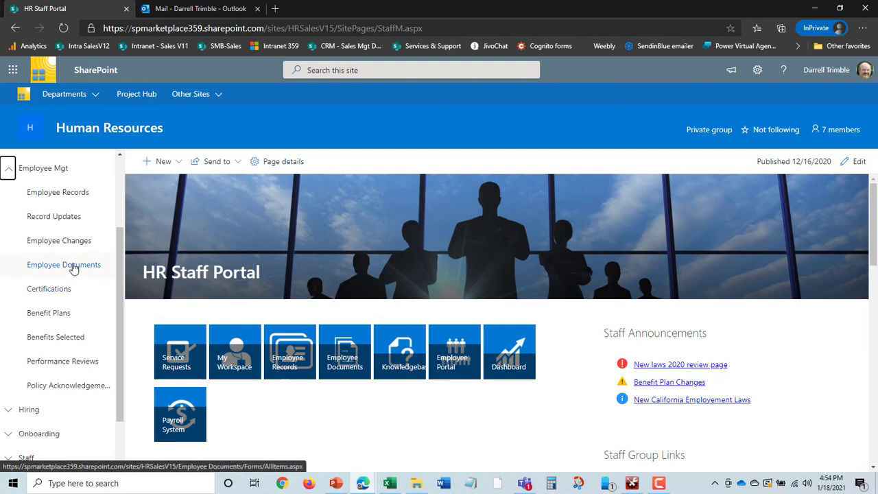
mouse_move(49, 289)
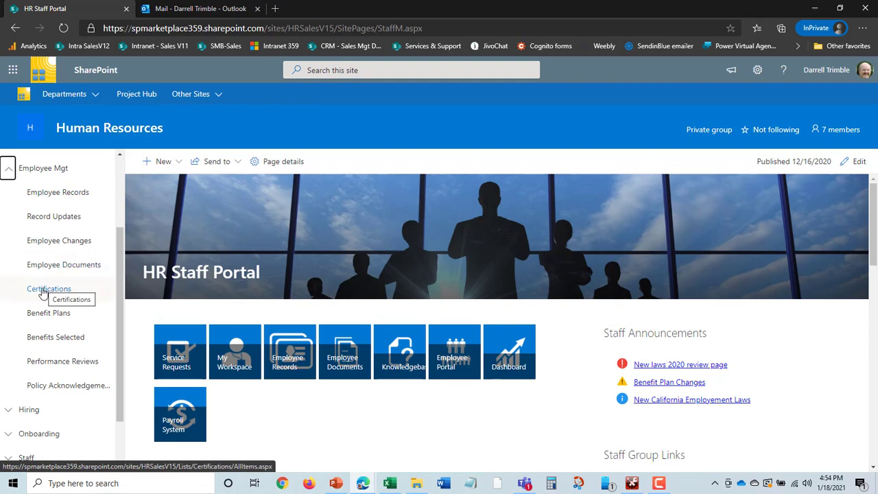
mouse_move(28, 307)
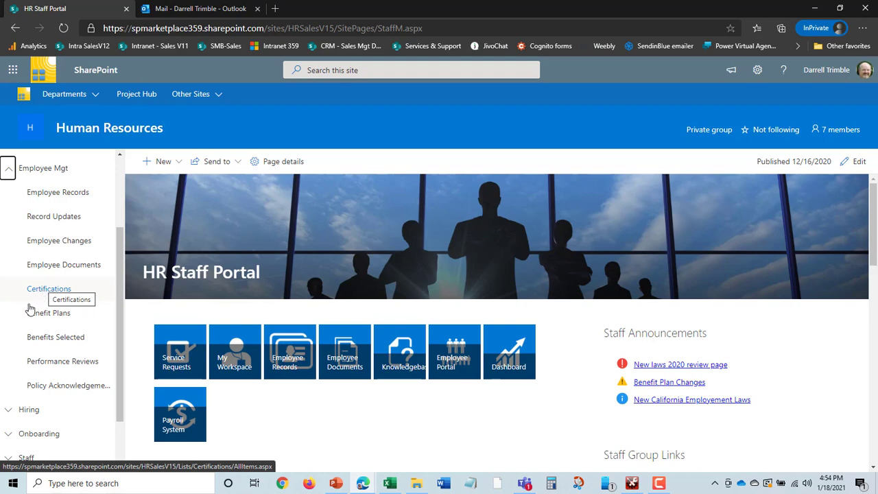
mouse_move(48, 313)
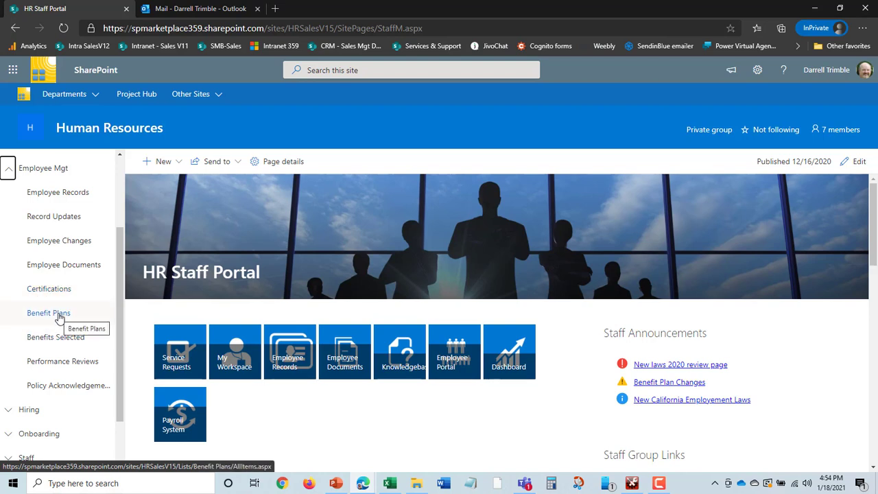
mouse_move(55, 337)
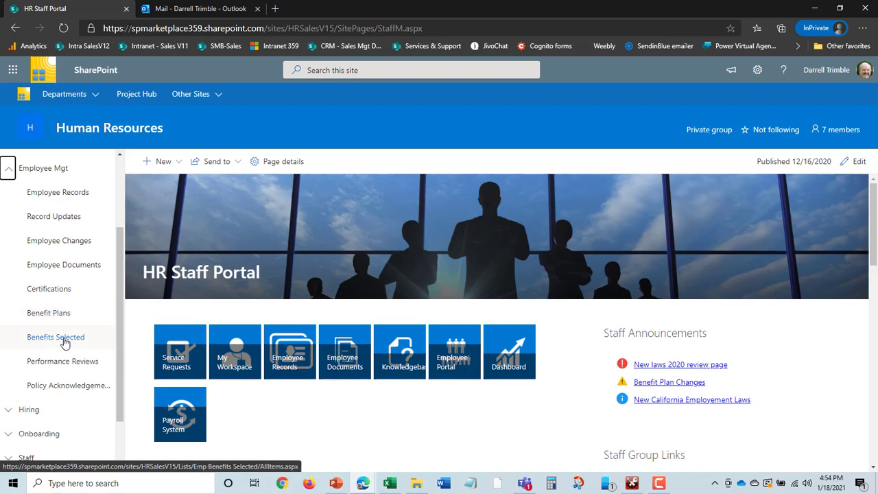
mouse_move(55, 340)
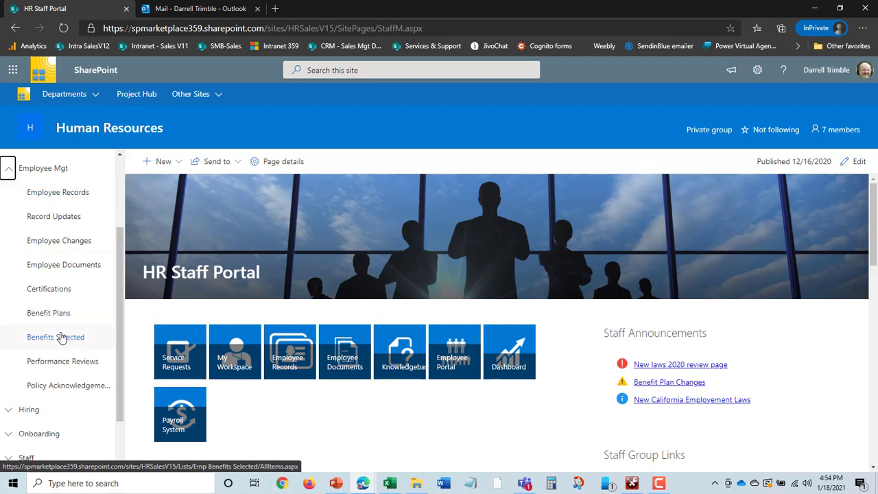
mouse_move(56, 336)
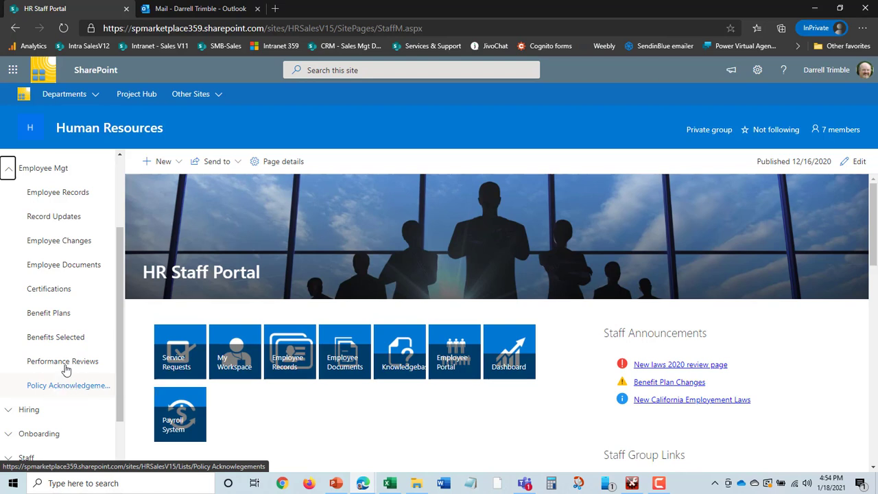
mouse_move(66, 391)
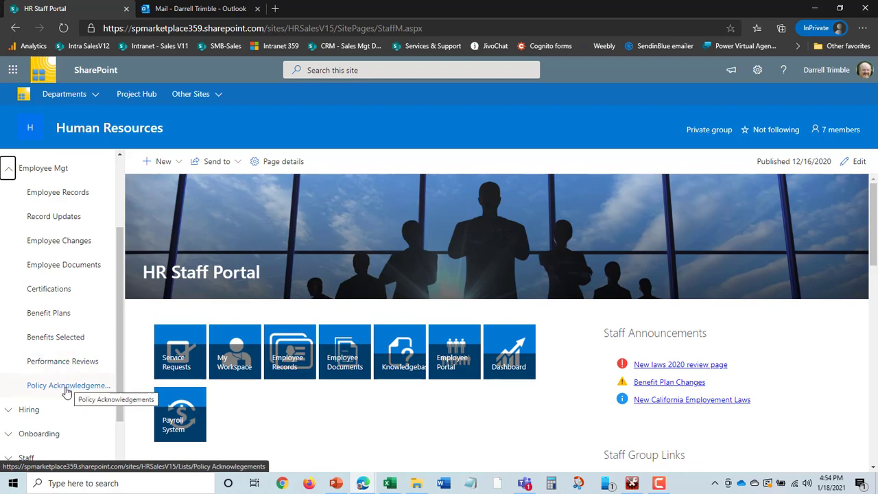
mouse_move(70, 393)
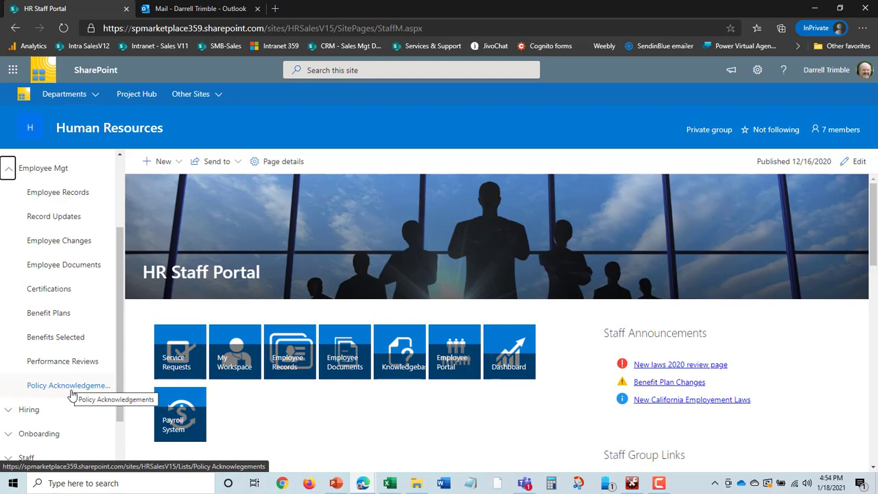
mouse_move(53, 216)
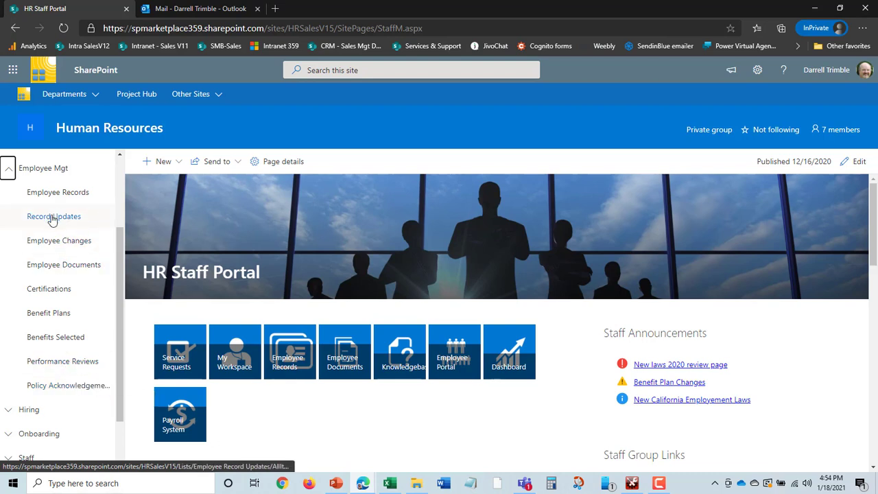
mouse_move(57, 193)
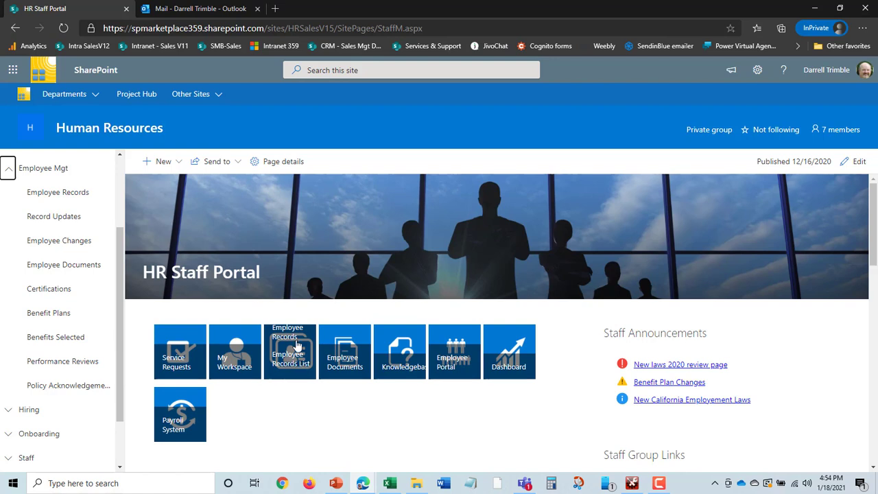
mouse_move(58, 192)
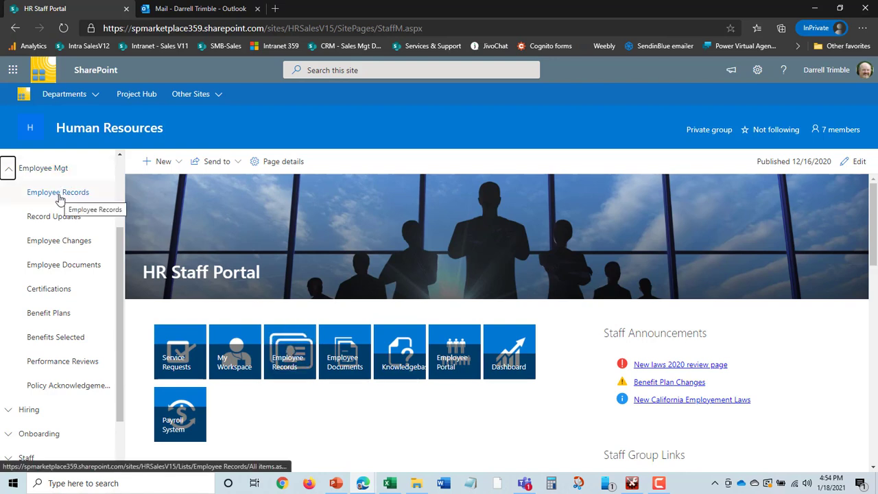
- Open the Employee Records list, then collapse the Employee Mgt navigation group
click(57, 192)
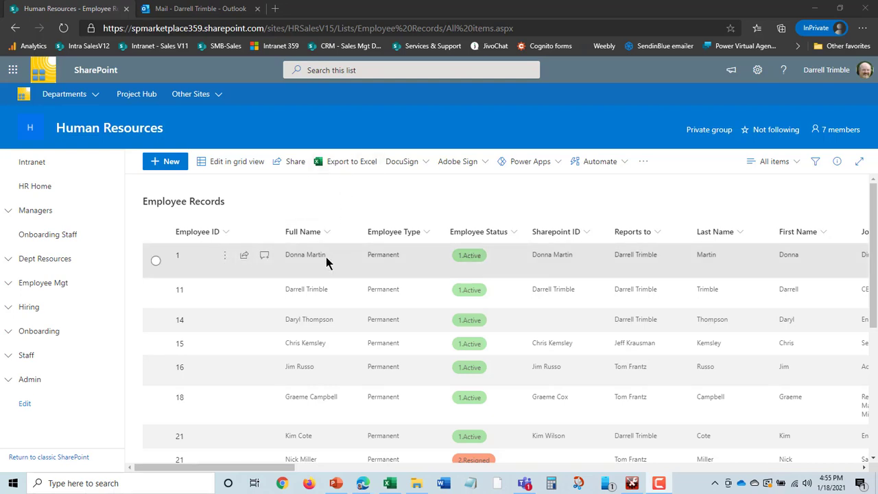
mouse_move(759, 269)
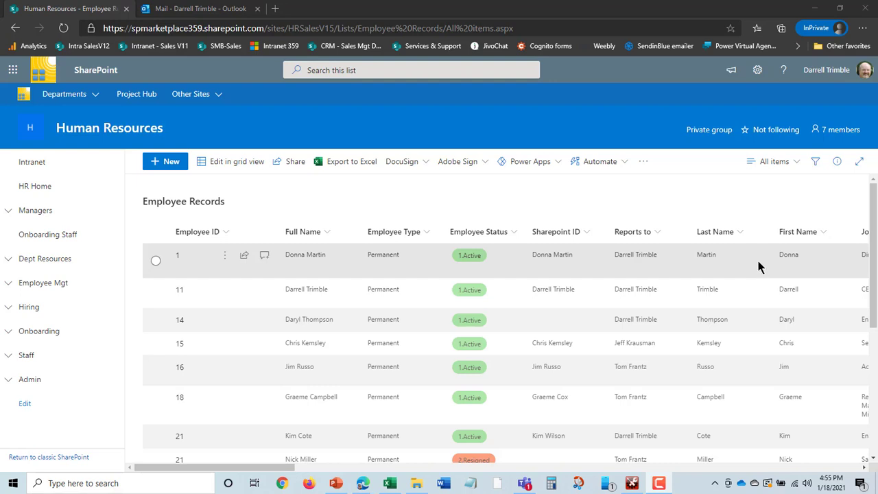
mouse_move(542, 257)
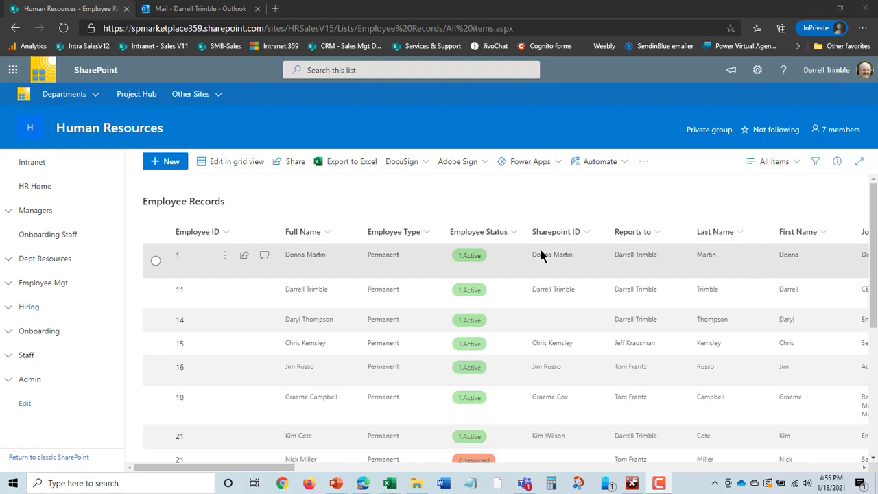
mouse_move(765, 270)
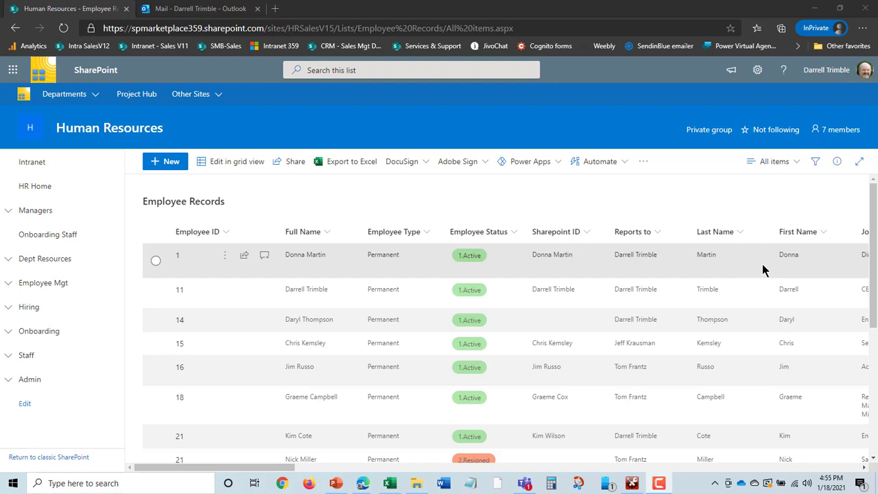
mouse_move(383, 256)
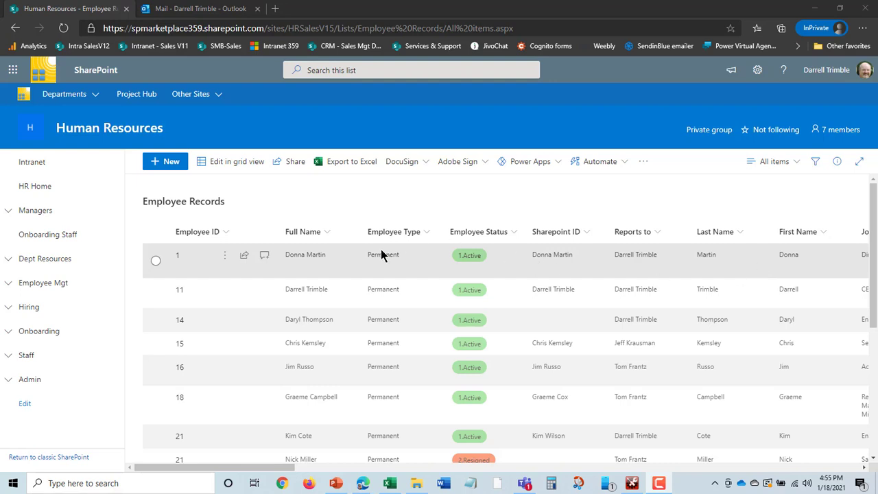
click(43, 282)
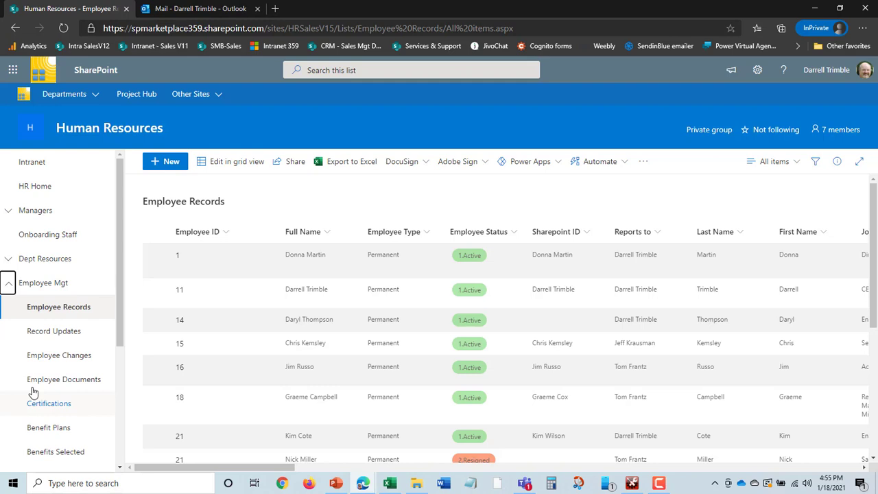
click(8, 282)
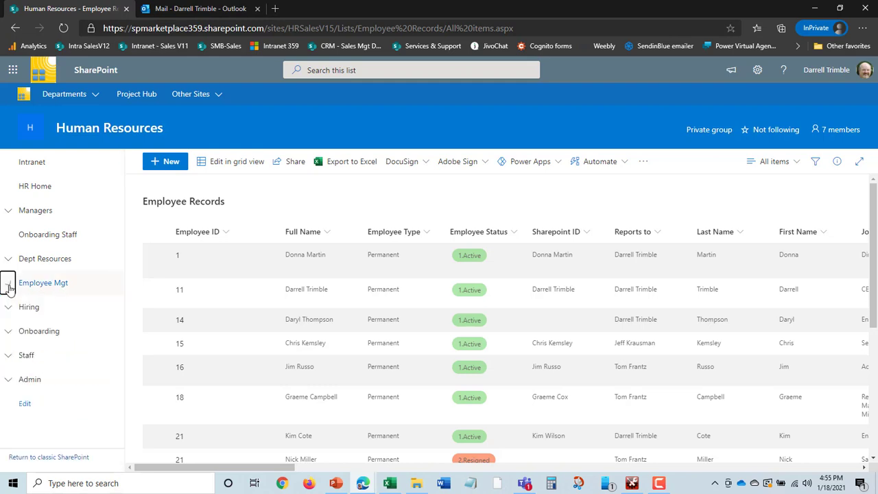
mouse_move(189, 259)
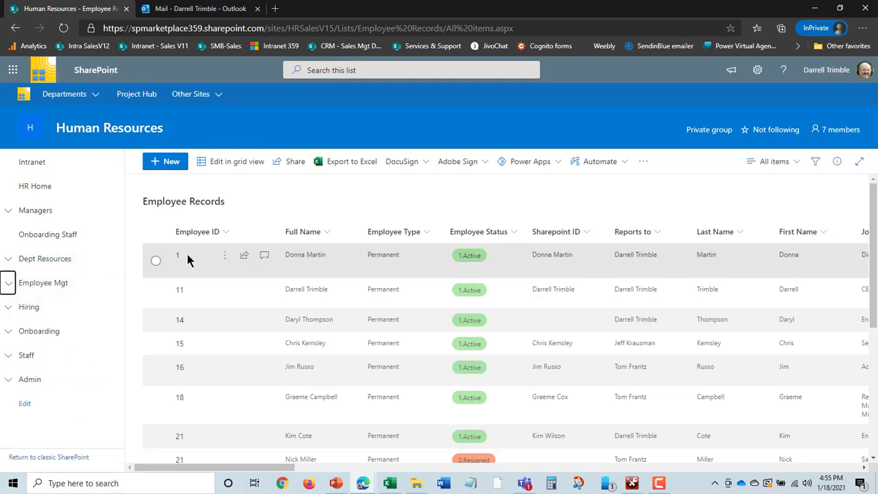
click(177, 255)
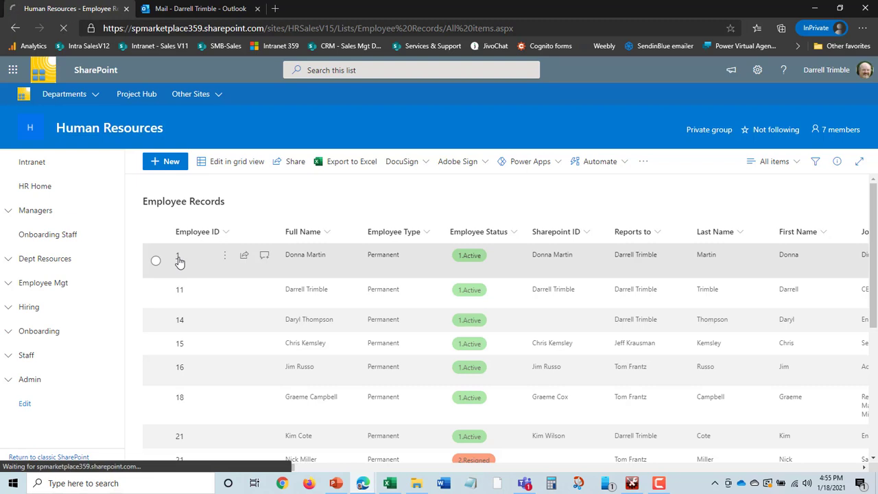
- Open employee ID 1 and check the status (1.Active) and type choices
click(180, 254)
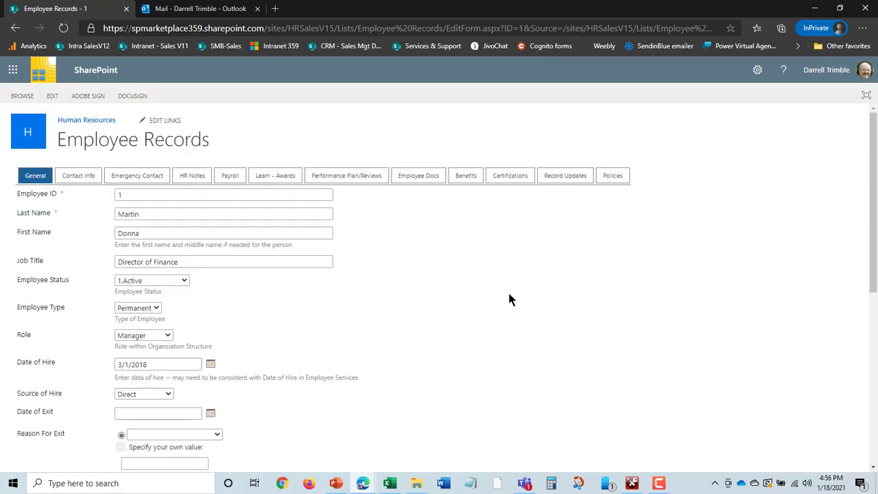
mouse_move(410, 225)
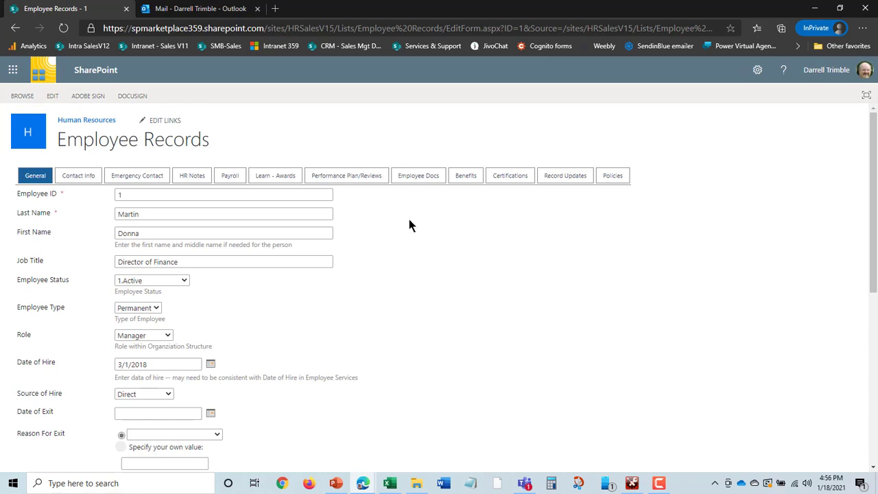
mouse_move(403, 273)
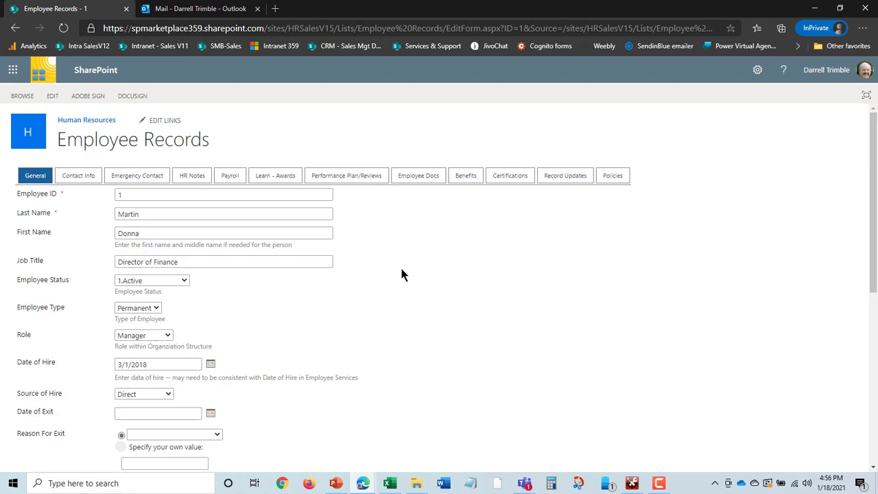
mouse_move(383, 334)
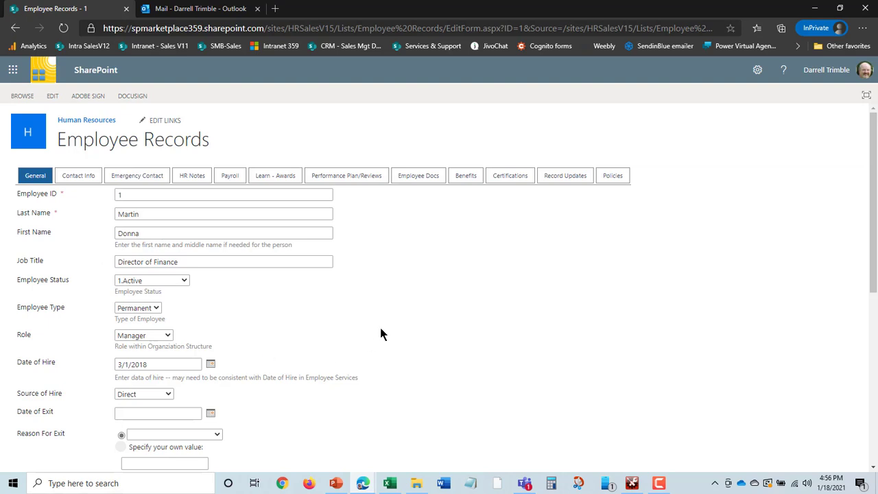
scroll(down, 3)
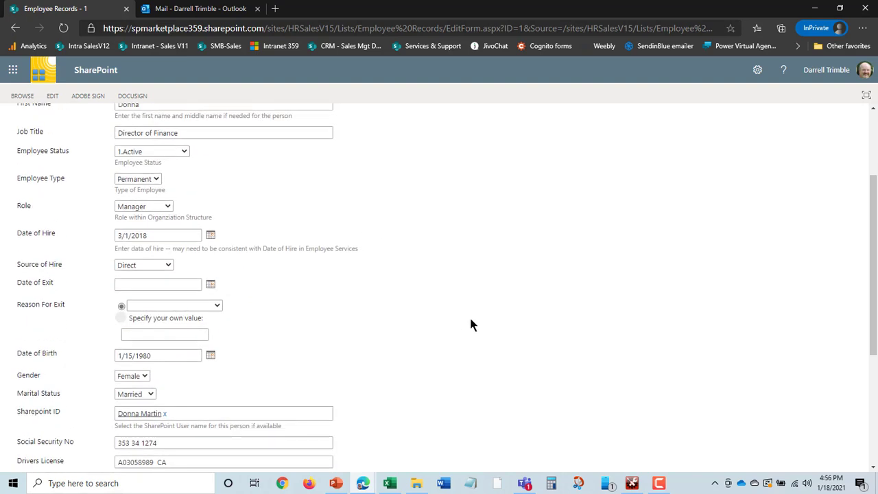
mouse_move(183, 158)
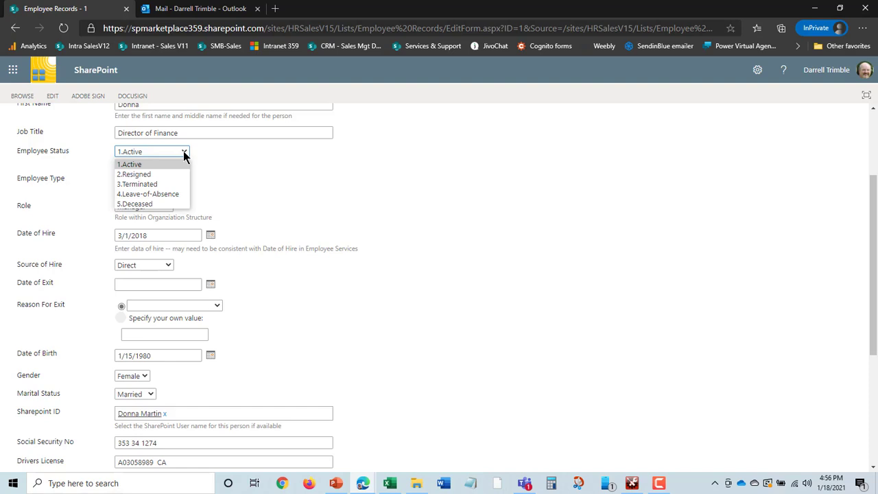
click(128, 164)
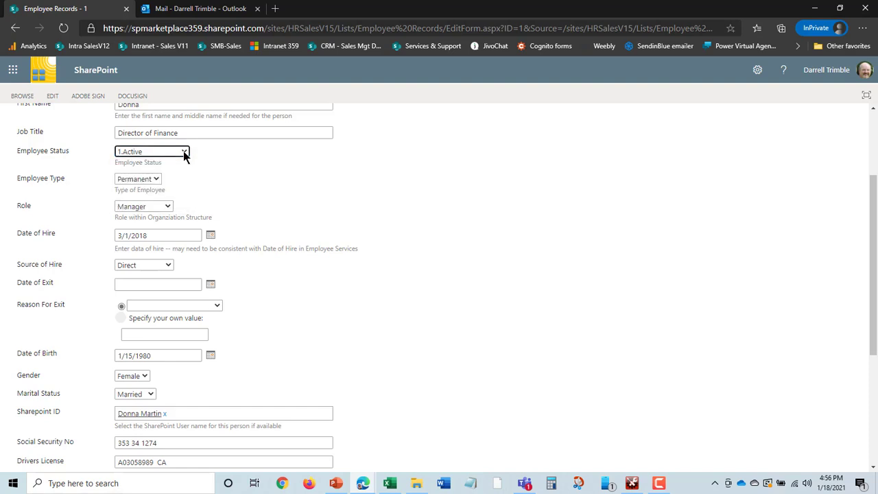
click(137, 179)
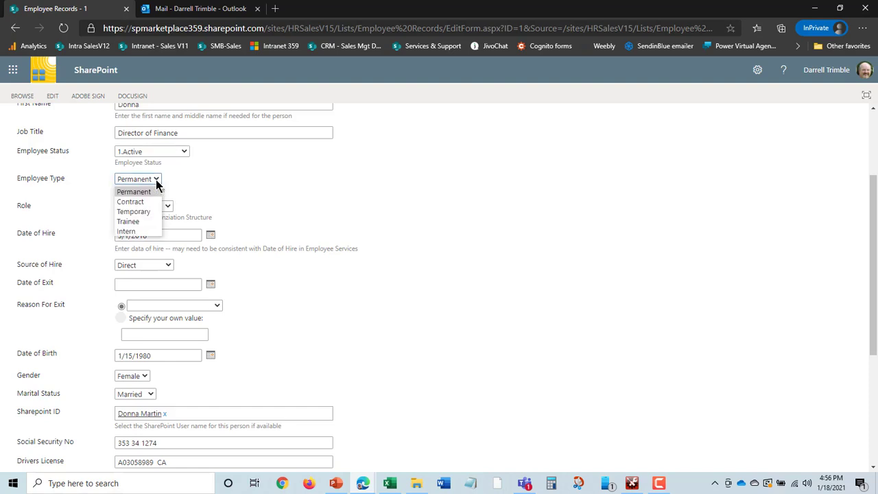
click(134, 192)
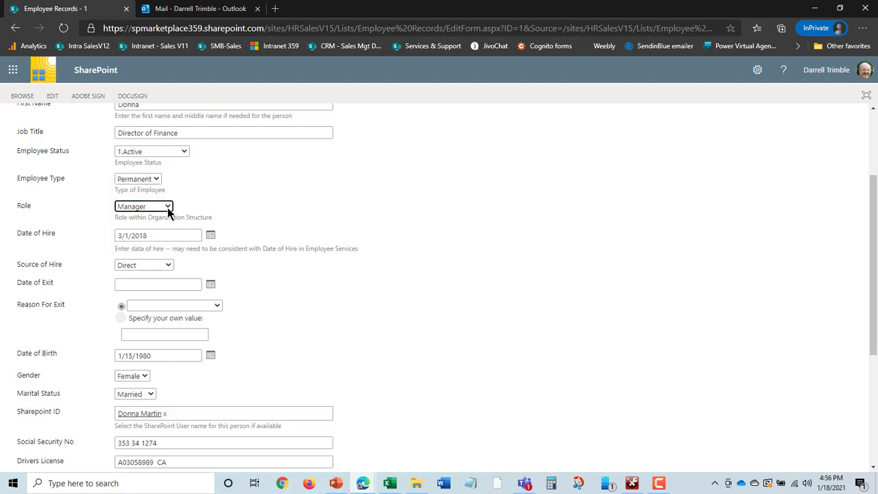
mouse_move(162, 268)
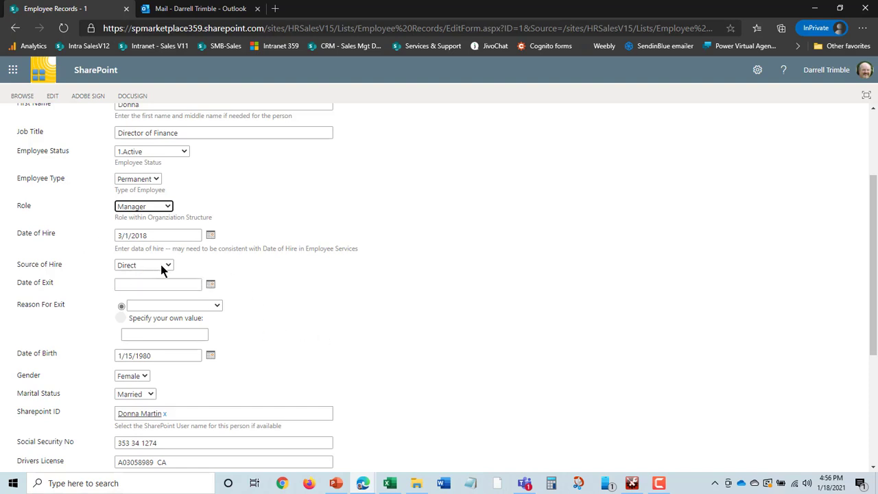
- Review the source of hire choices, leaving Direct, and scroll down the form
click(143, 265)
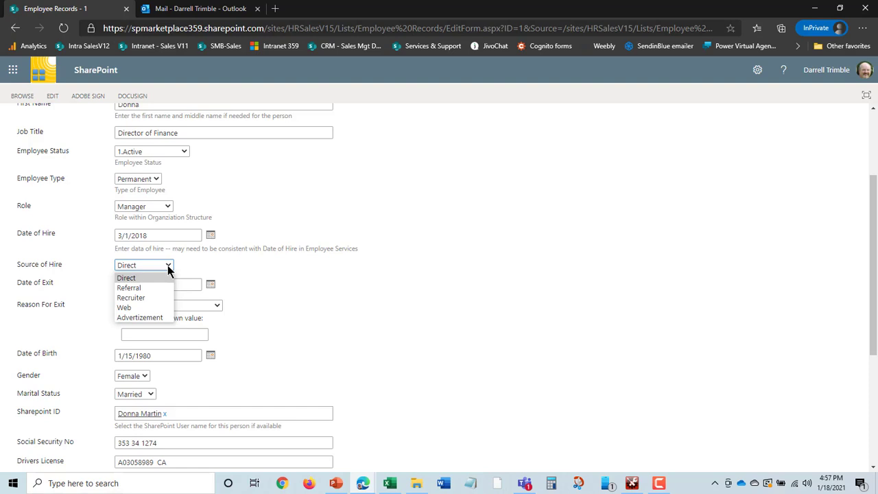
click(126, 278)
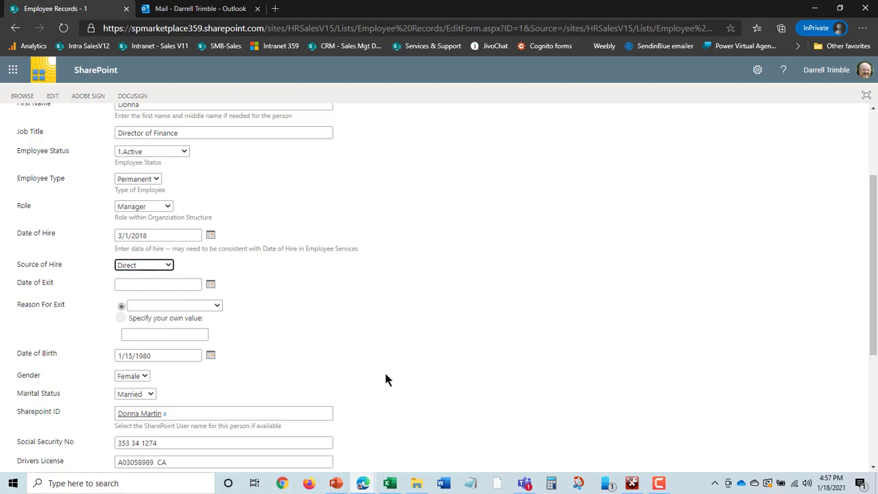
mouse_move(412, 357)
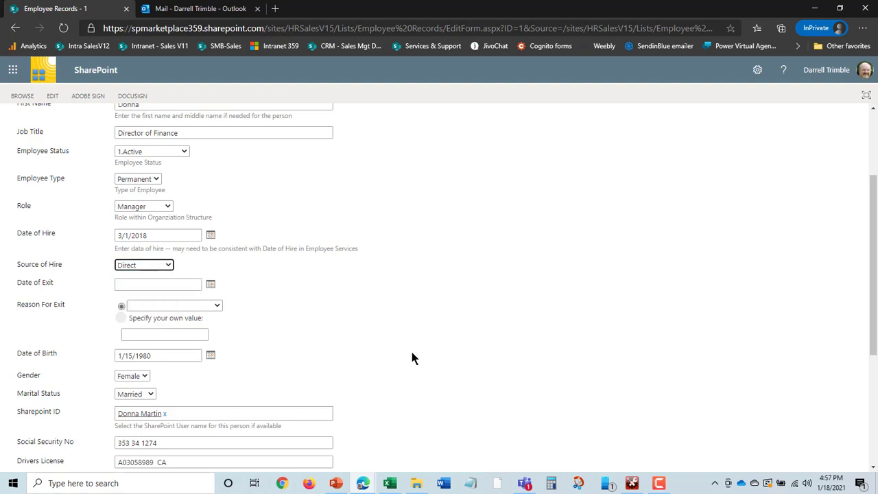
scroll(down, 3)
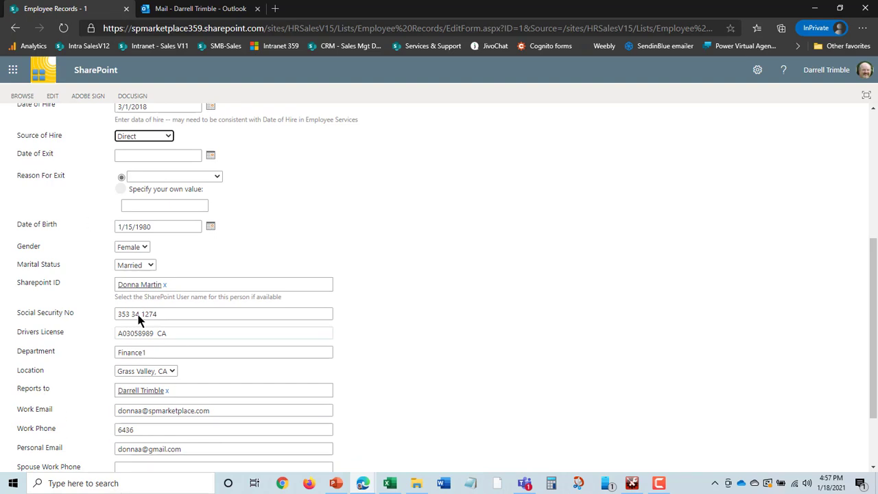
scroll(down, 3)
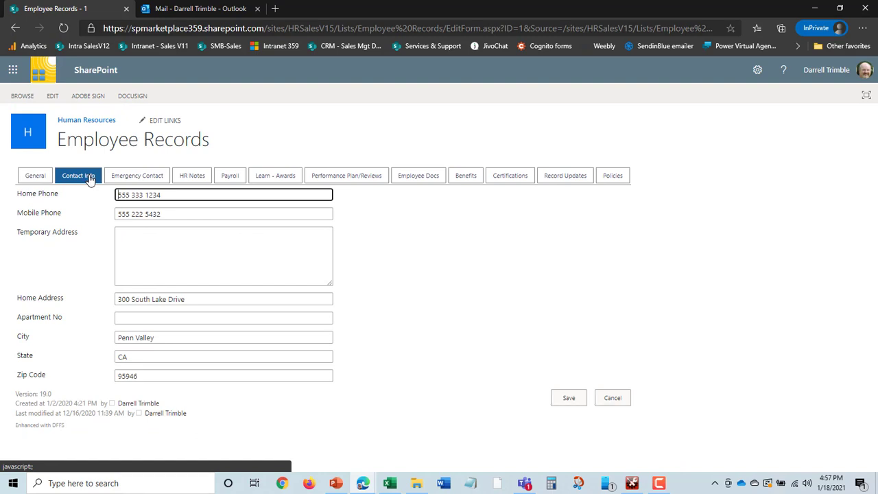
click(137, 175)
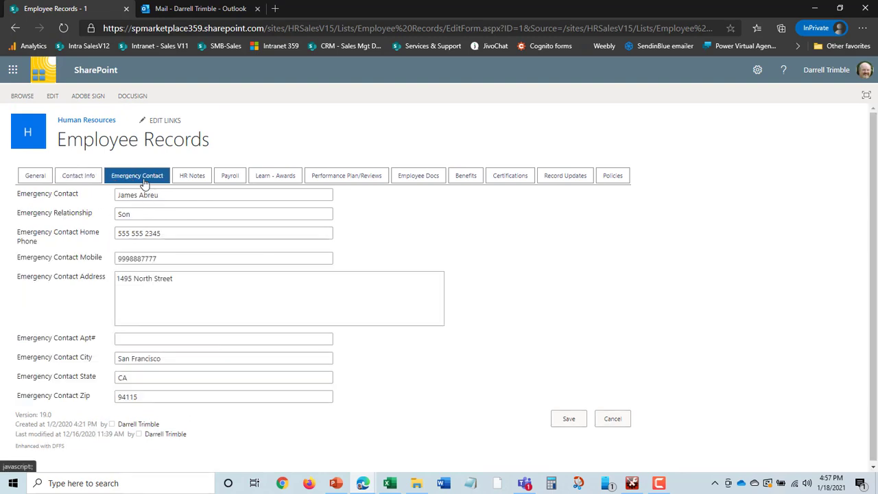
click(223, 195)
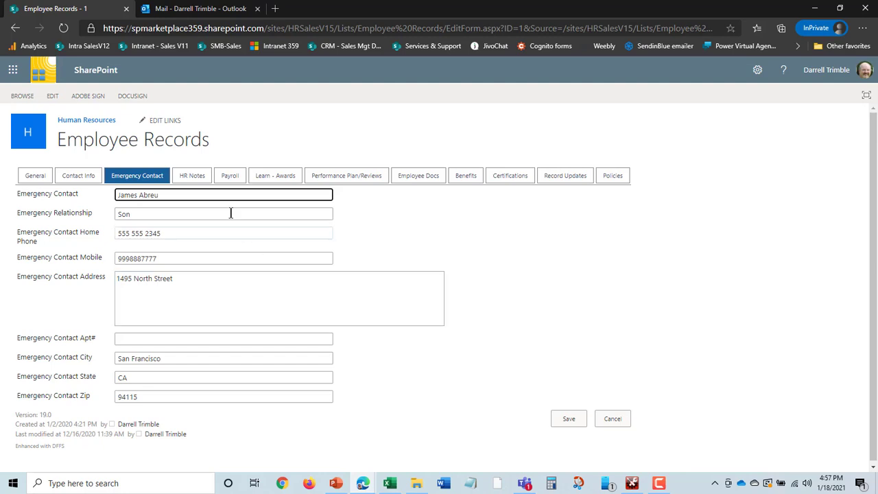
click(192, 175)
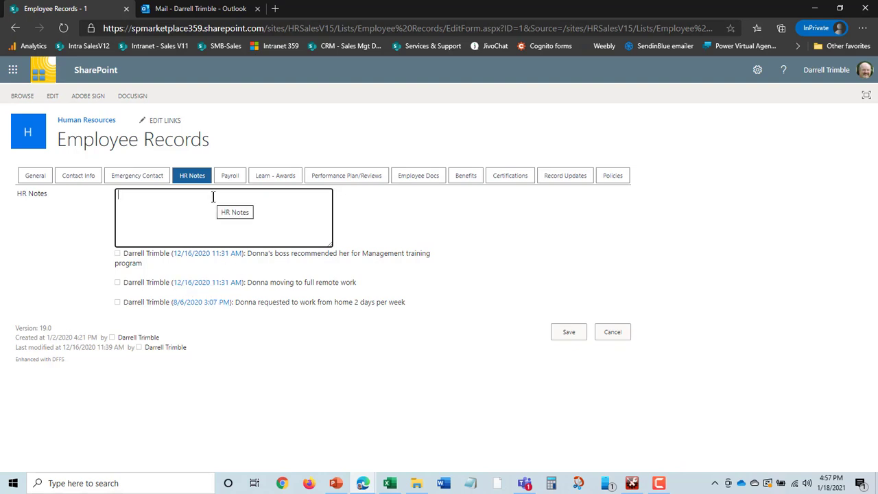
- View the Payroll tab: salary 76,000, bonus 500, last change 8/28/2020
click(230, 175)
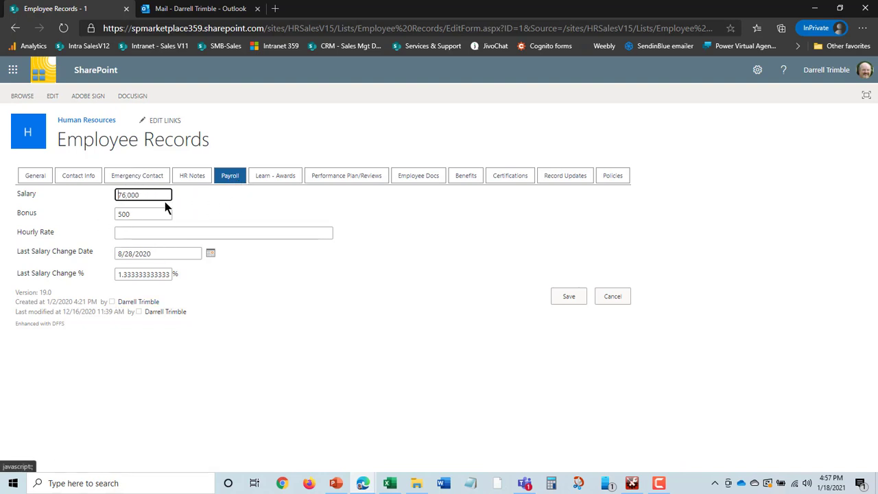
click(158, 253)
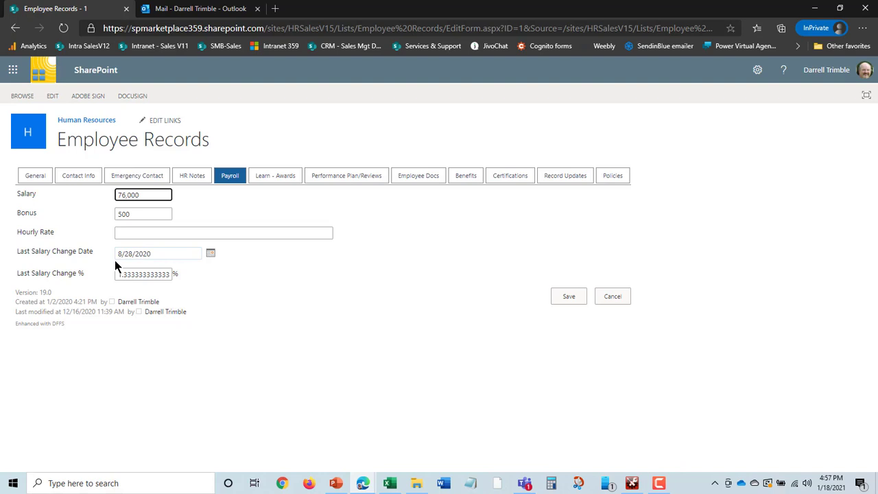
mouse_move(158, 254)
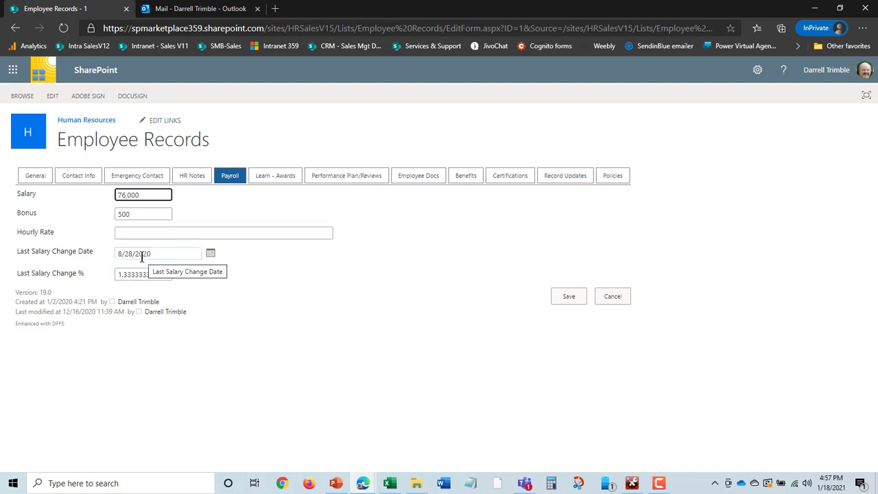
mouse_move(276, 225)
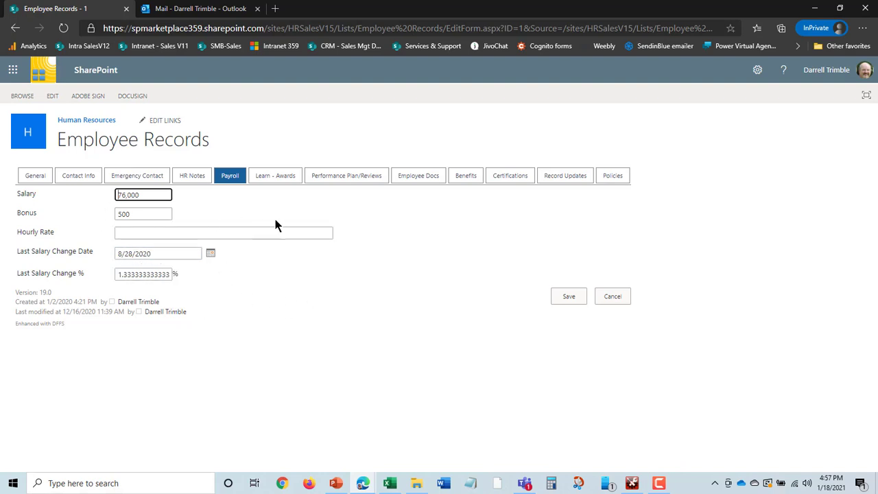
- View the Learn - Awards tab with Marketing CMA, Sales training and Cornell
click(274, 175)
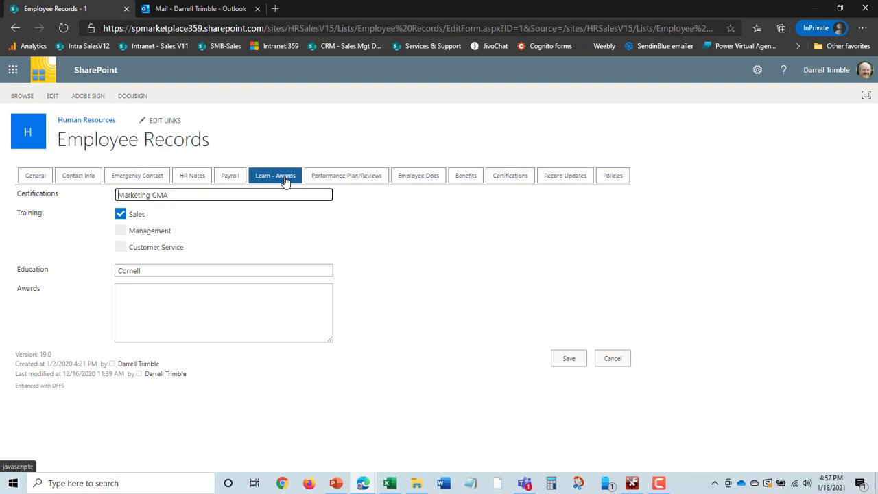
mouse_move(126, 225)
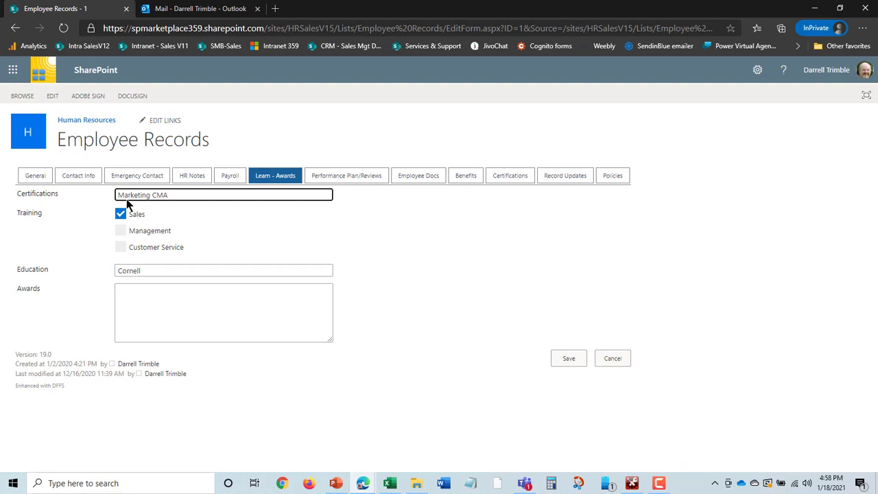
mouse_move(347, 175)
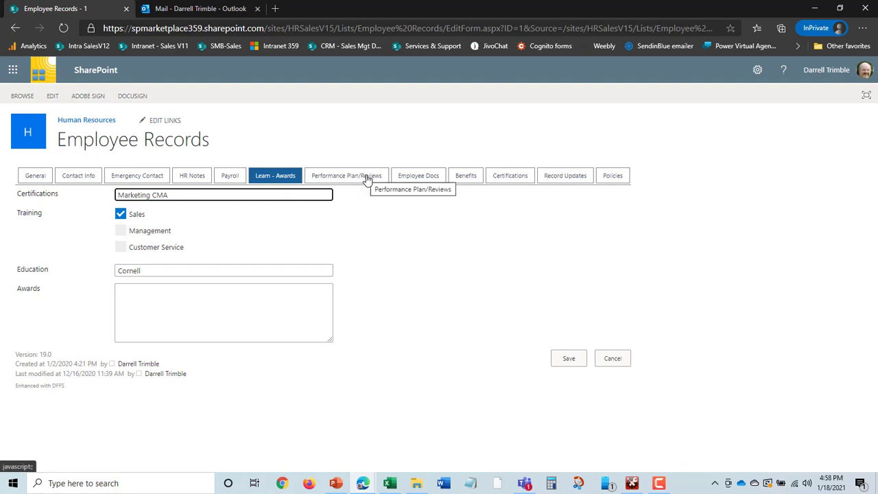
- Enter a review rating of 8 on the Performance Plan/Reviews tab
click(346, 175)
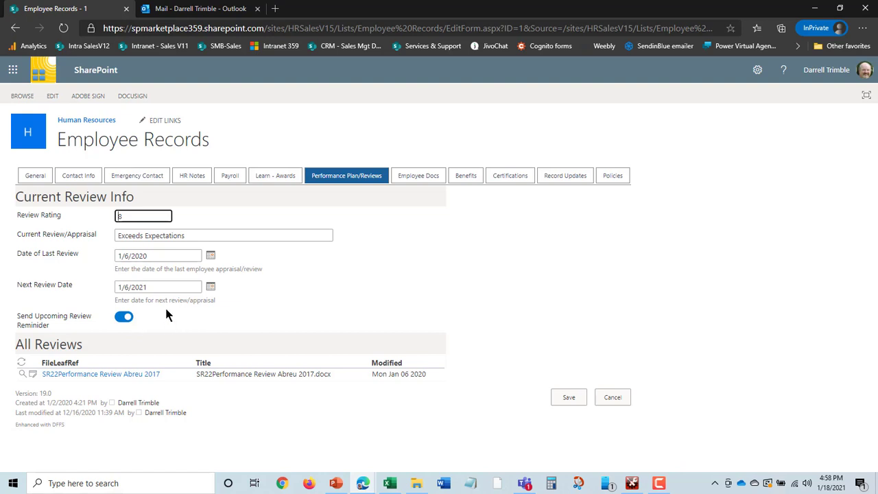
mouse_move(38, 311)
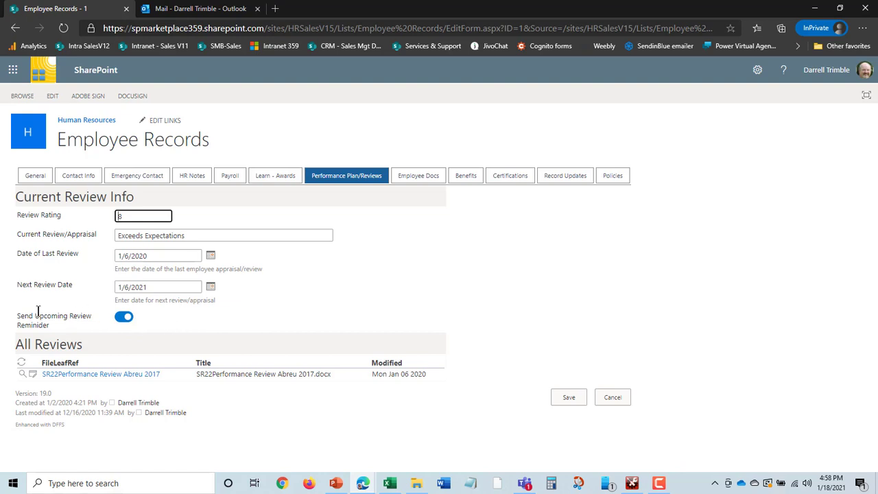
mouse_move(213, 321)
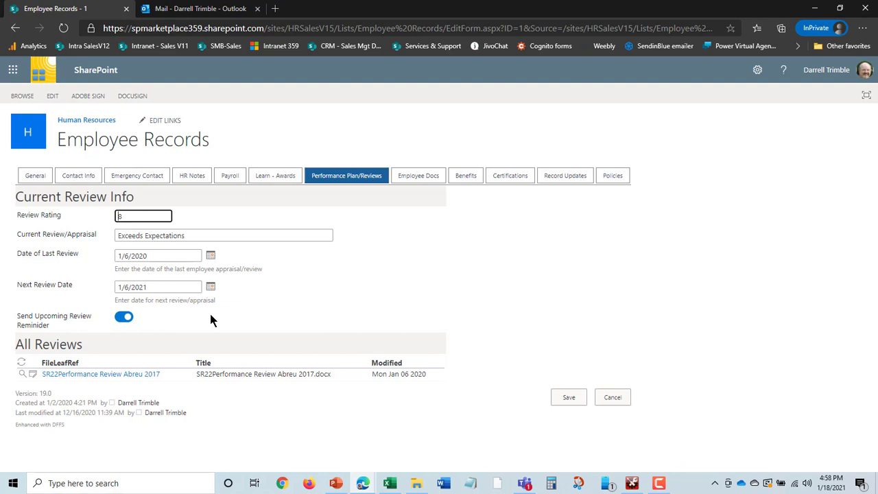
text(8)
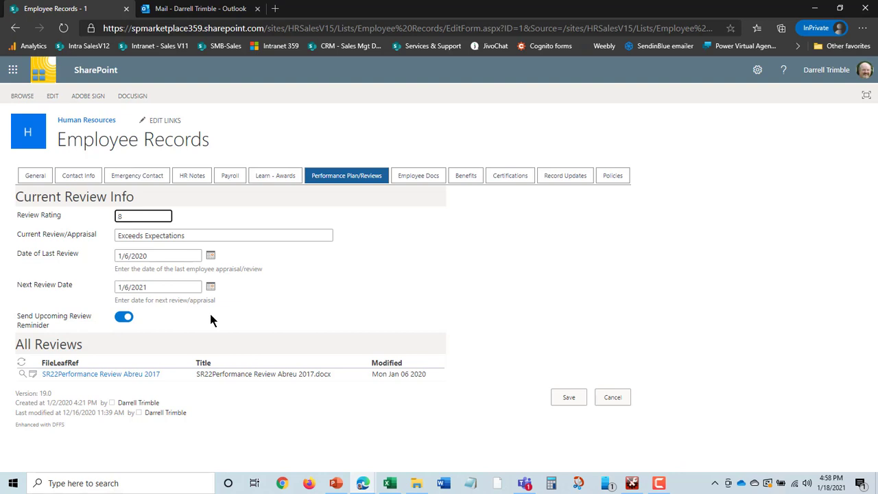
mouse_move(257, 348)
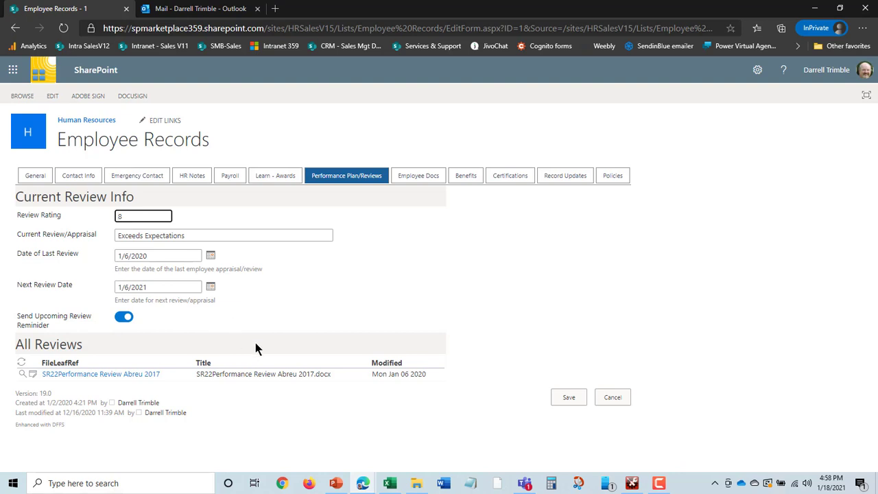
mouse_move(268, 374)
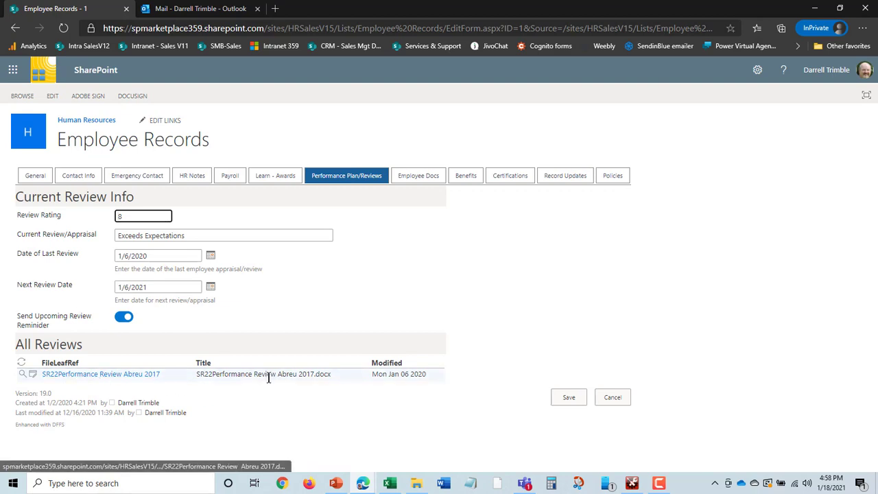
mouse_move(269, 324)
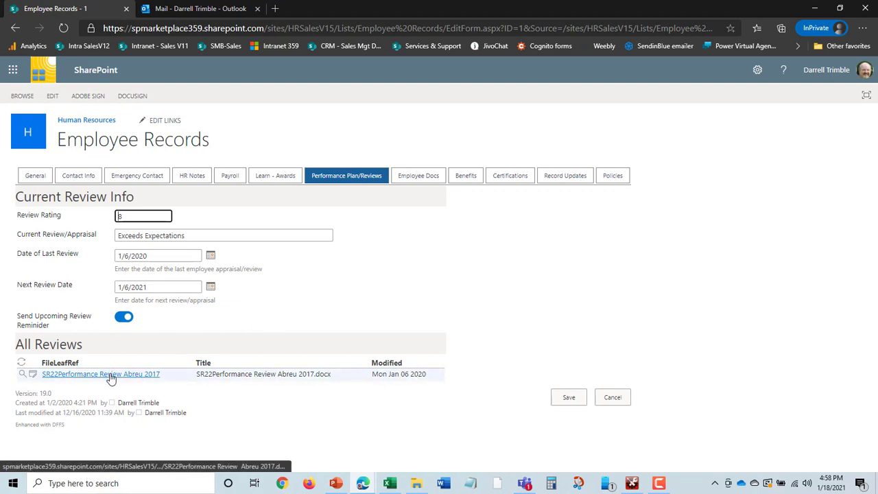
mouse_move(424, 207)
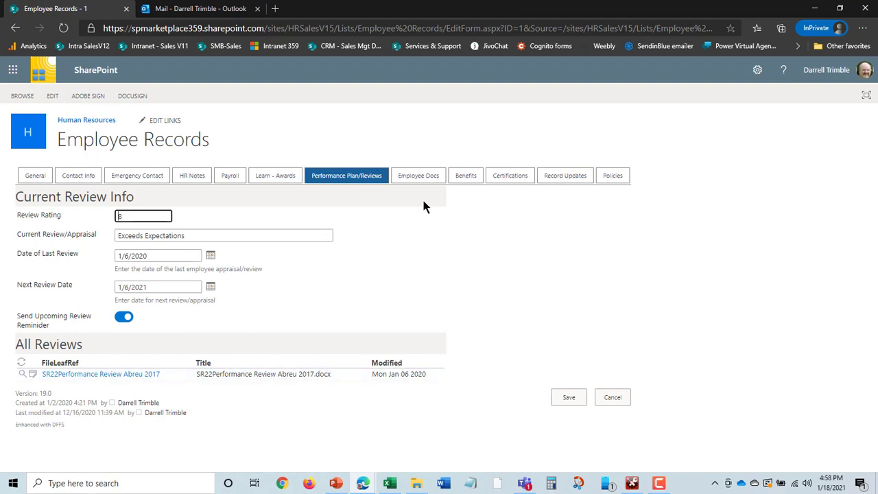
- View the Employee Docs list (resume, direct deposit, Form I92, fw4), then Benefits
click(419, 175)
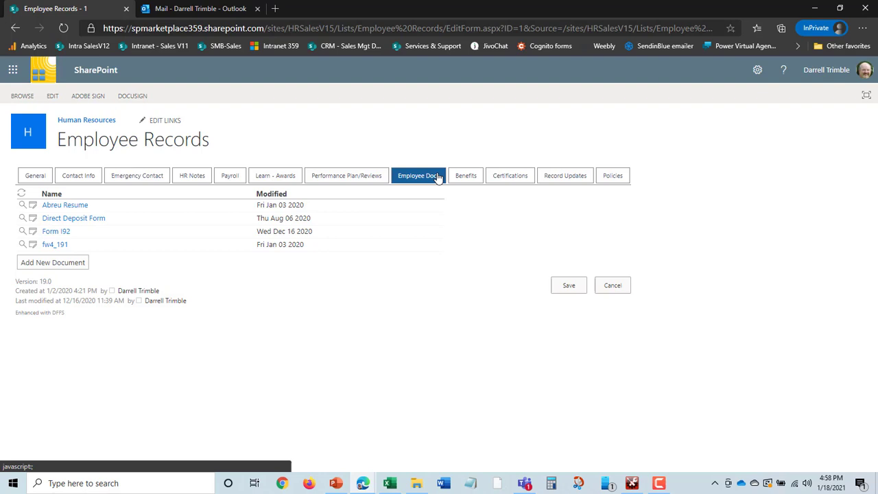
mouse_move(65, 226)
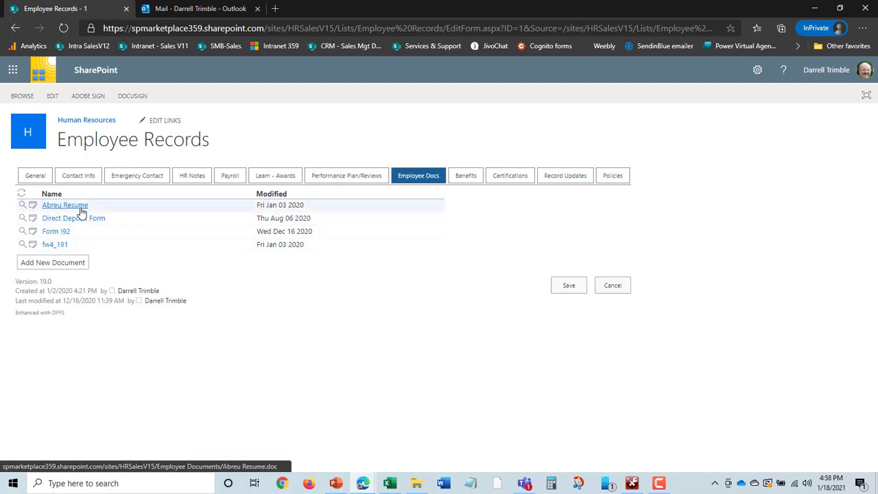
mouse_move(89, 247)
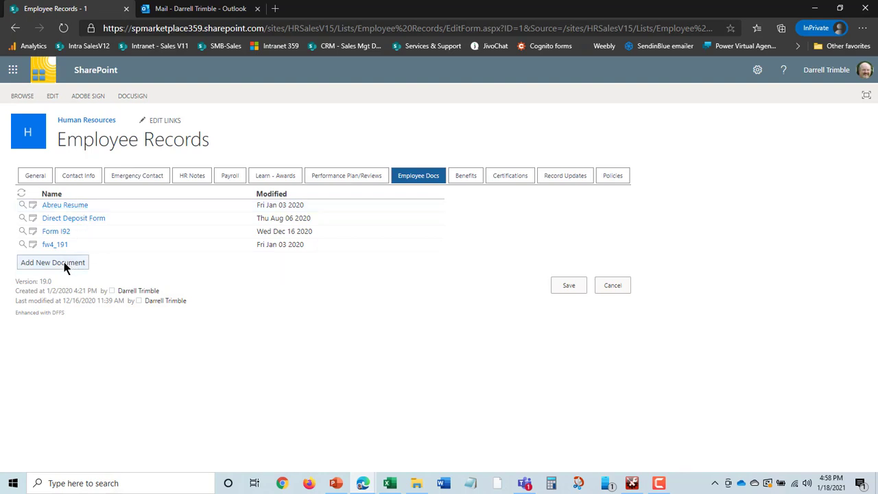
mouse_move(92, 231)
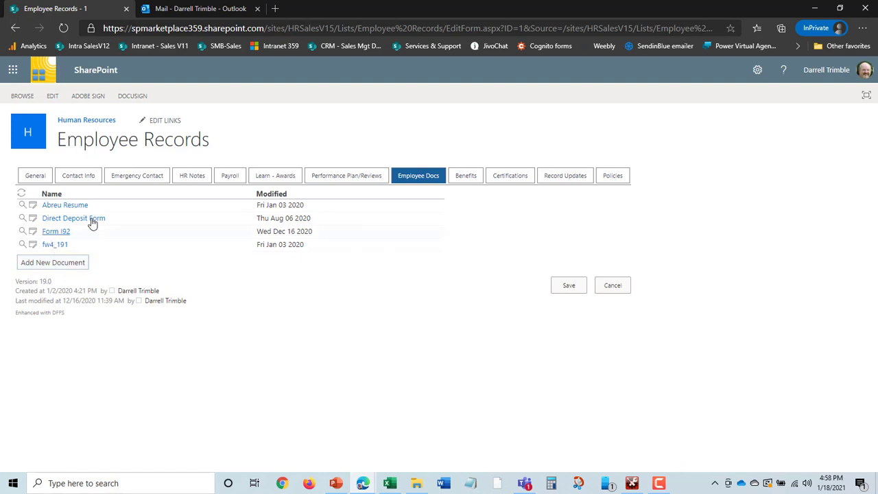
click(466, 175)
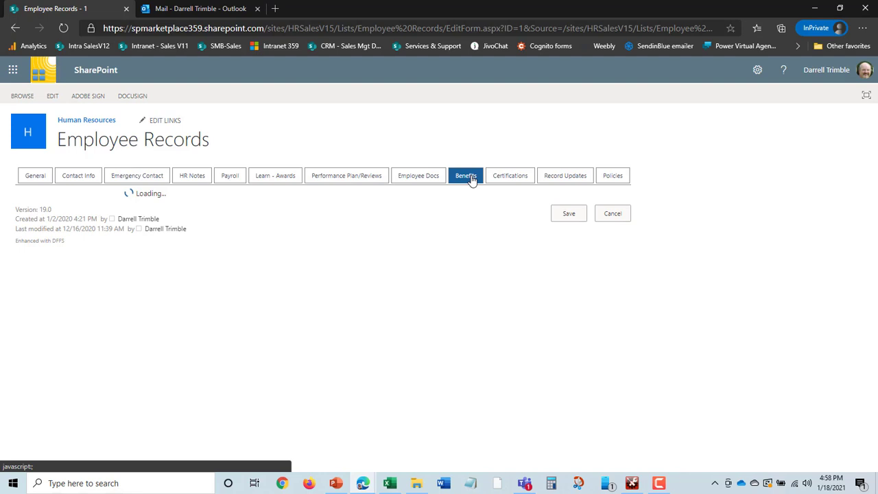
- Review the Blue Shield PPO, Delta Dental and VSP plans, then Certifications
click(465, 175)
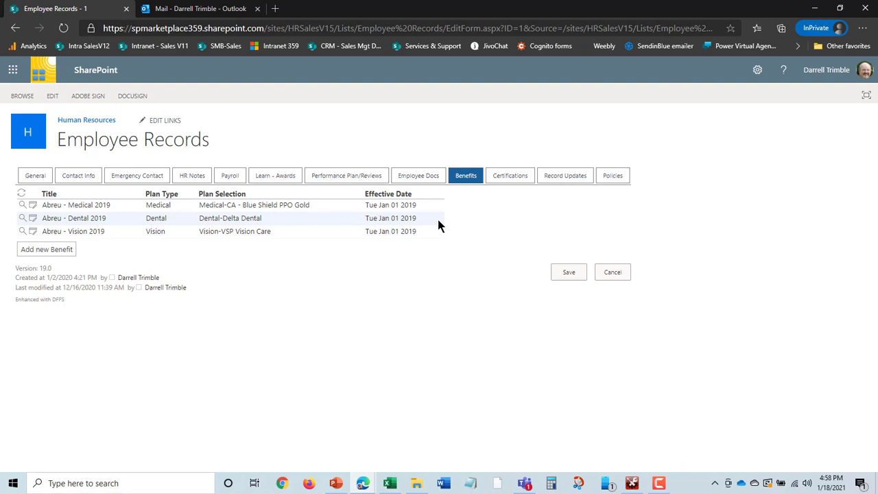
mouse_move(430, 274)
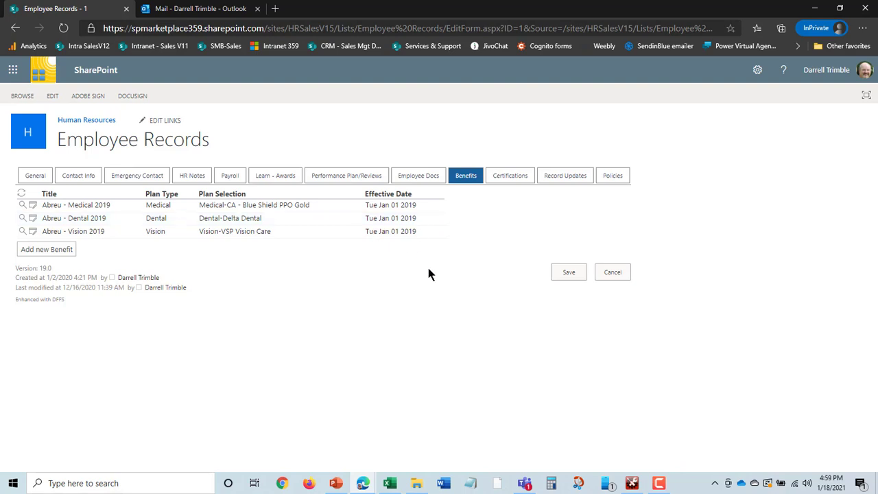
mouse_move(170, 222)
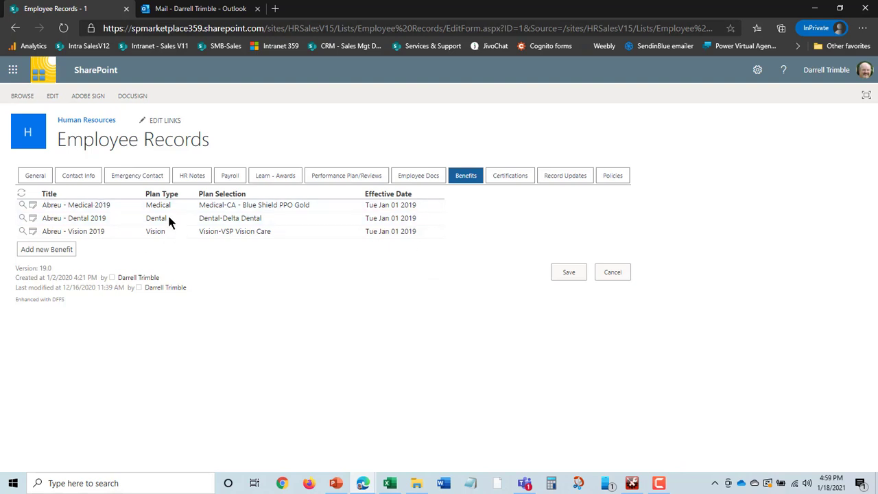
mouse_move(464, 236)
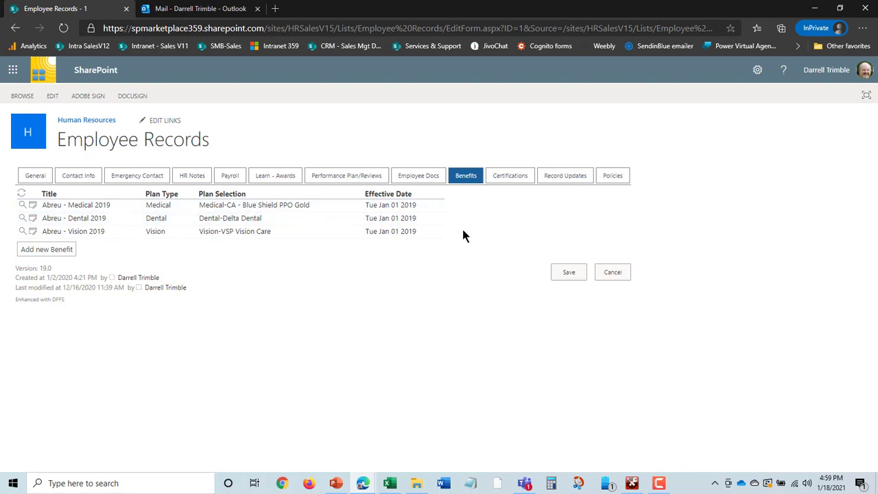
click(510, 175)
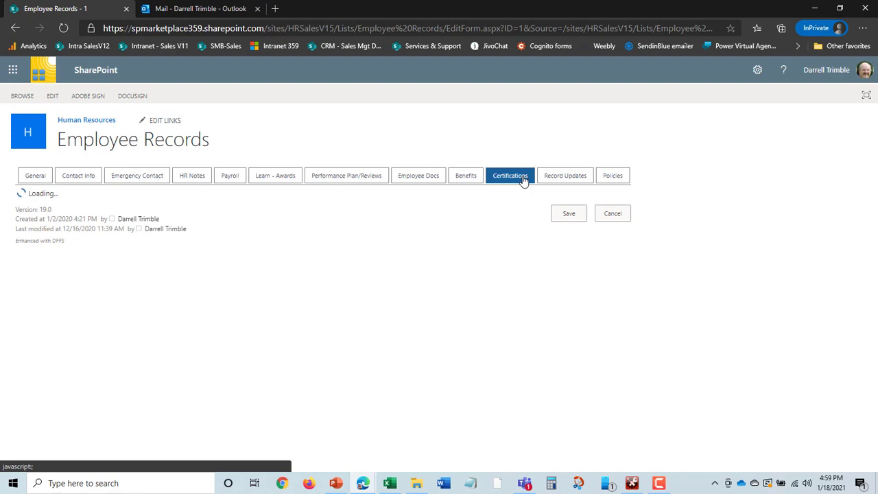
- View the Safety Certification and NABCEP rows, both active until 9/30/2021
click(510, 175)
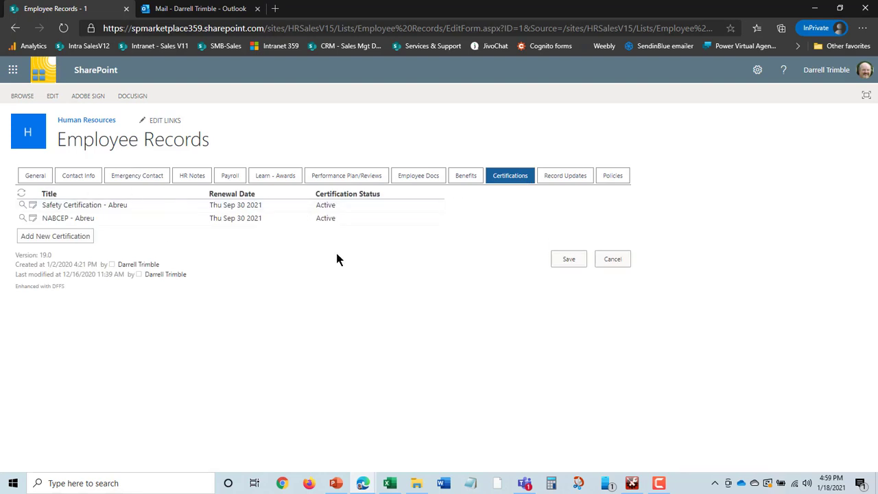
mouse_move(291, 218)
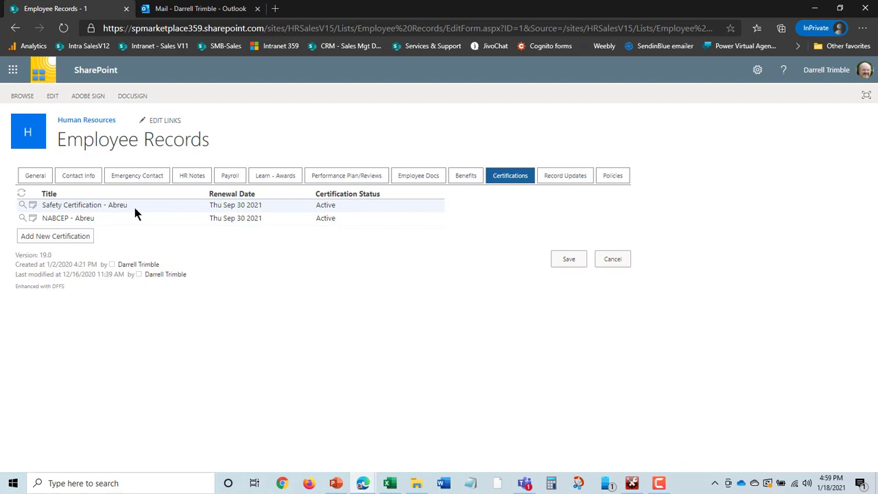
mouse_move(260, 218)
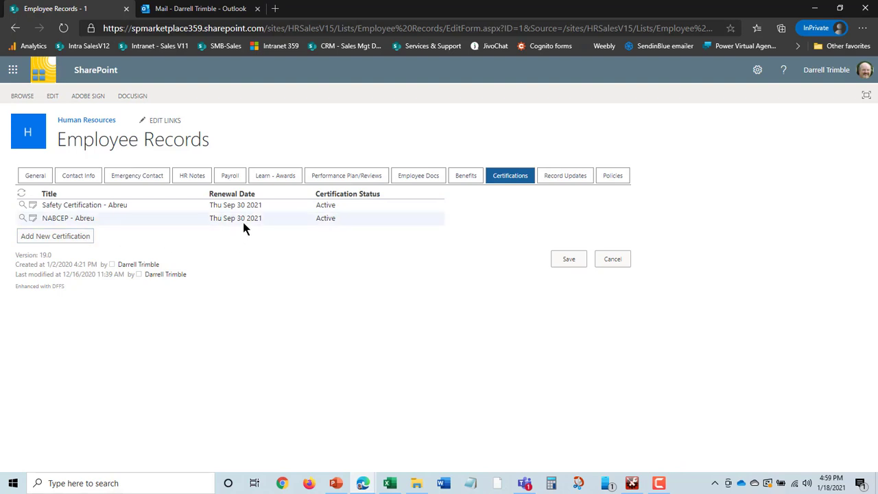
mouse_move(567, 206)
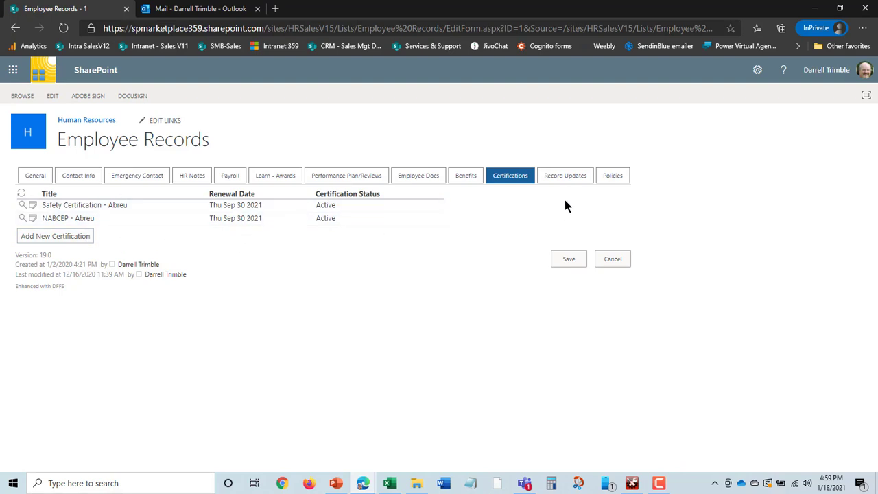
click(564, 175)
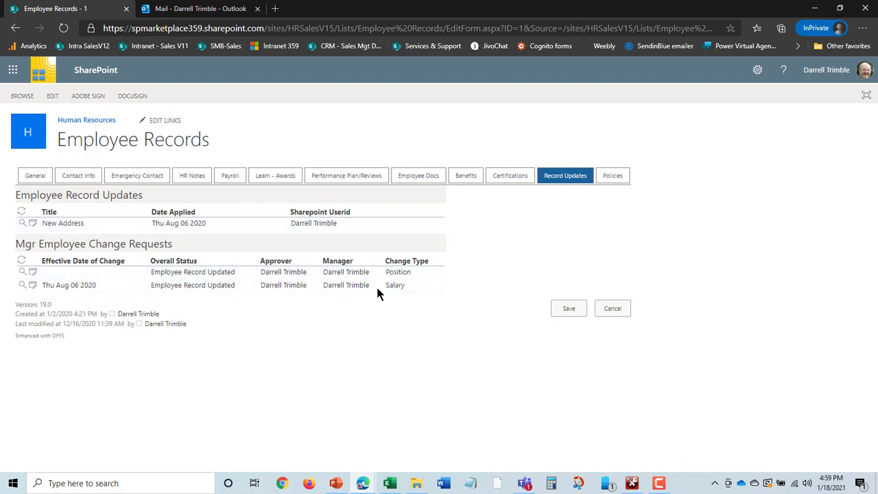
mouse_move(72, 210)
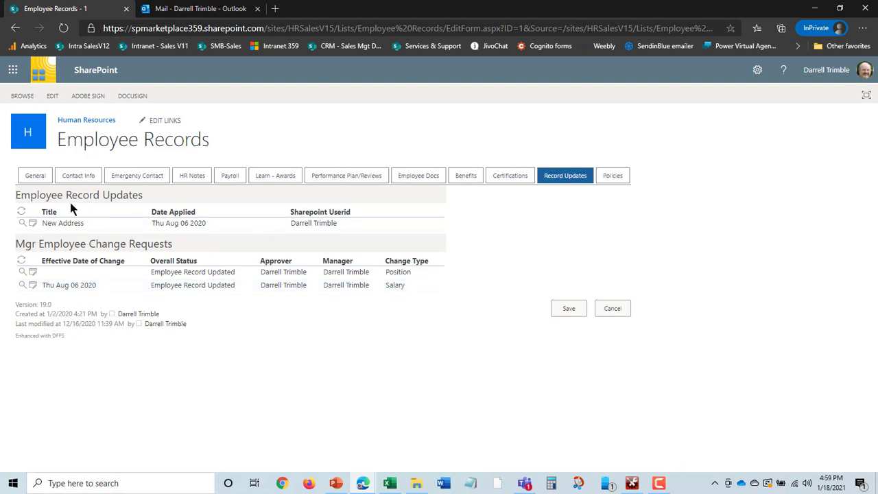
mouse_move(408, 231)
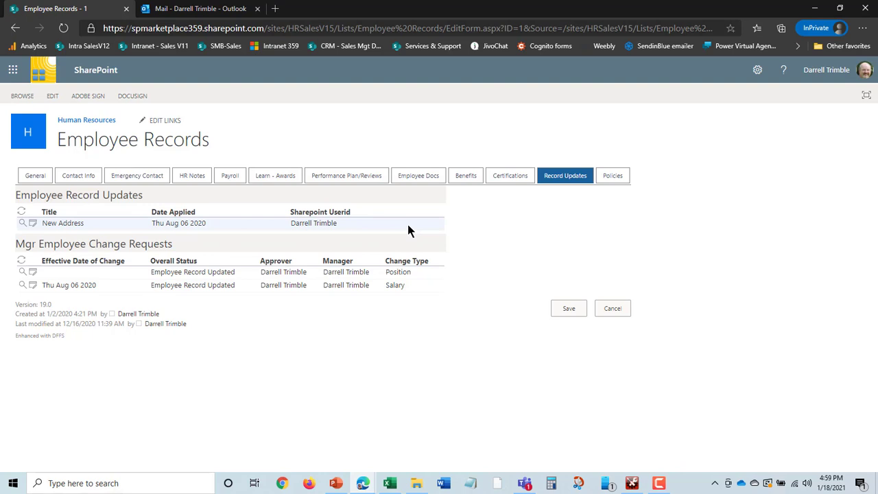
mouse_move(521, 269)
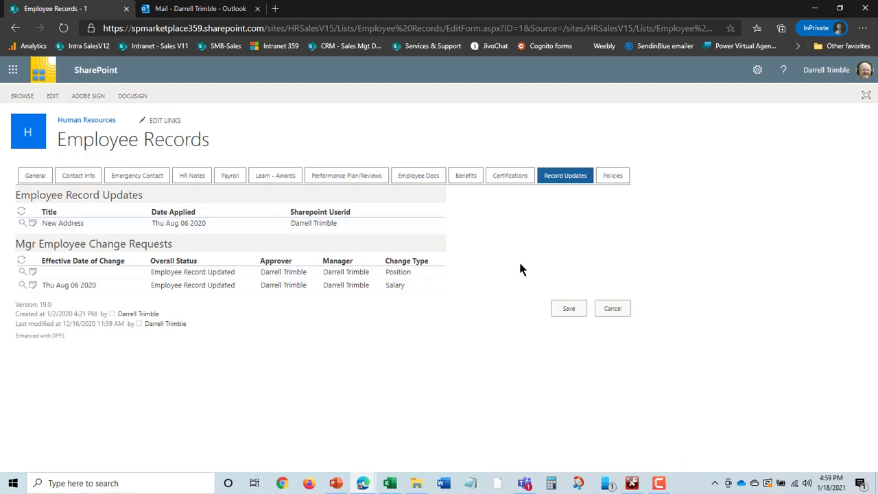
click(612, 175)
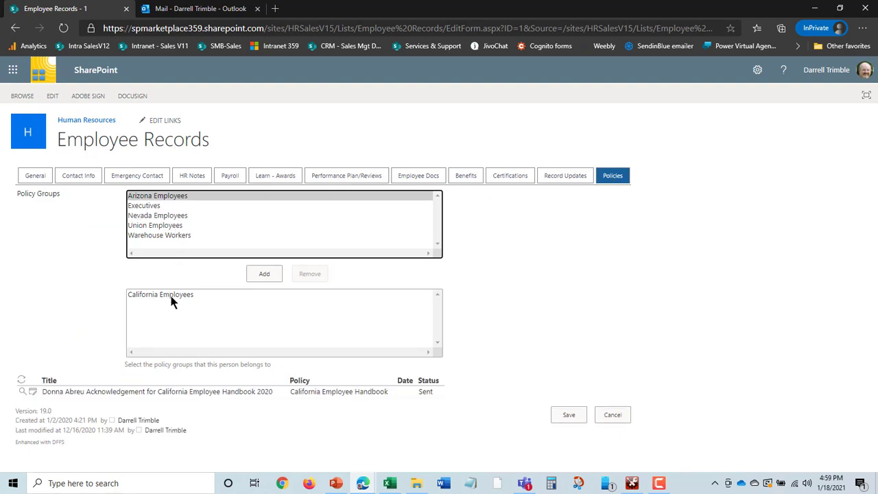
mouse_move(286, 347)
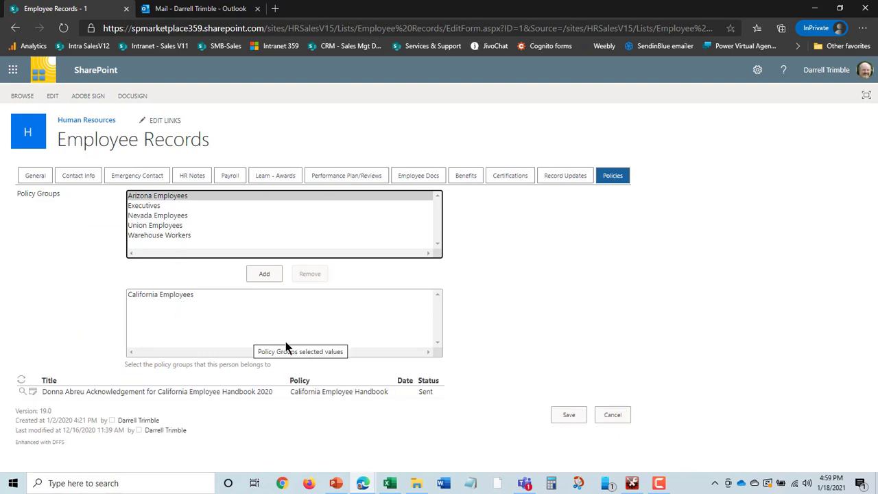
mouse_move(171, 398)
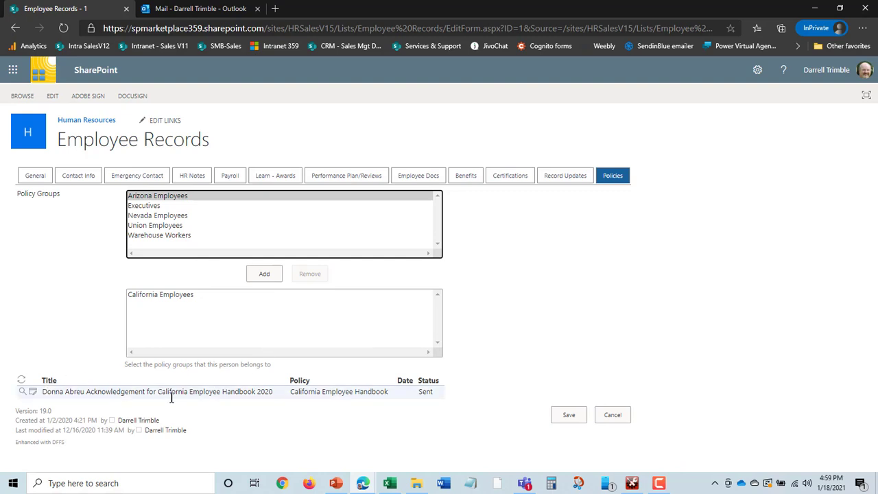
mouse_move(123, 391)
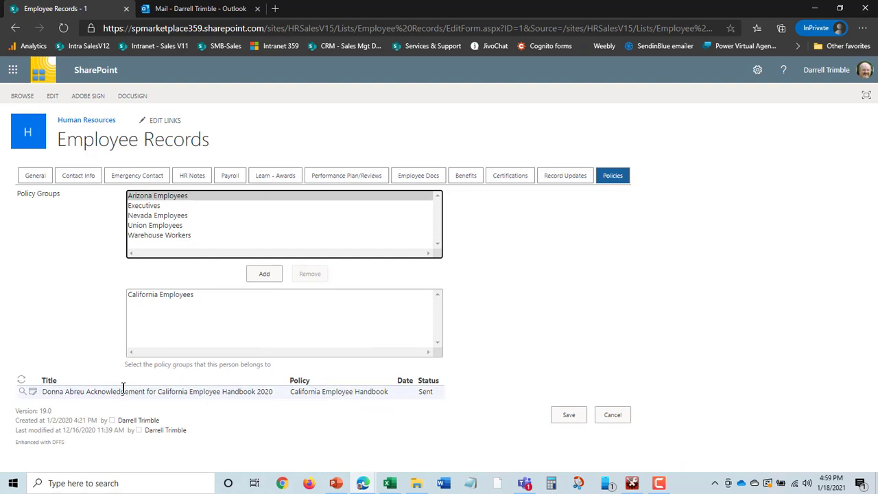
mouse_move(256, 403)
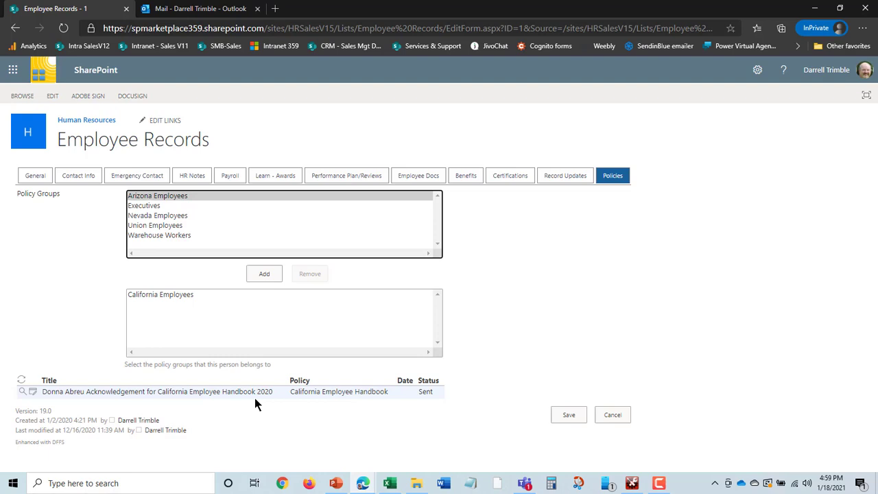
mouse_move(305, 395)
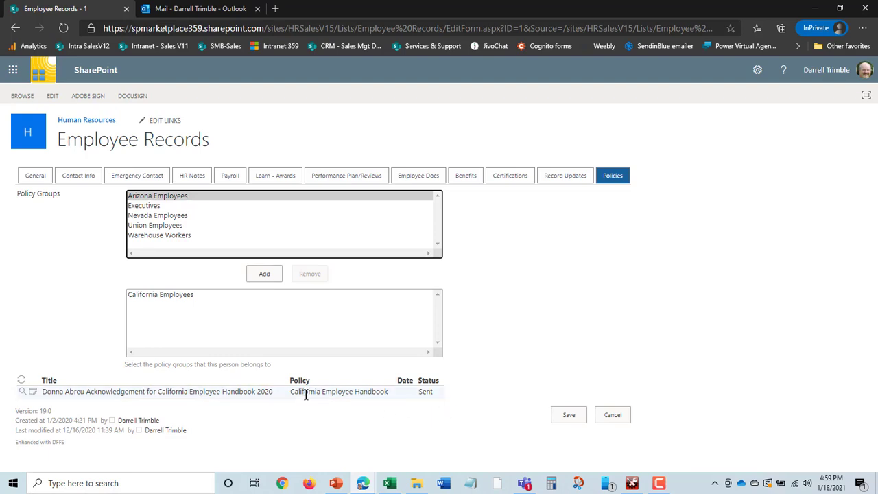
mouse_move(240, 356)
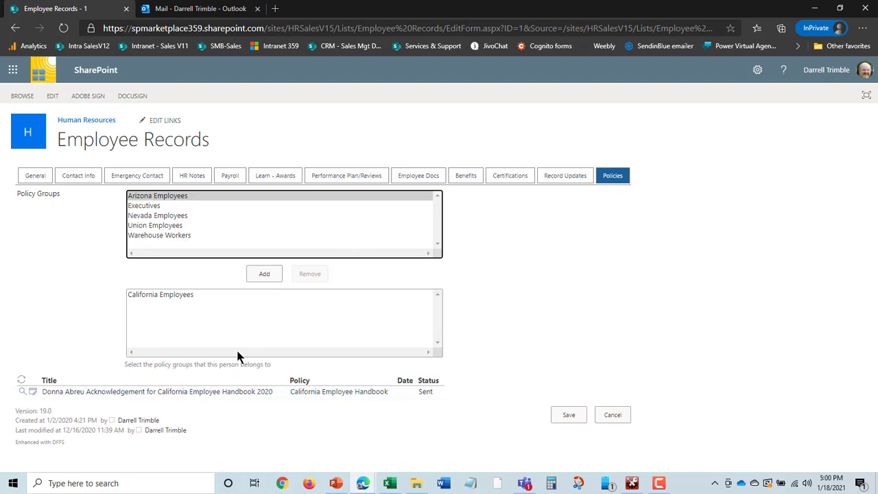
mouse_move(581, 235)
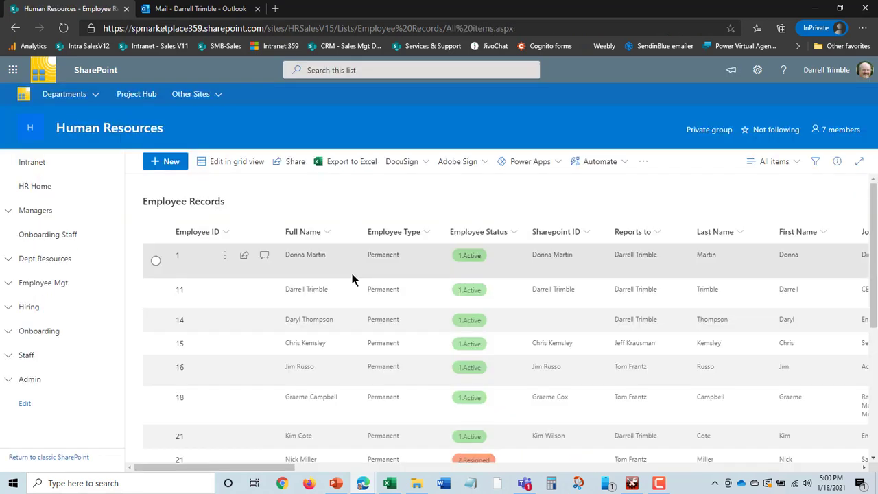
mouse_move(240, 418)
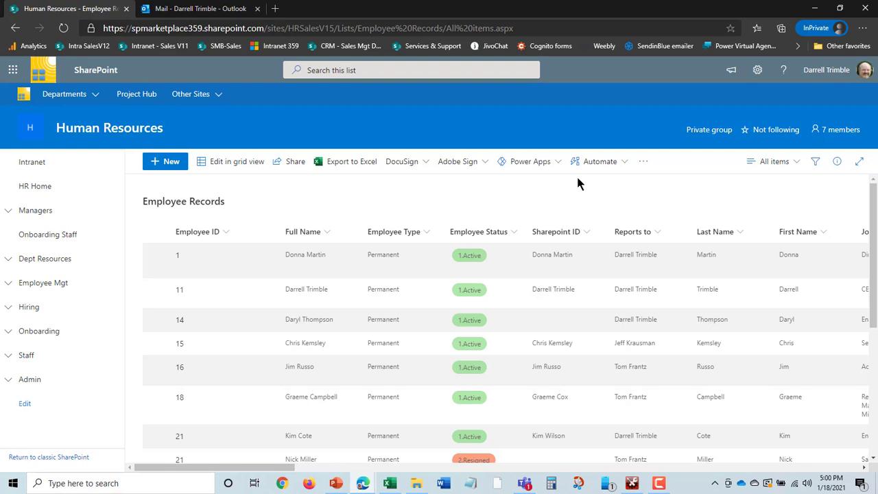
mouse_move(712, 189)
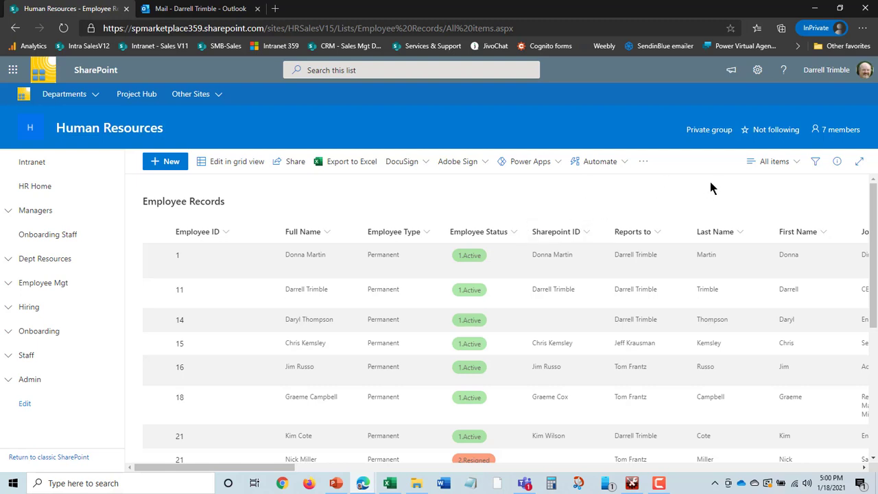
mouse_move(427, 235)
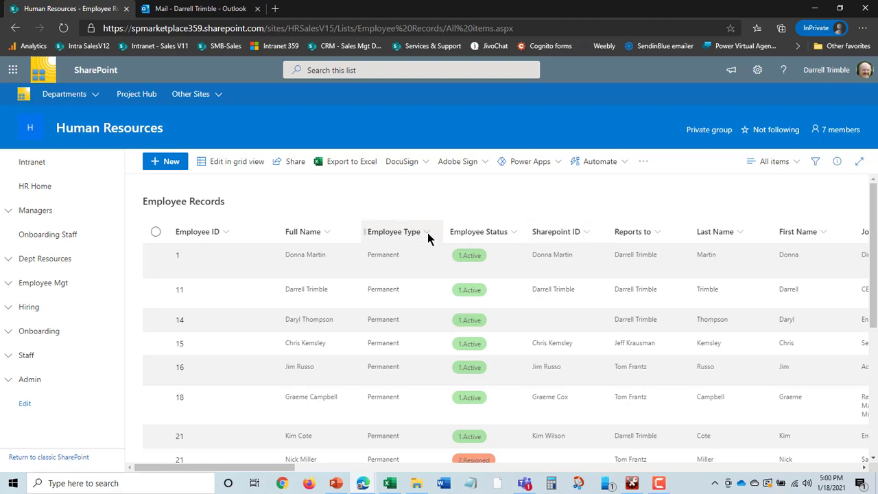
mouse_move(414, 263)
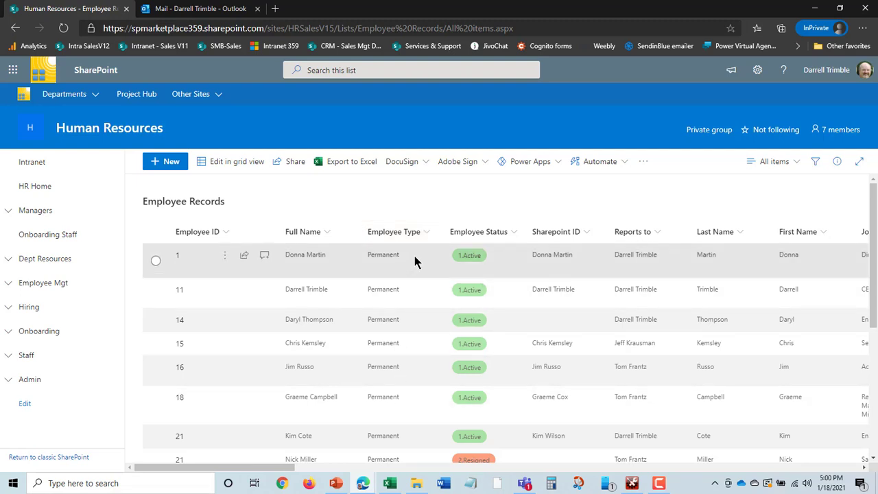
- Open the Employee Records view menu listing By Department and By Employee Type
click(774, 161)
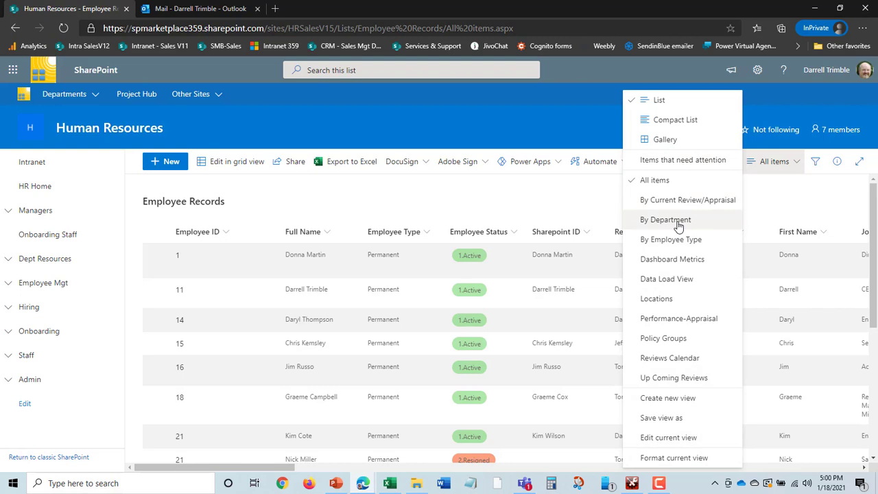
click(664, 219)
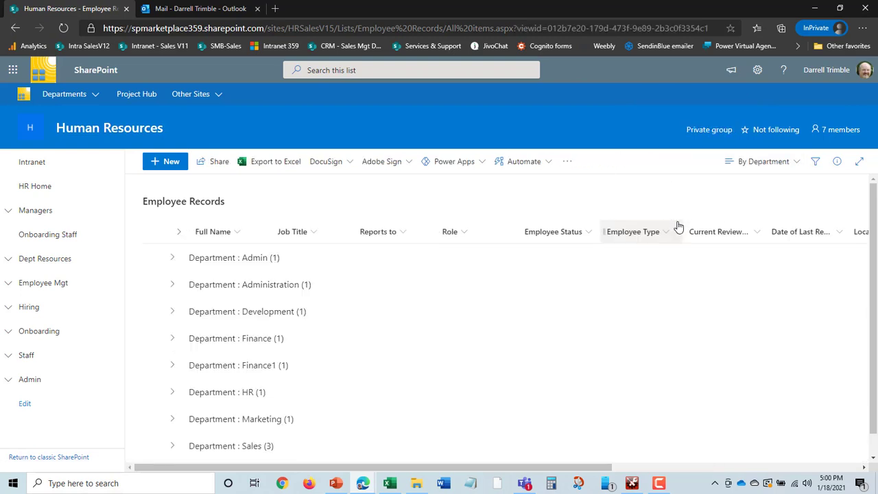
click(172, 284)
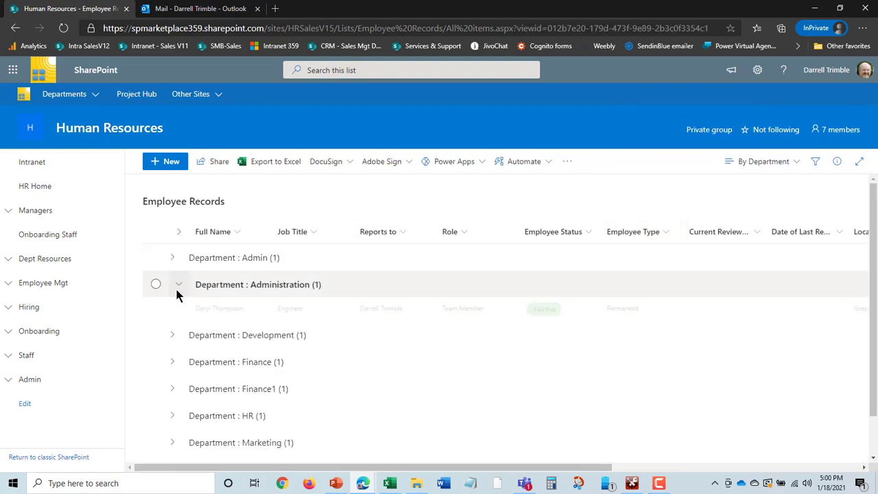
click(178, 335)
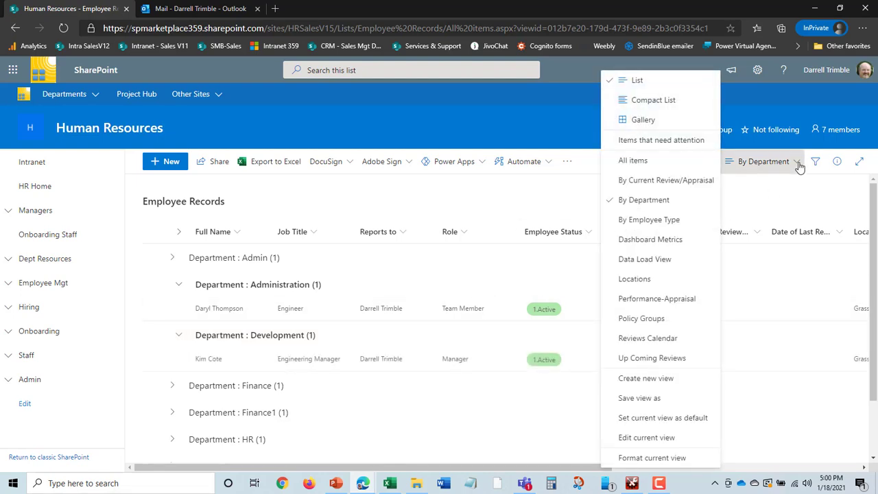
click(634, 278)
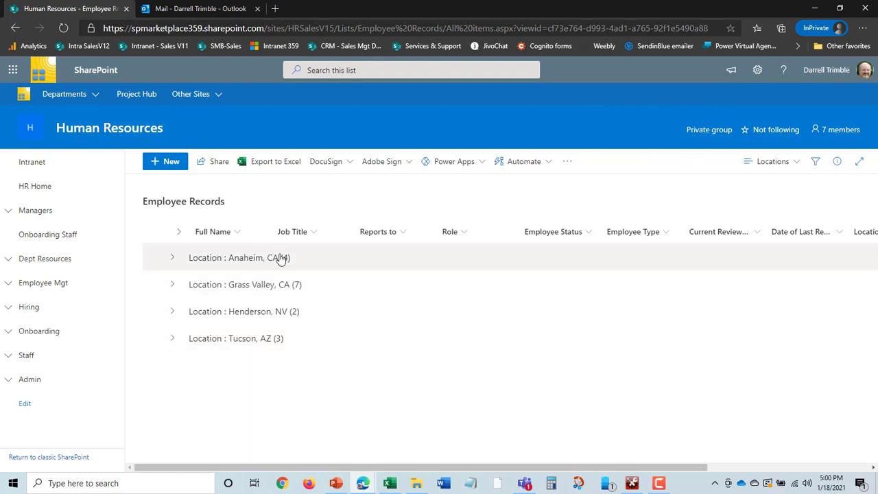
mouse_move(794, 163)
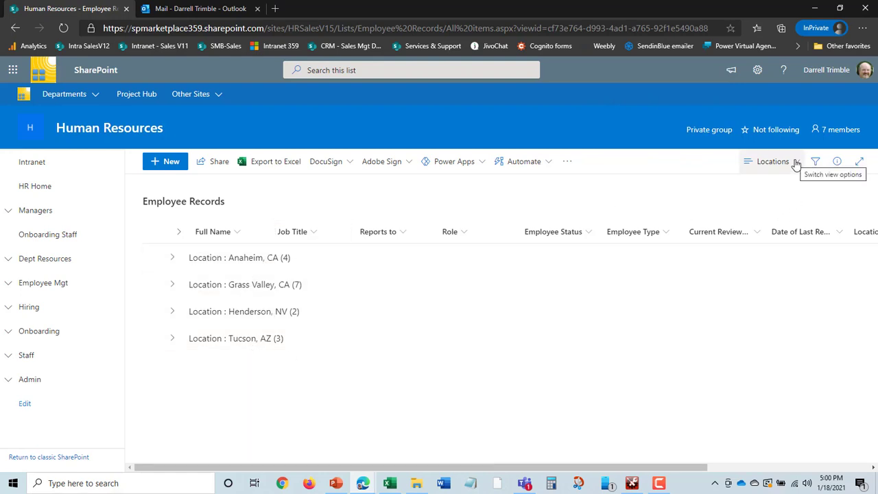
click(795, 165)
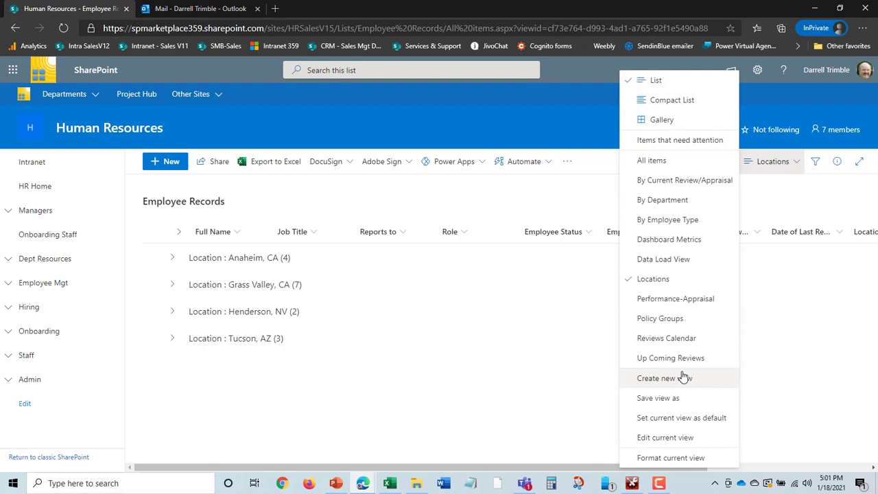
mouse_move(667, 219)
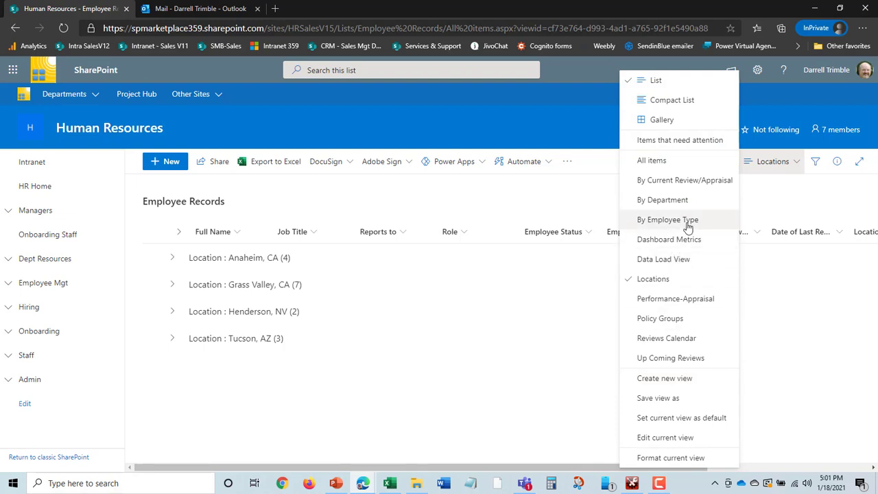
mouse_move(681, 318)
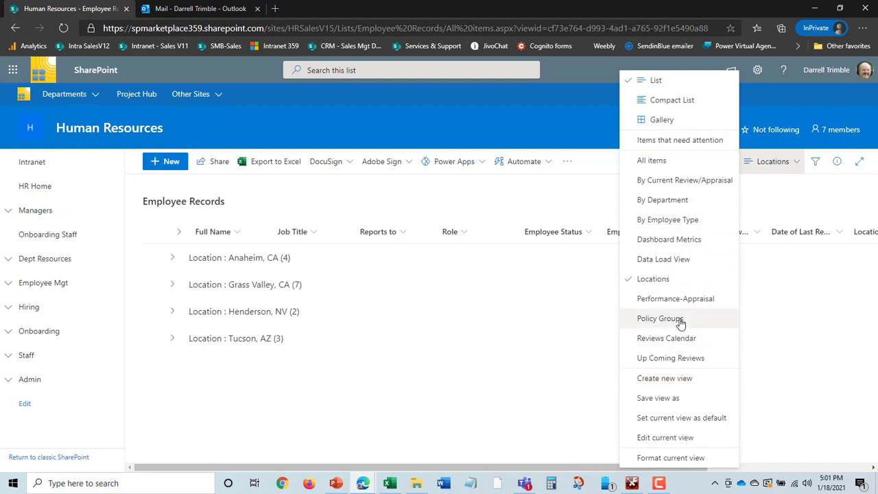
mouse_move(678, 357)
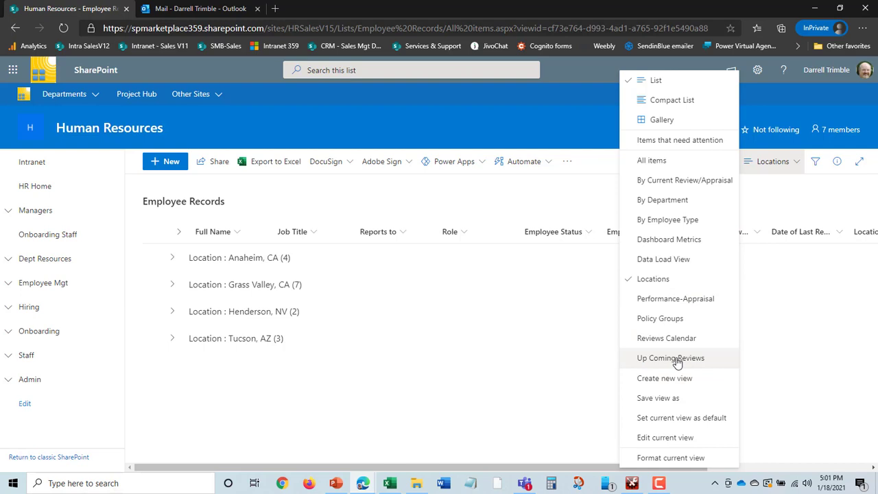
mouse_move(656, 361)
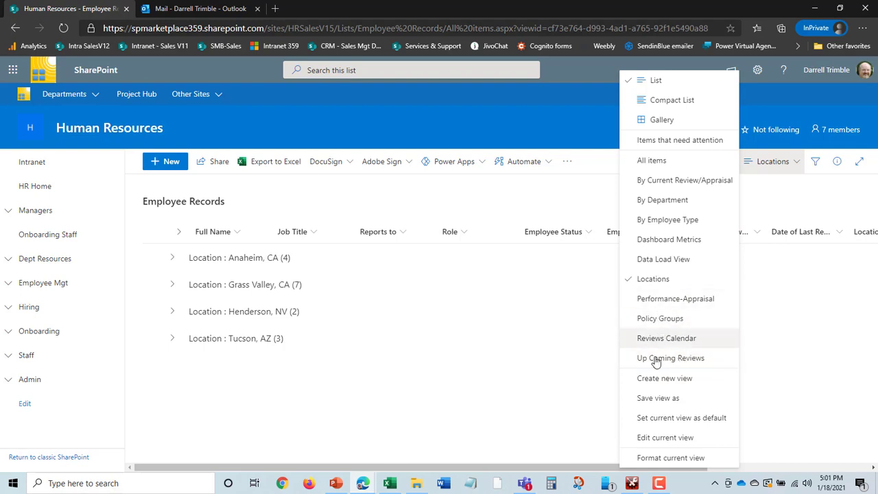
mouse_move(693, 305)
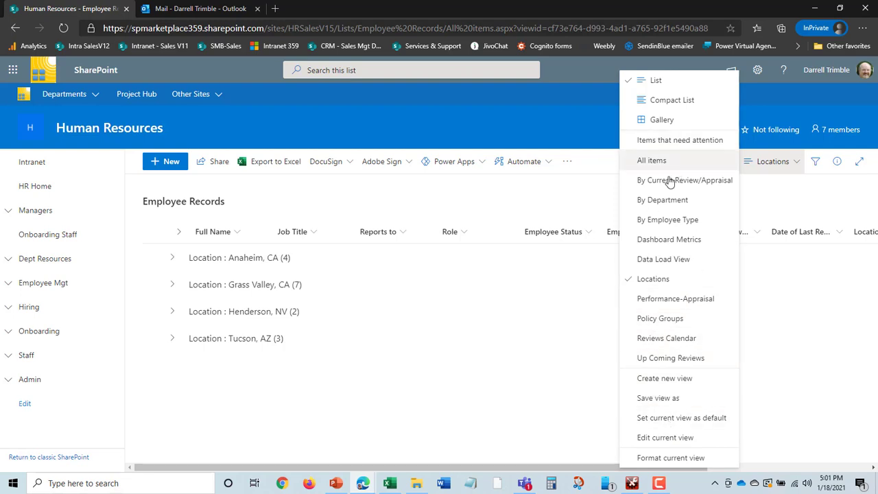
mouse_move(806, 190)
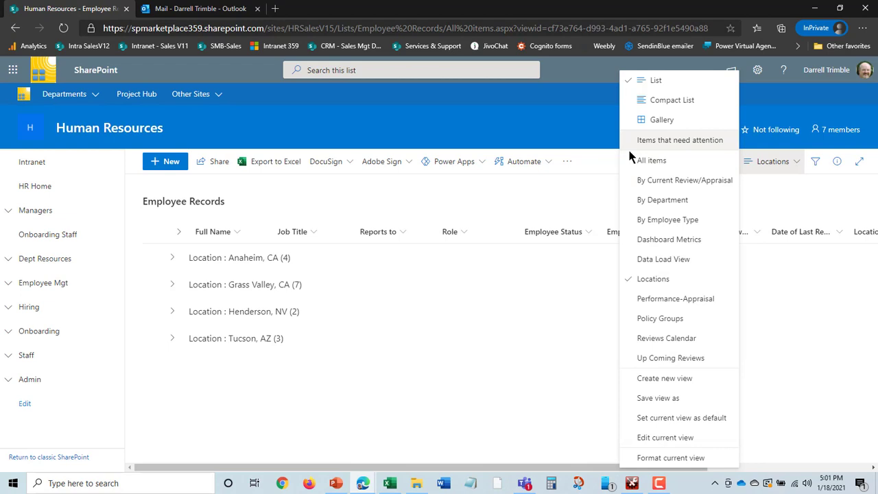
click(651, 160)
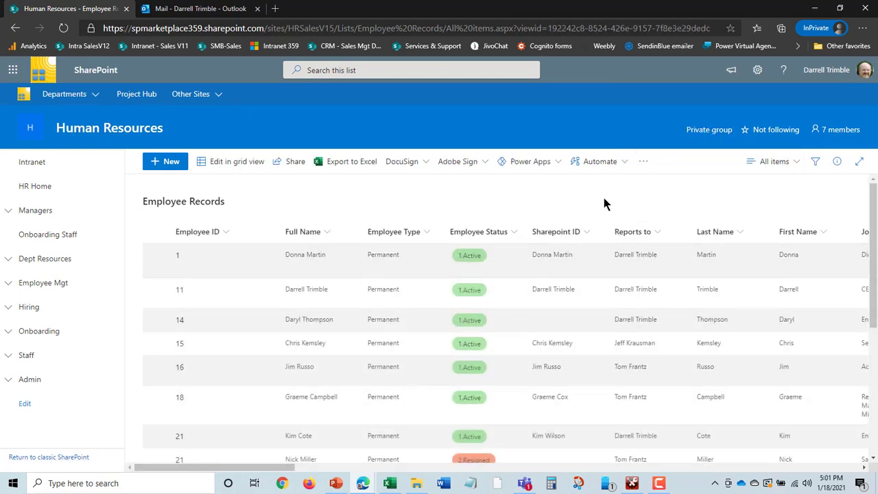
mouse_move(516, 227)
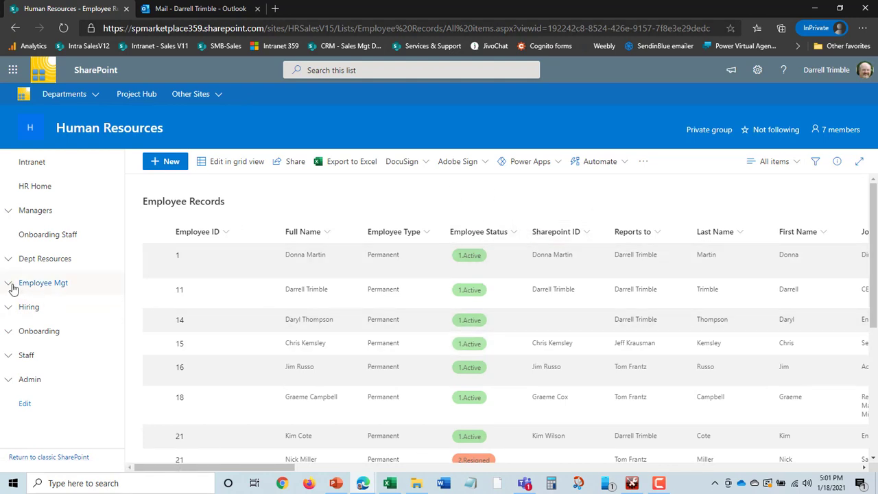
- Expand Employee Mgt in the navigation and open the Record Updates list
click(43, 282)
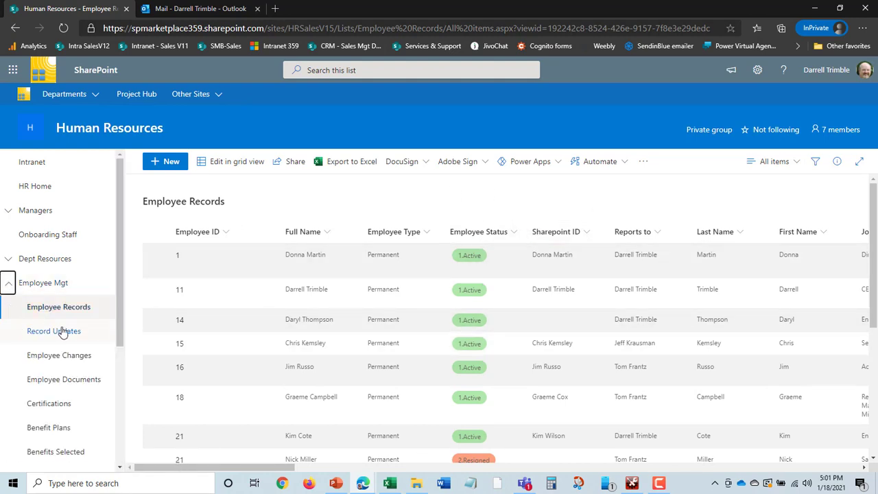
mouse_move(53, 330)
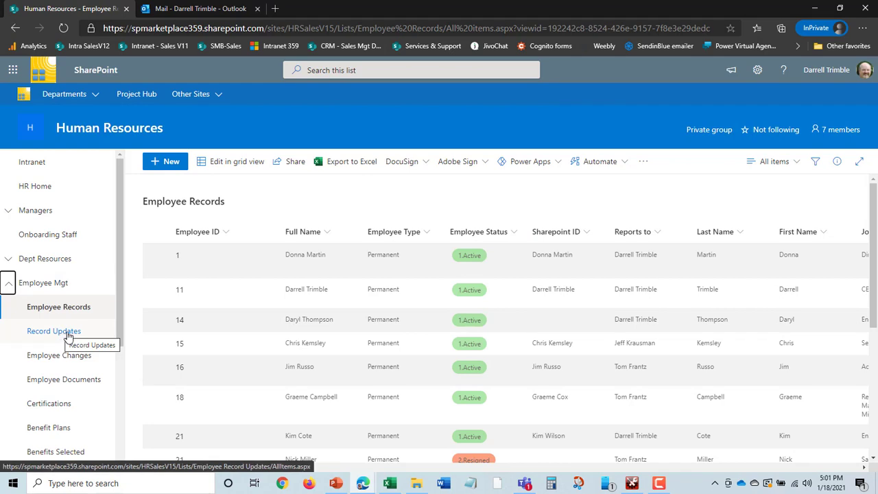
click(54, 331)
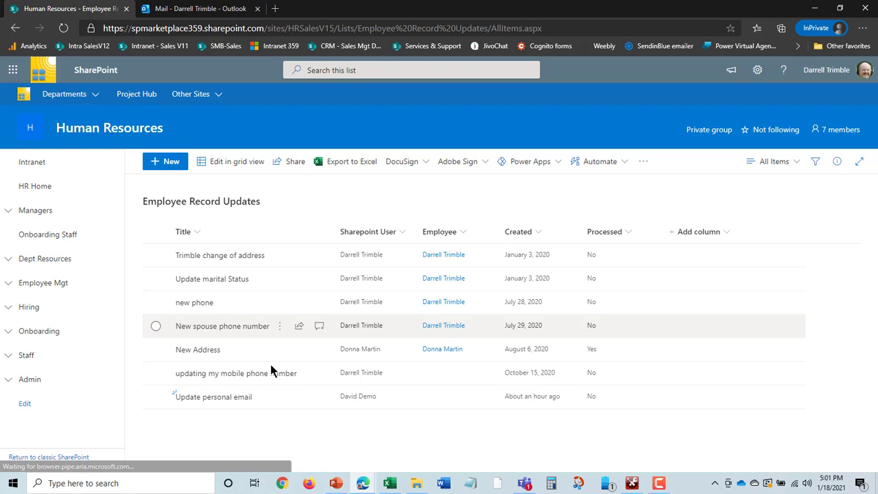
mouse_move(508, 376)
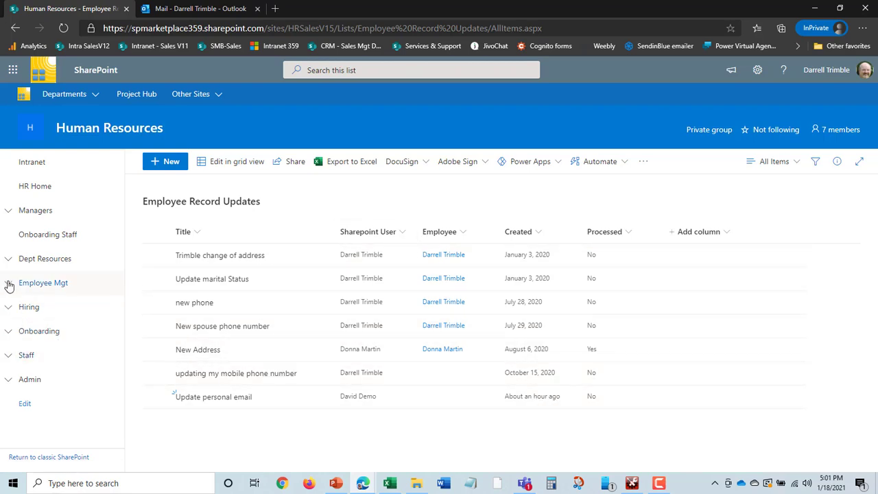
- Expand Employee Mgt again to choose another page after reviewing the record updates
click(43, 283)
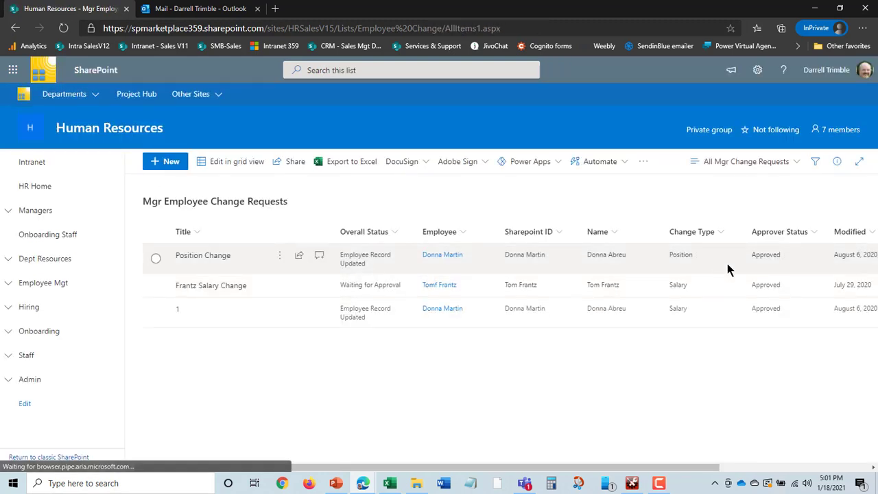
mouse_move(338, 312)
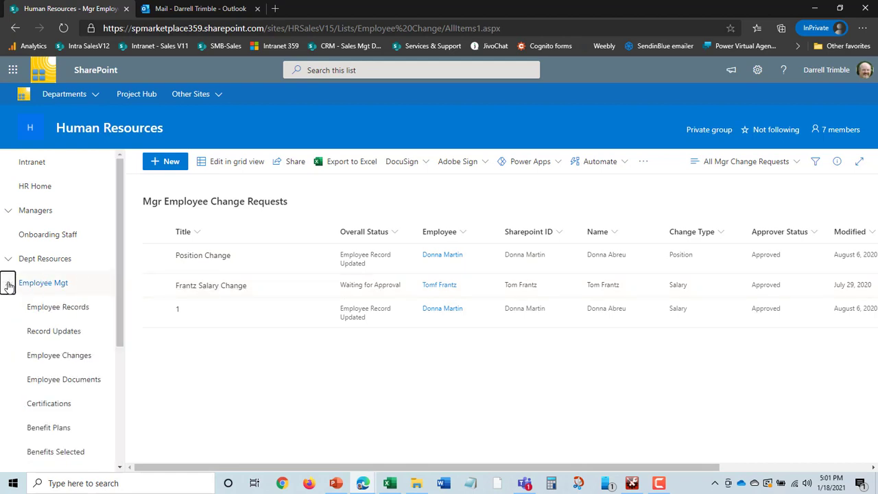
mouse_move(54, 330)
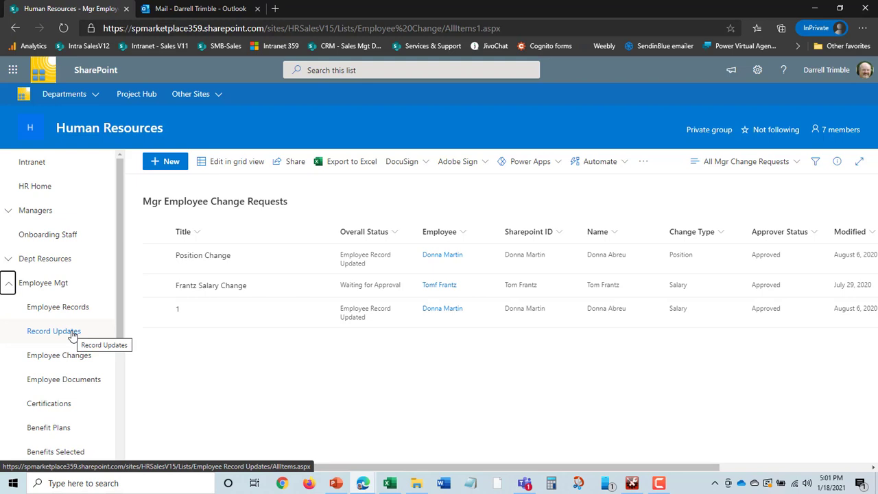
mouse_move(115, 341)
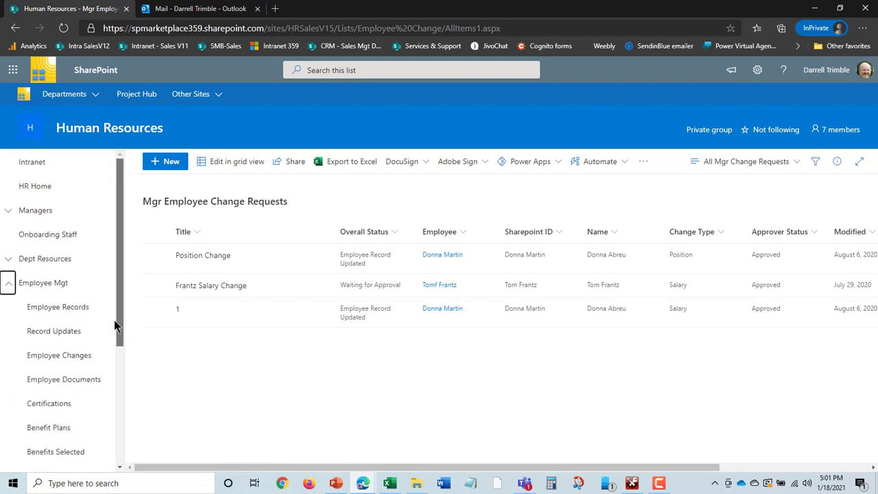
mouse_move(53, 331)
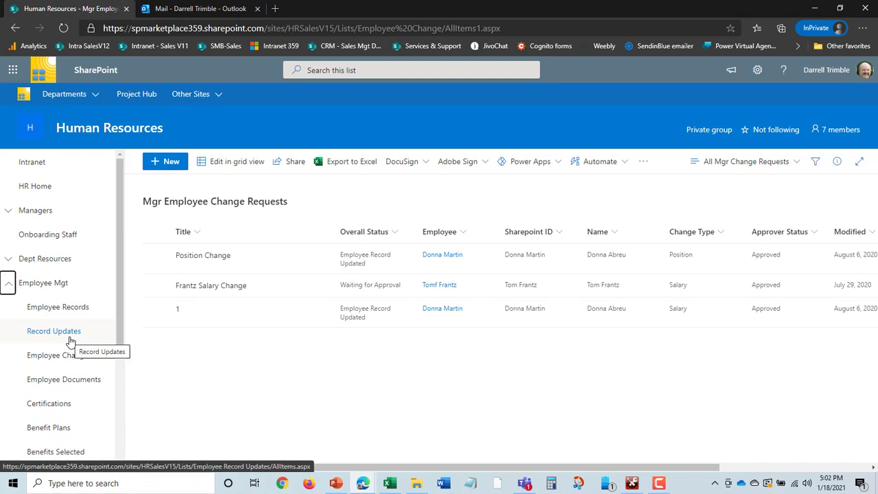
mouse_move(118, 331)
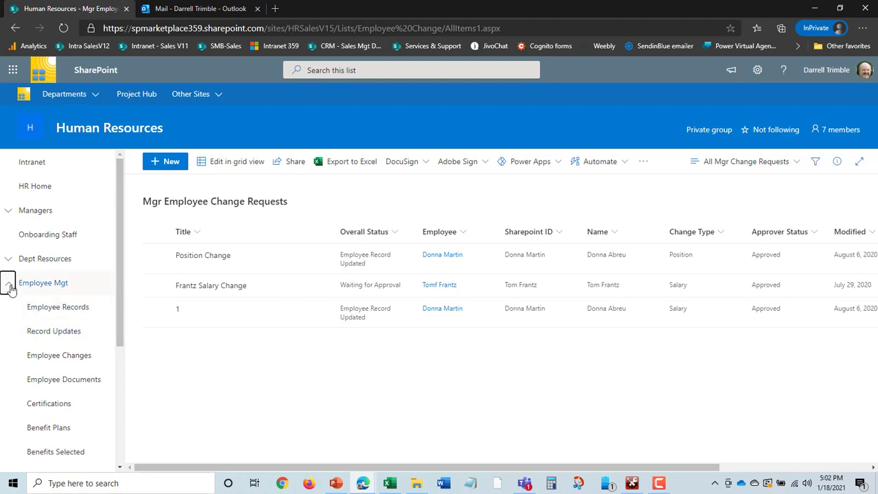
- Return to the Employee Records list showing employee type, status and manager
click(57, 306)
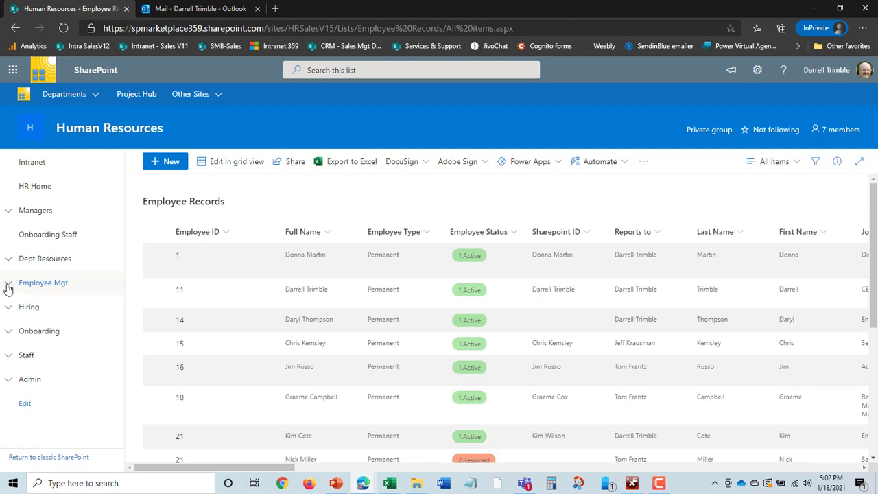
mouse_move(18, 285)
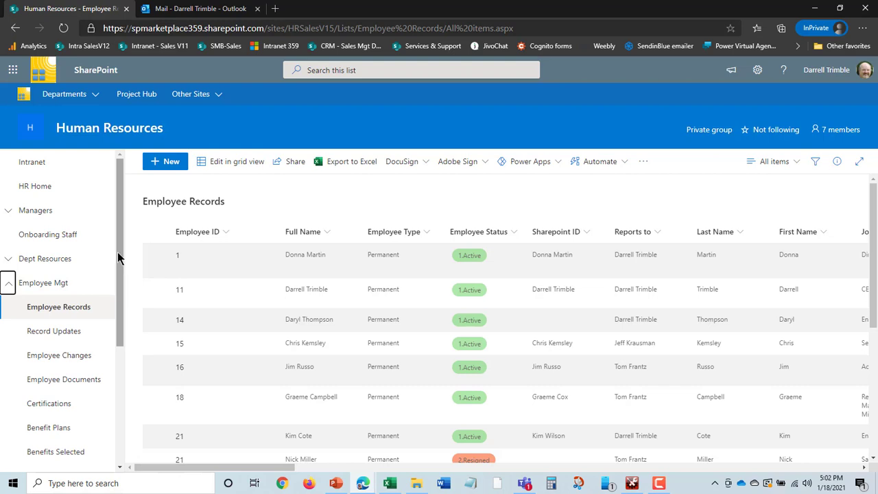
- Scroll the expanded Employee Mgt navigation down to Policy Acknowledgements
scroll(down, 3)
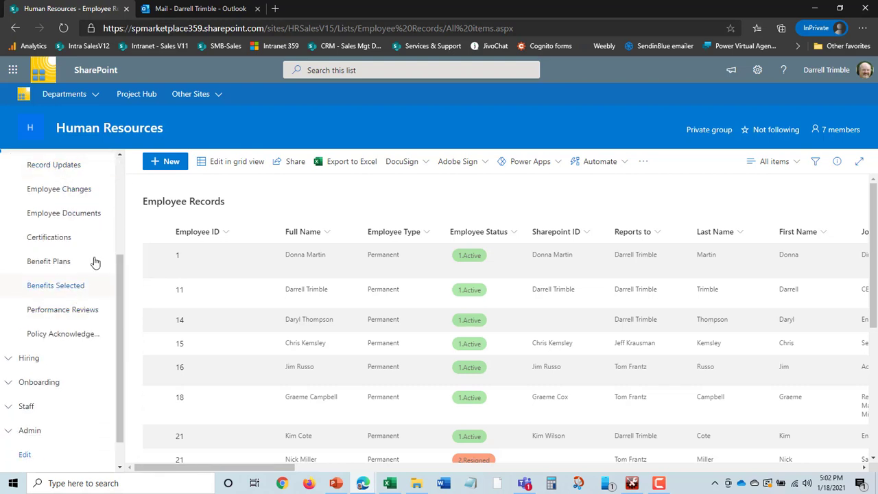
mouse_move(49, 240)
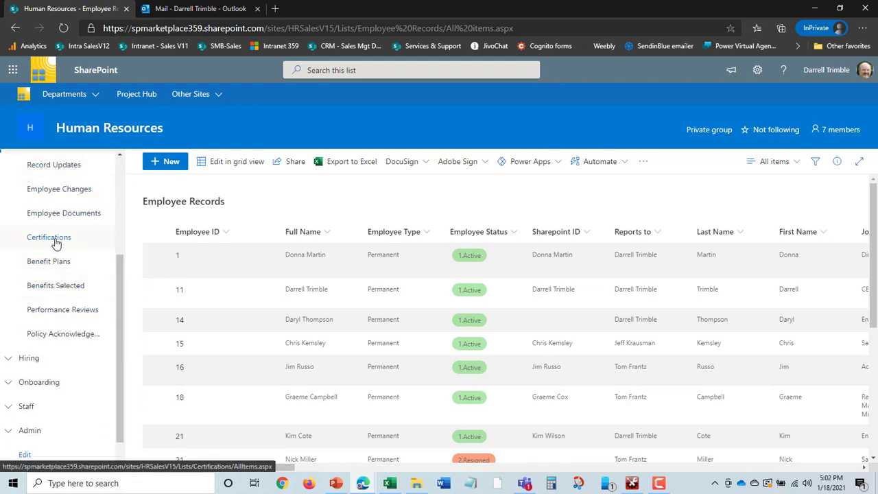
mouse_move(76, 213)
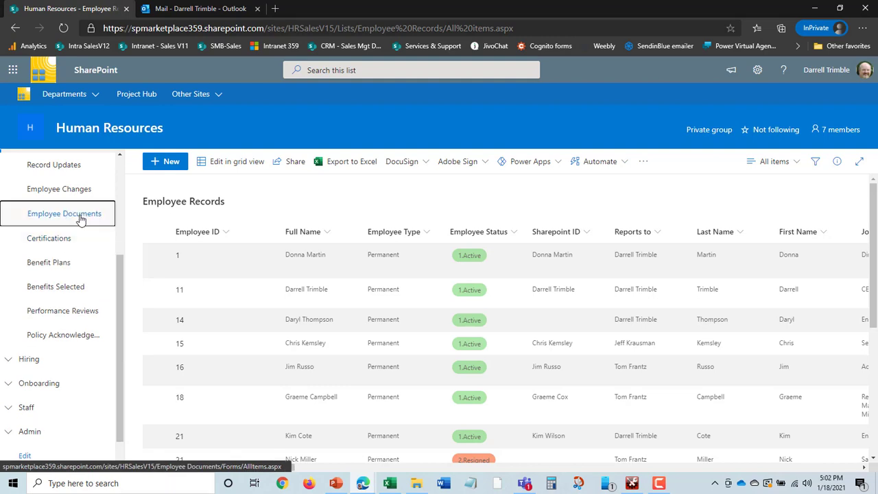
- Open Employee Documents and browse its resumes, direct deposit forms and I-9 forms
click(77, 214)
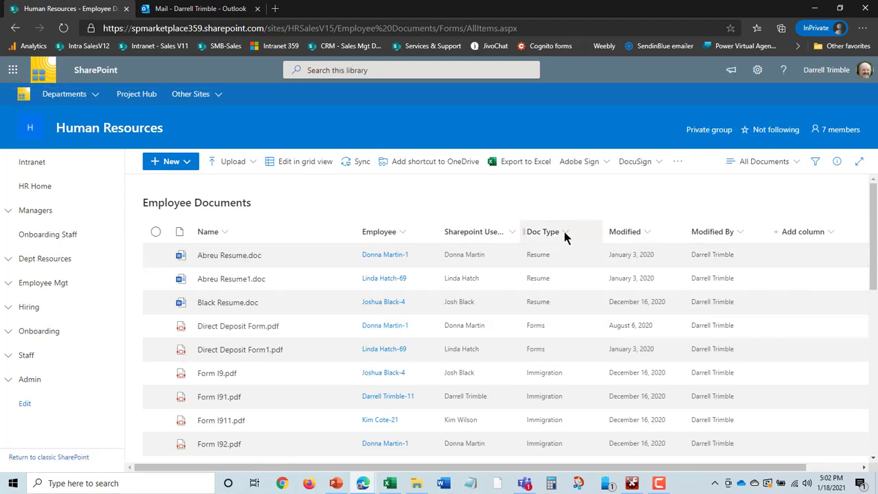
mouse_move(590, 387)
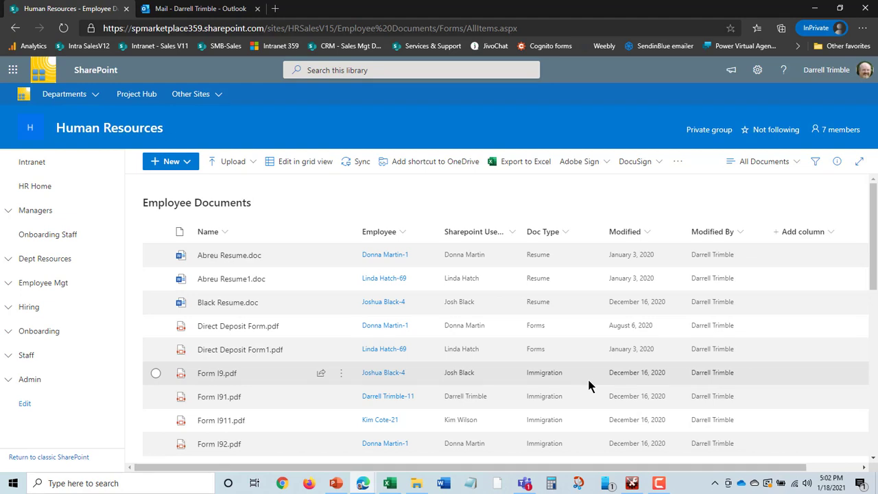
mouse_move(179, 410)
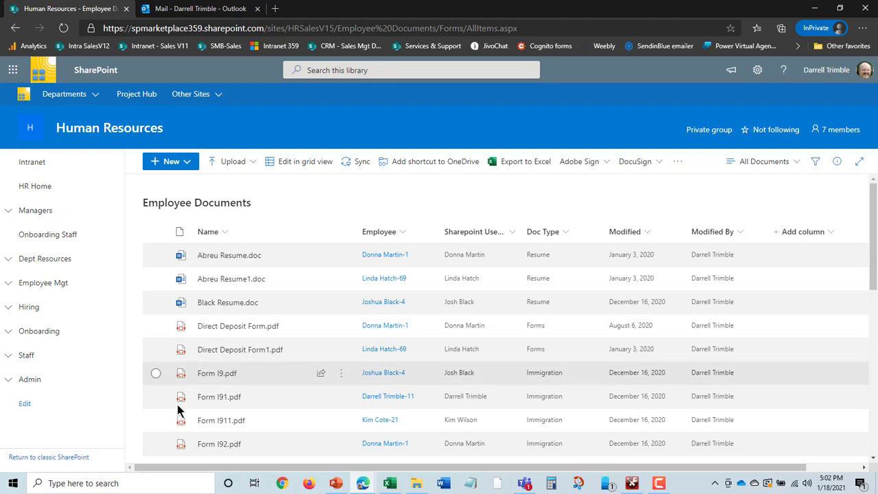
mouse_move(645, 381)
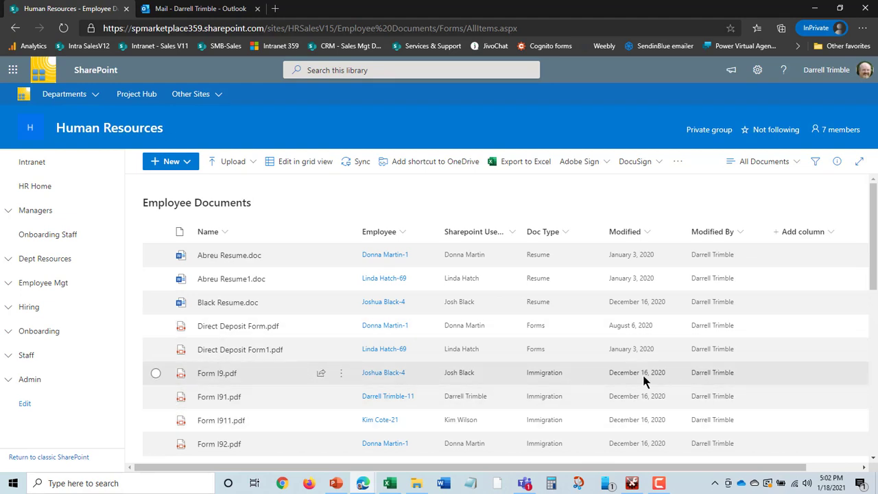
scroll(down, 3)
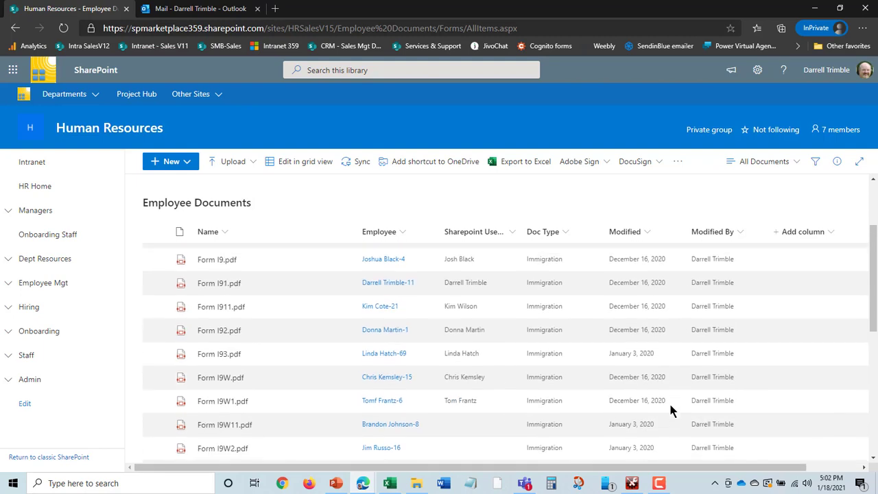
scroll(up, 3)
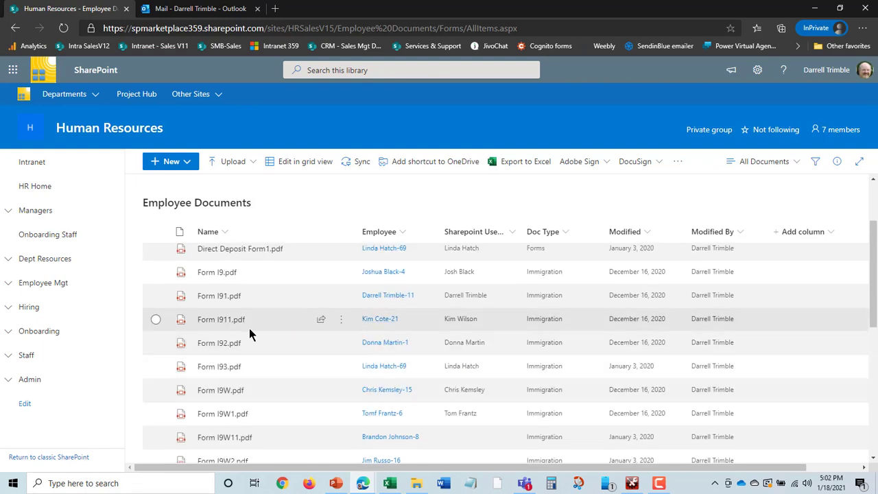
mouse_move(672, 307)
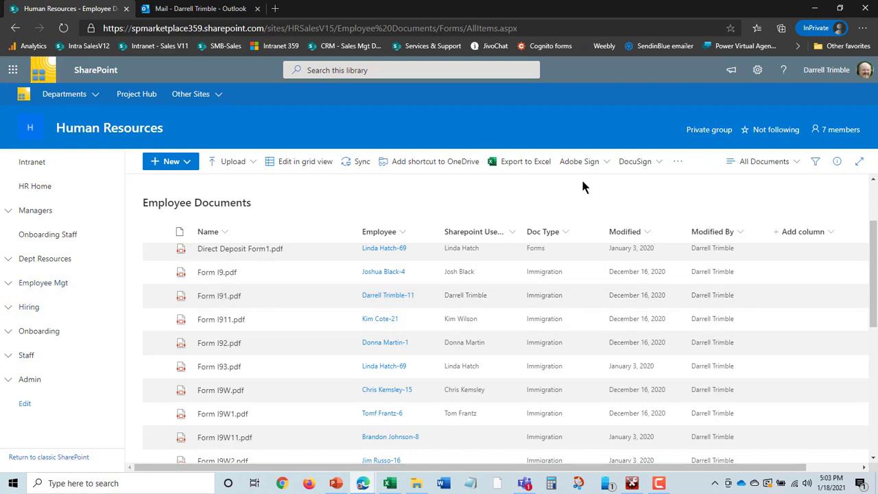
mouse_move(524, 349)
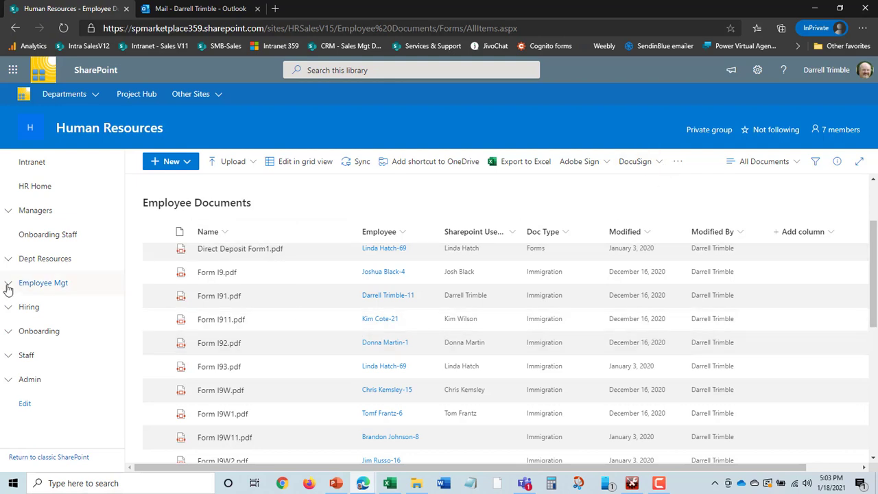
- Expand Employee Mgt and scroll the navigation to reach the Certifications list
click(9, 282)
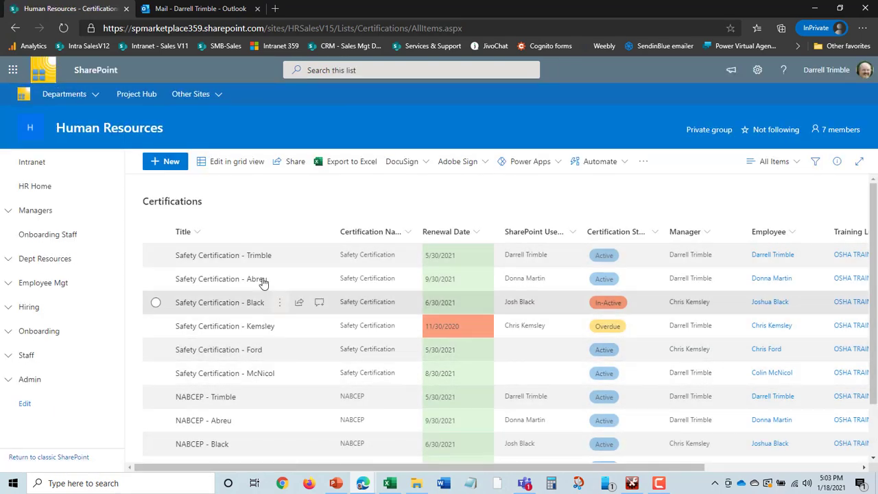
scroll(down, 3)
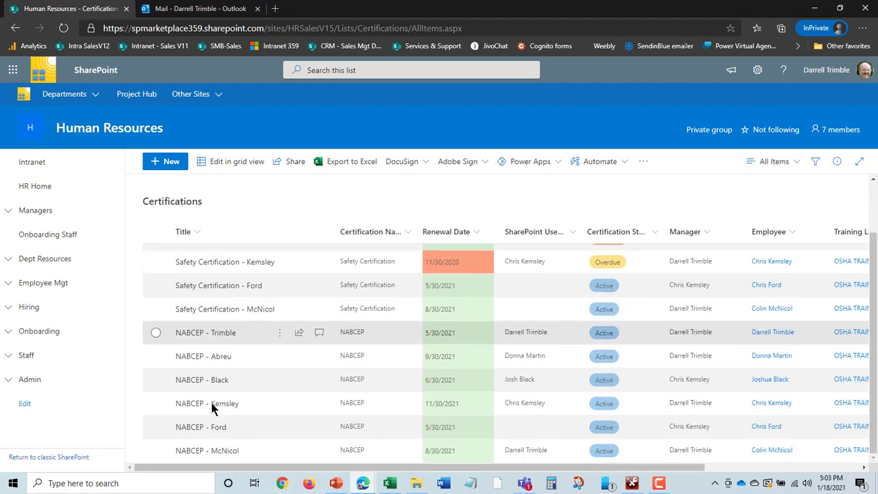
mouse_move(254, 353)
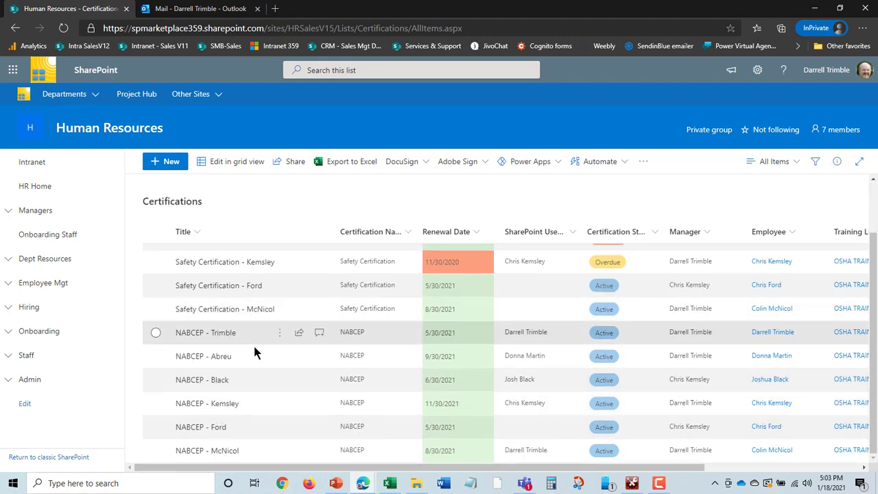
mouse_move(752, 424)
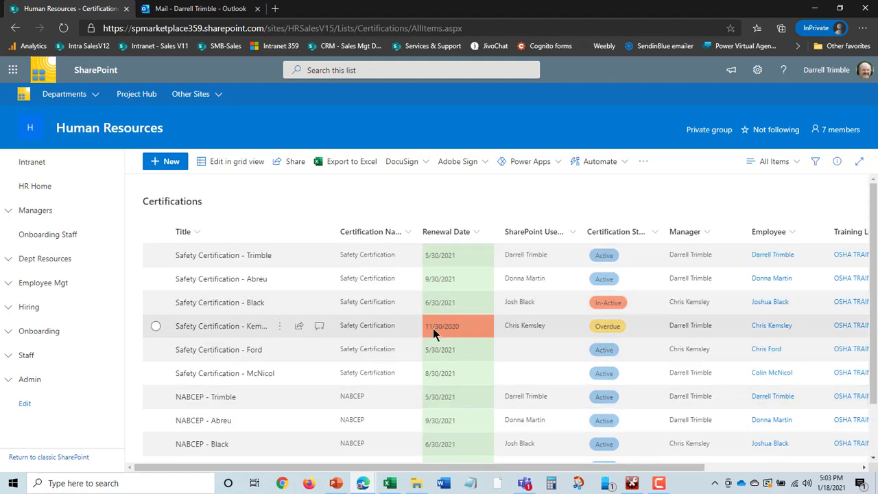
mouse_move(478, 380)
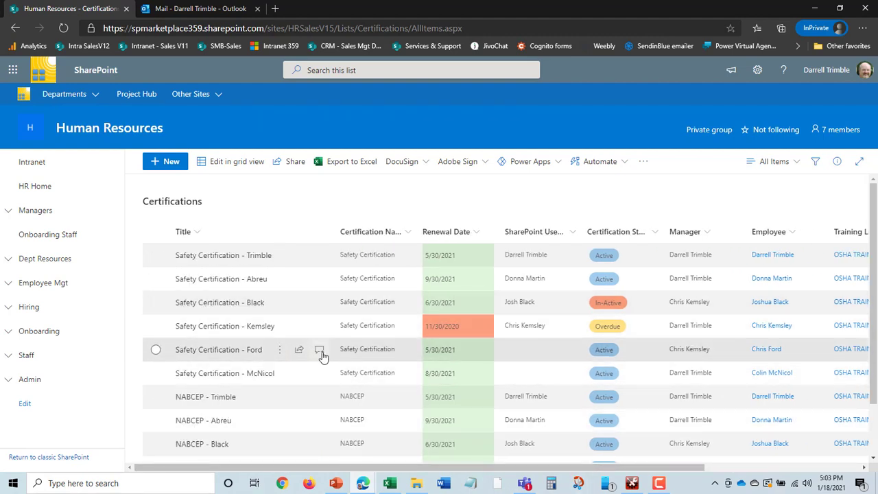
mouse_move(319, 350)
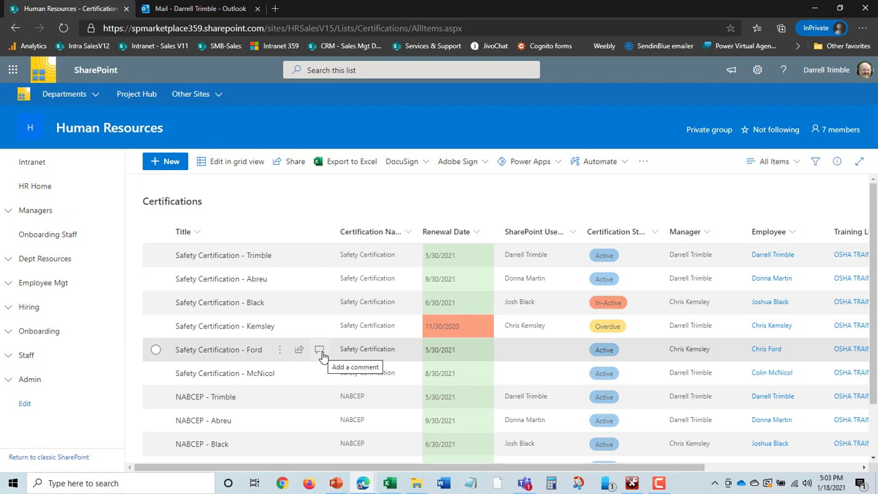
mouse_move(850, 349)
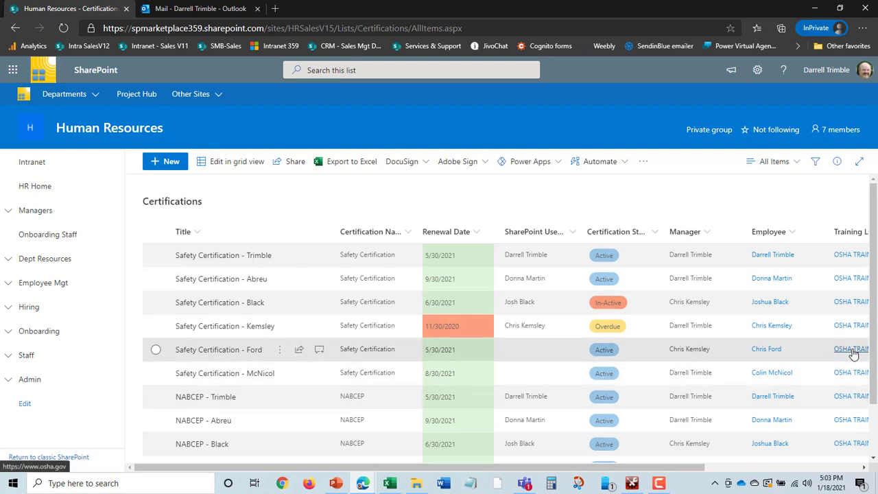
mouse_move(852, 351)
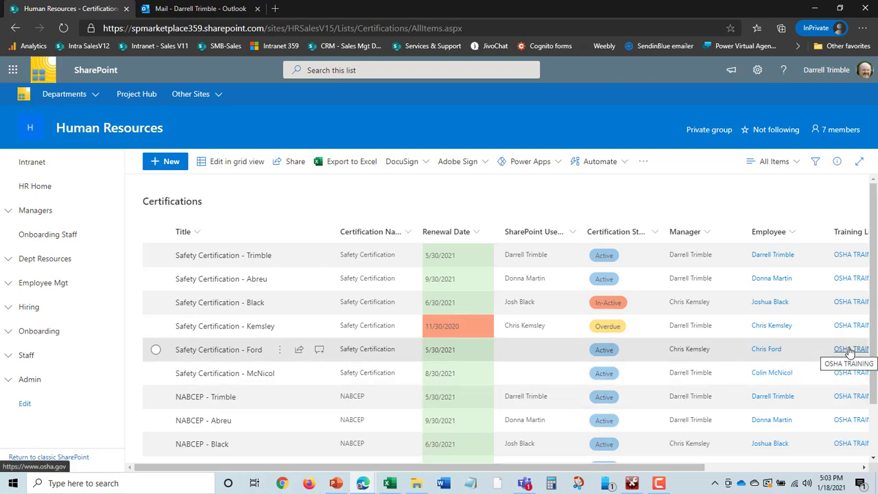
mouse_move(199, 349)
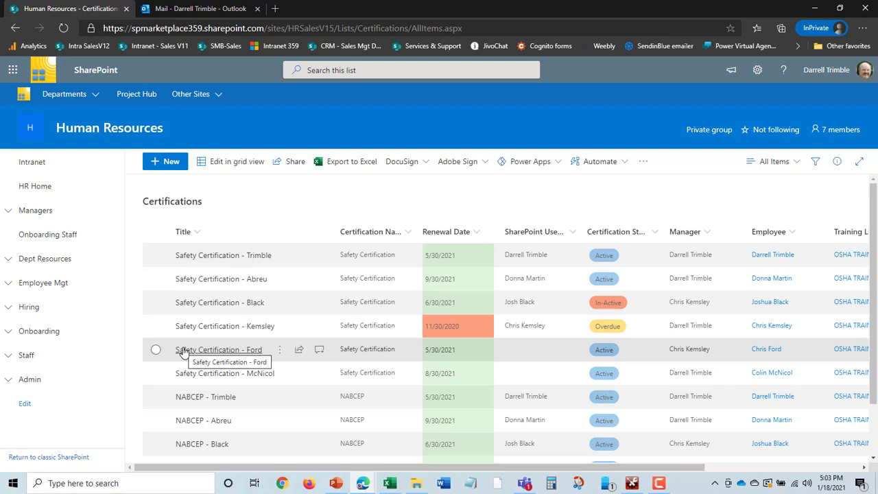
mouse_move(183, 353)
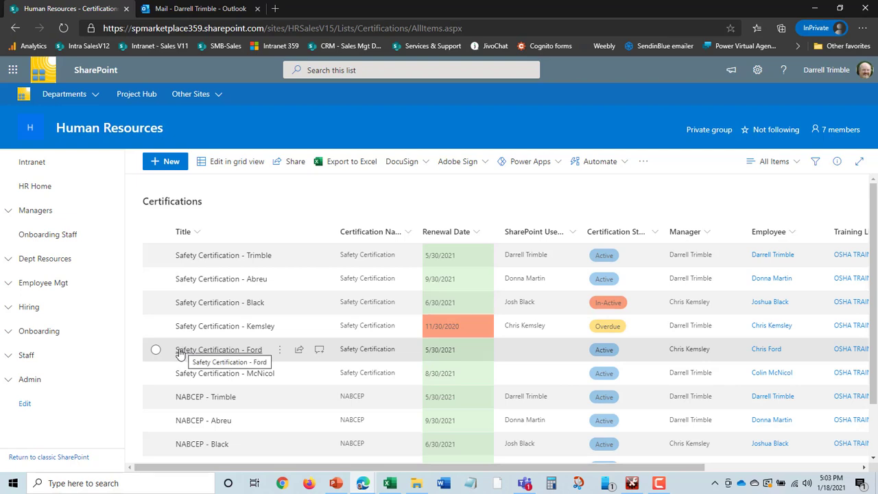
click(7, 282)
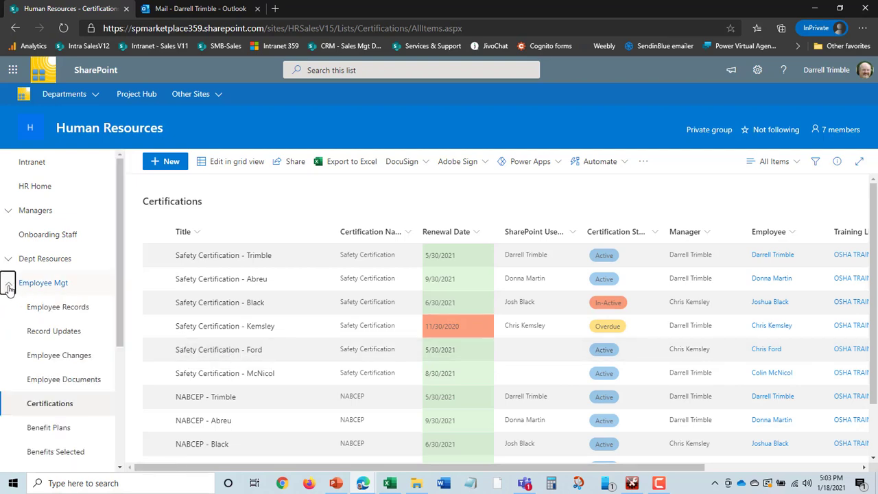
scroll(down, 3)
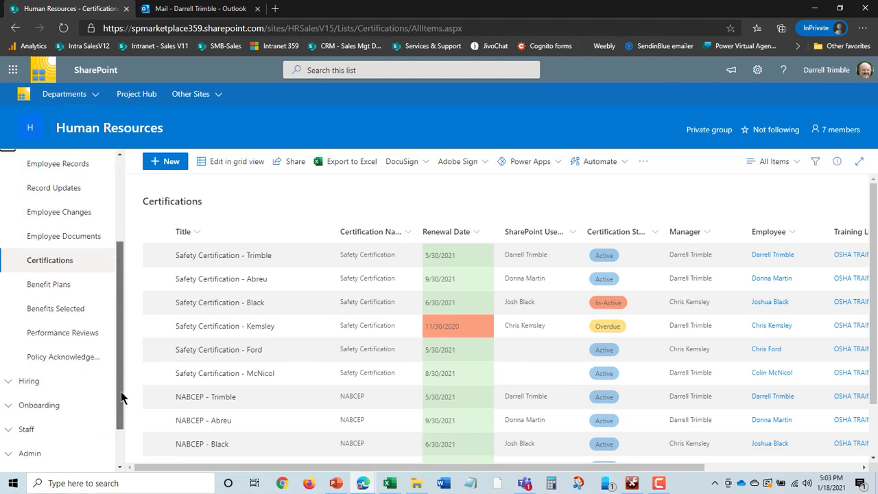
- Open the Benefit Plans list and scroll through its medical, dental, vision and 401K plans
click(49, 284)
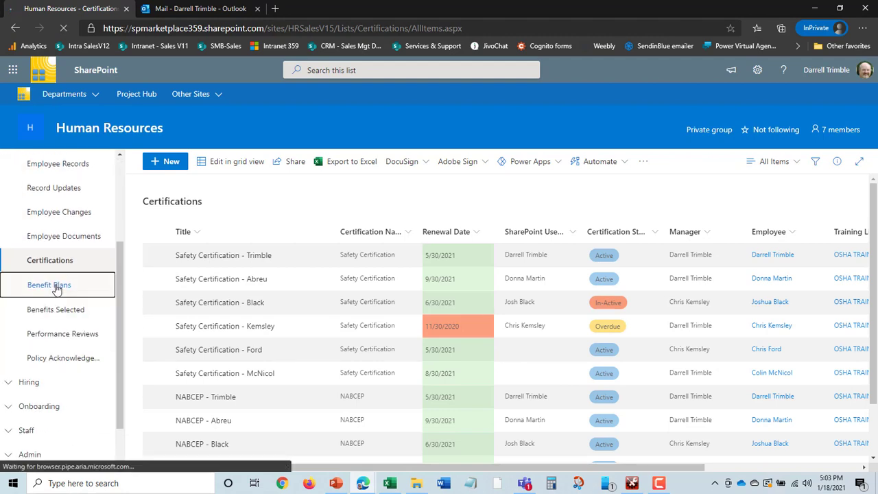
click(49, 285)
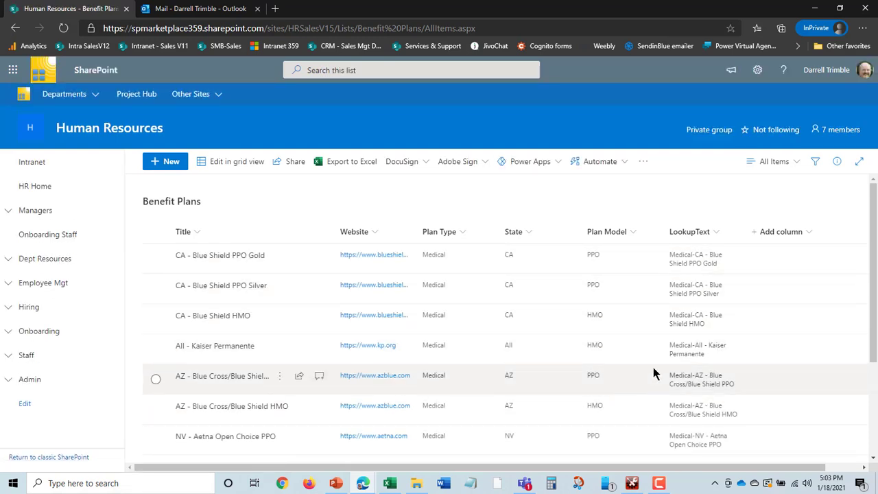
mouse_move(684, 268)
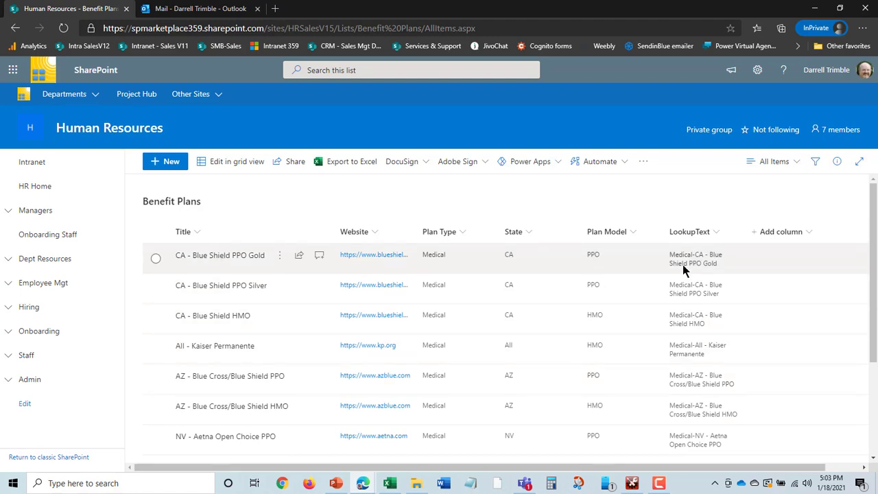
mouse_move(644, 376)
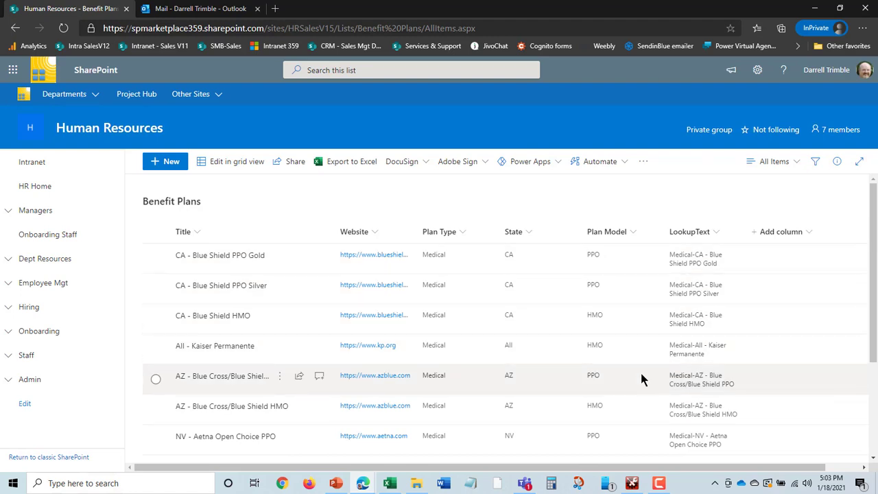
mouse_move(549, 314)
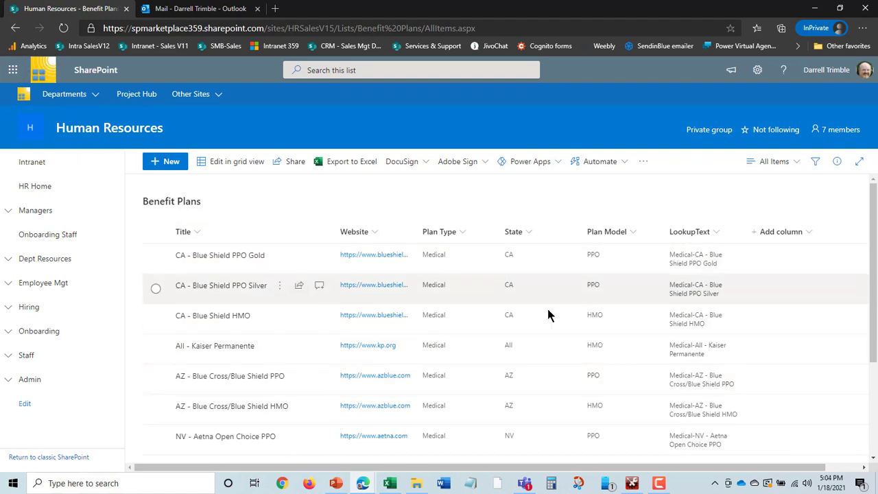
click(65, 94)
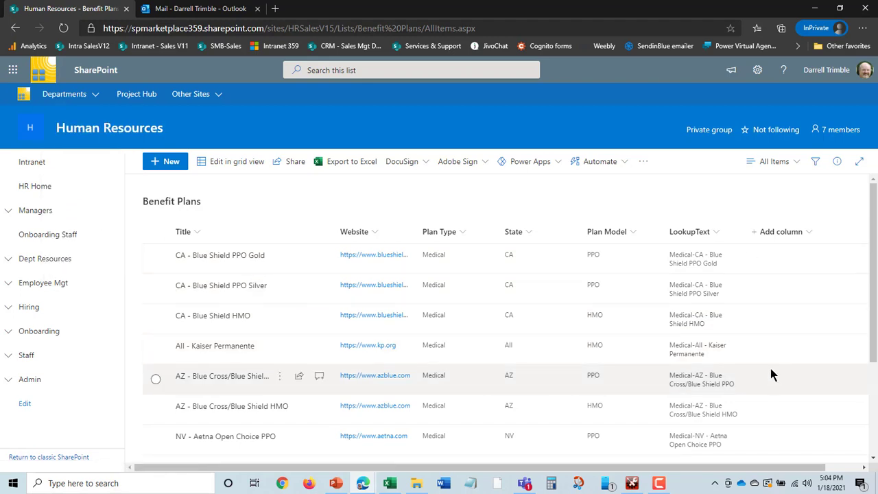
mouse_move(202, 355)
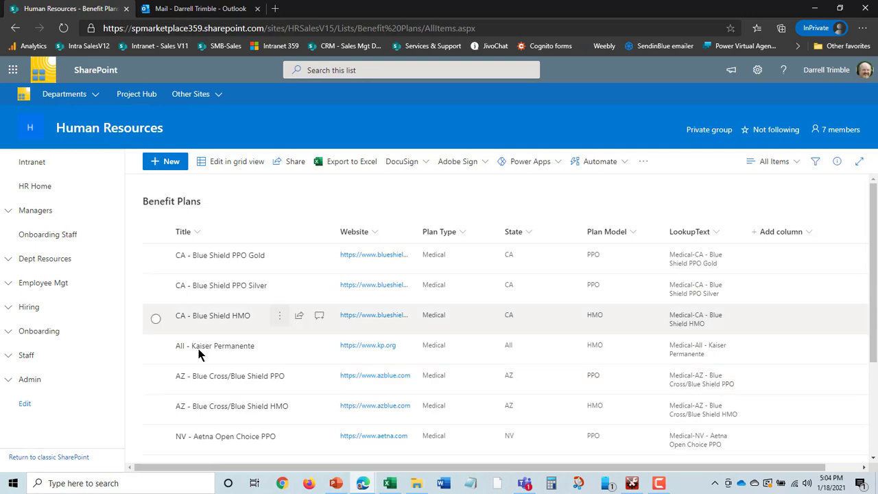
scroll(down, 3)
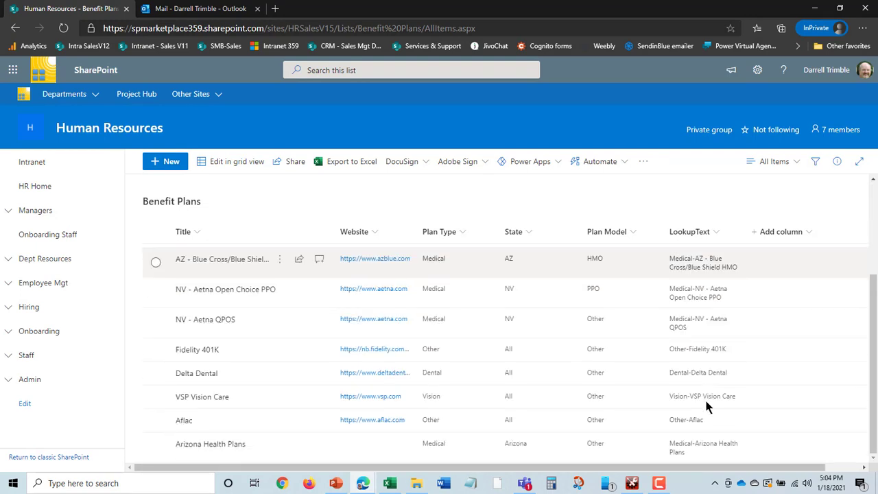
scroll(up, 3)
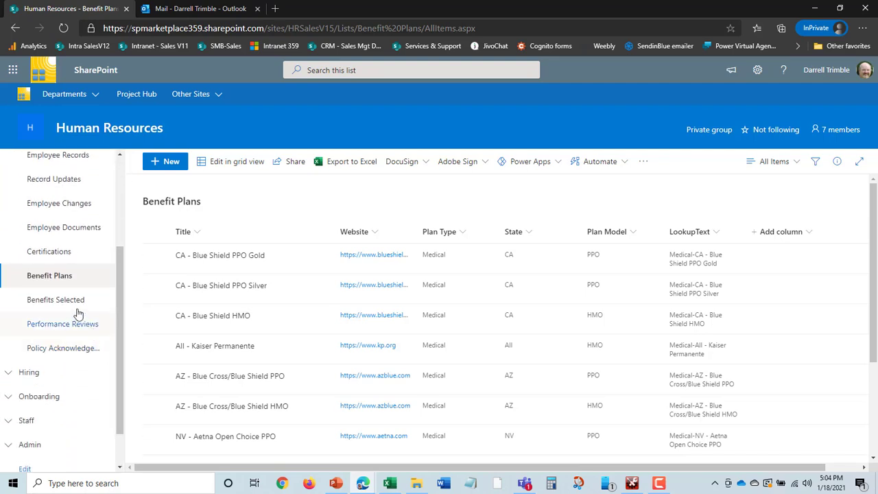
- Open Emp Benefits Selected and scroll across its plan, dates and dependents columns
click(56, 299)
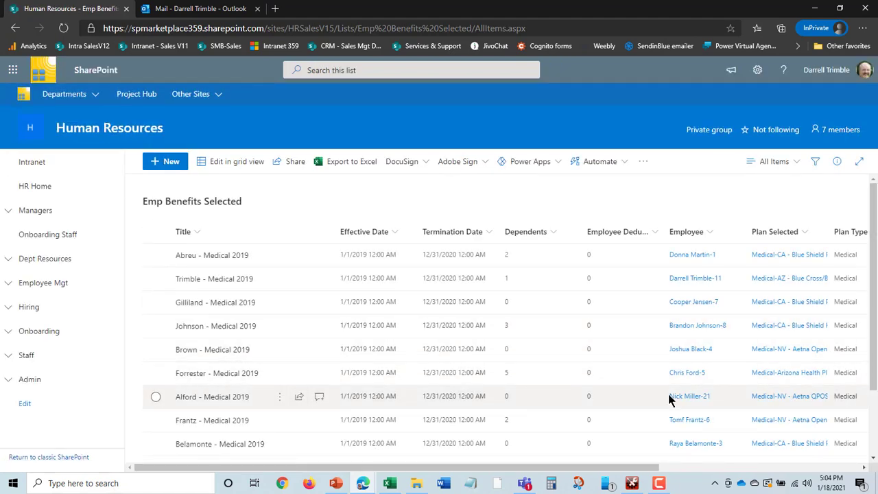
mouse_move(464, 260)
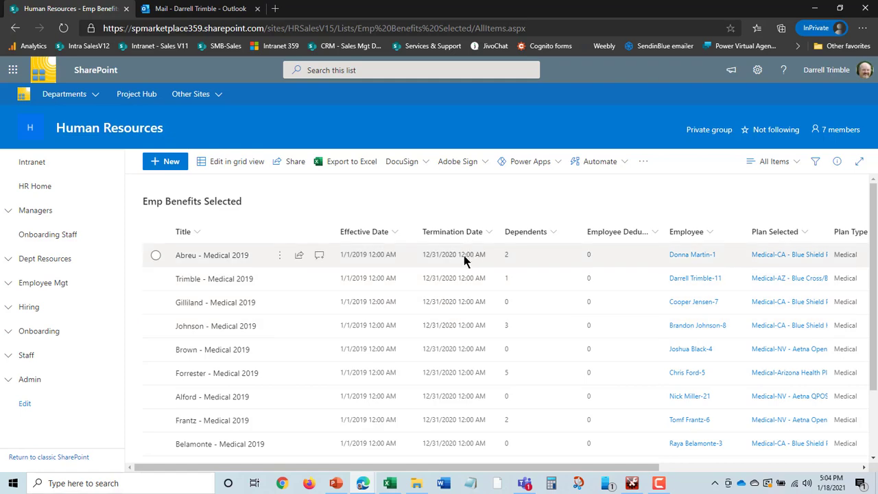
mouse_move(840, 420)
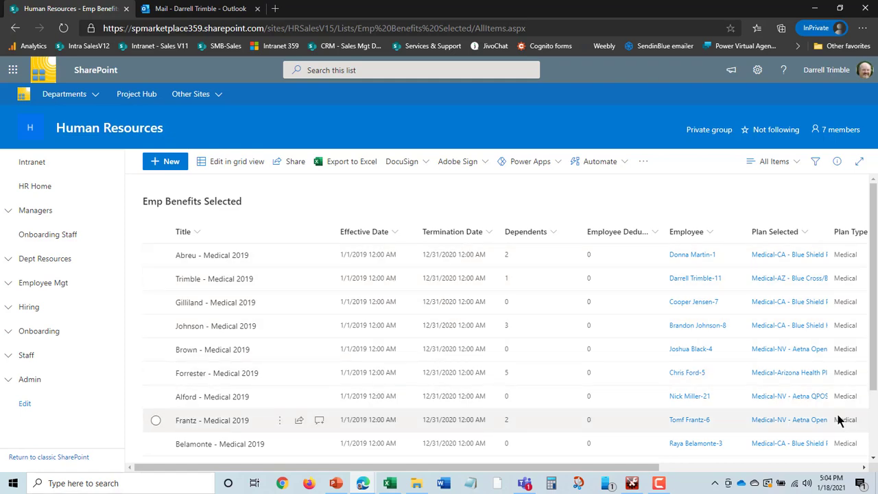
scroll(right, 3)
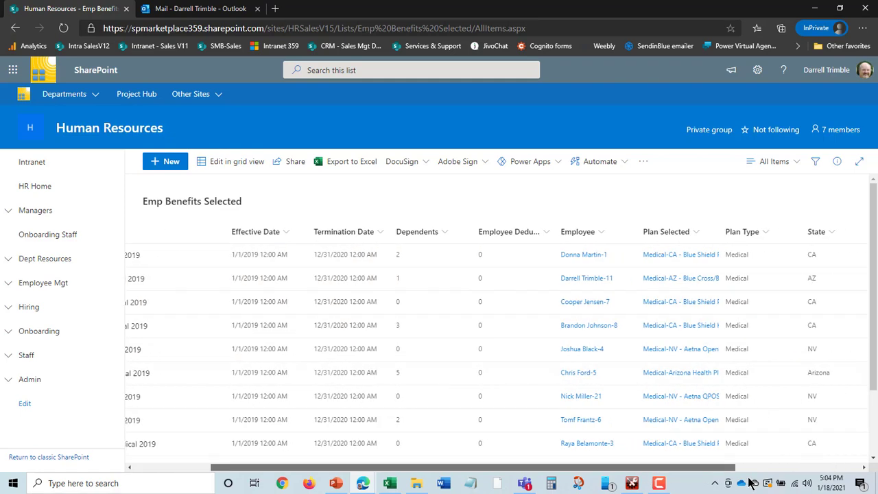
scroll(left, 3)
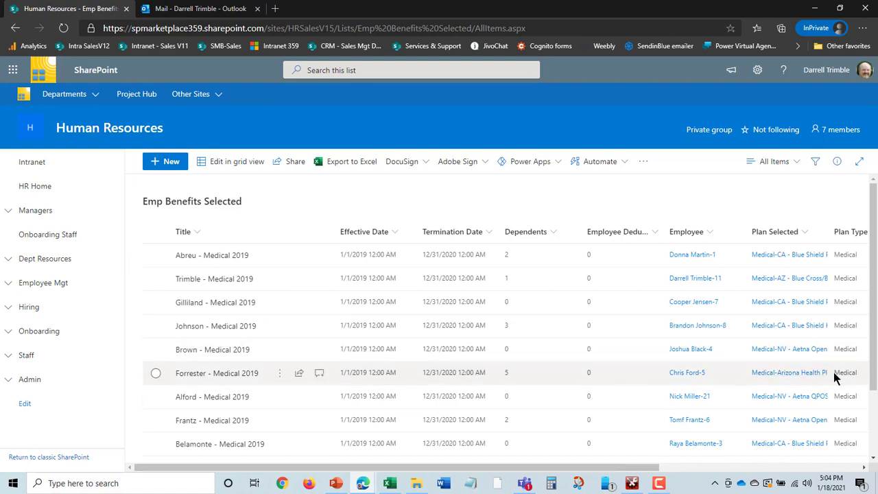
mouse_move(586, 473)
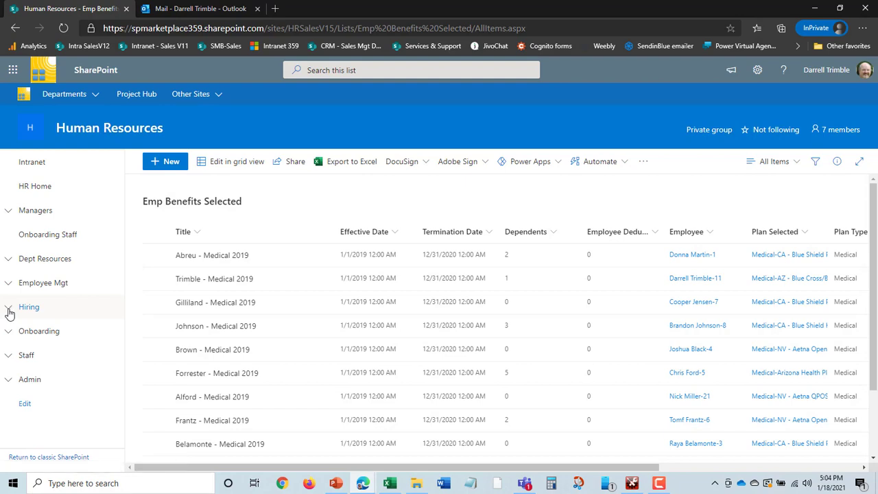
click(43, 282)
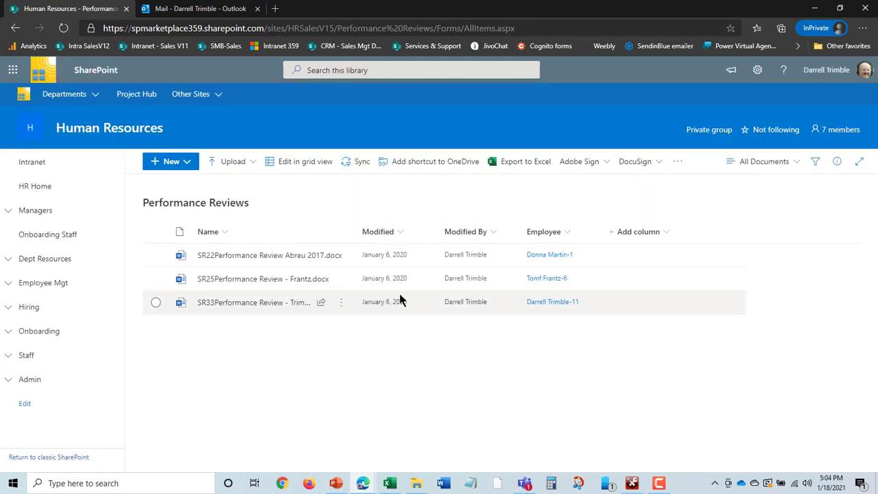
mouse_move(505, 278)
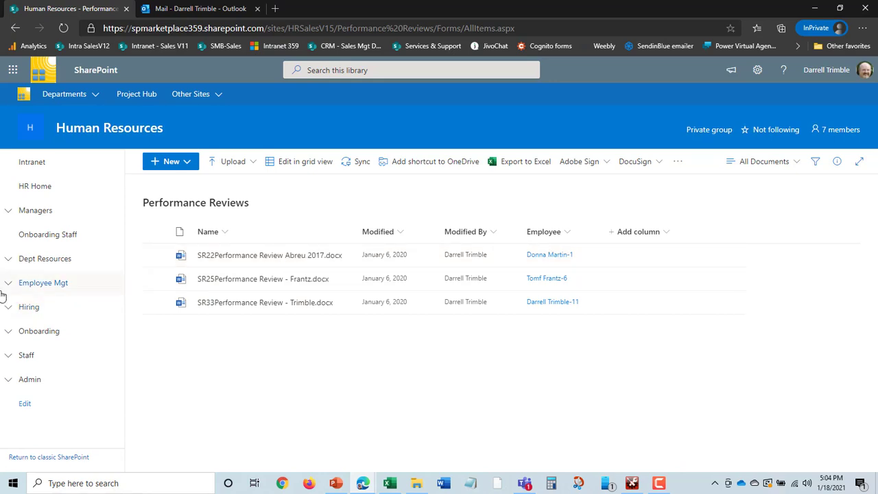
click(43, 282)
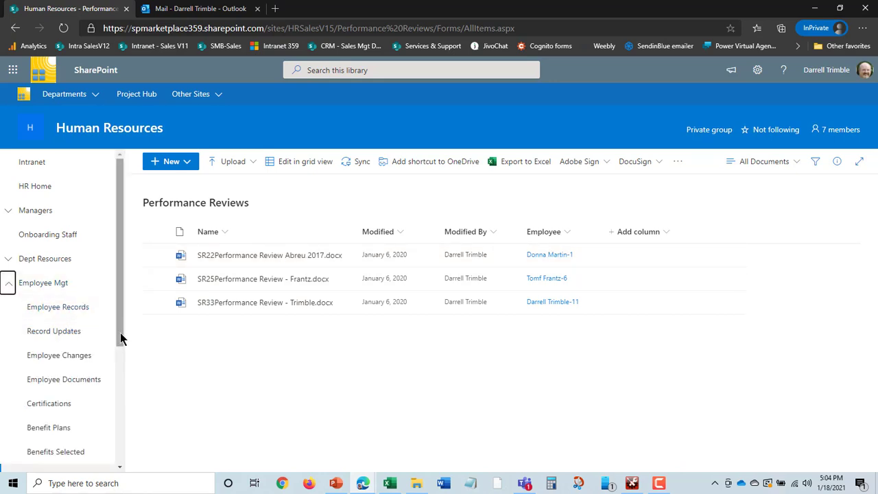
scroll(down, 3)
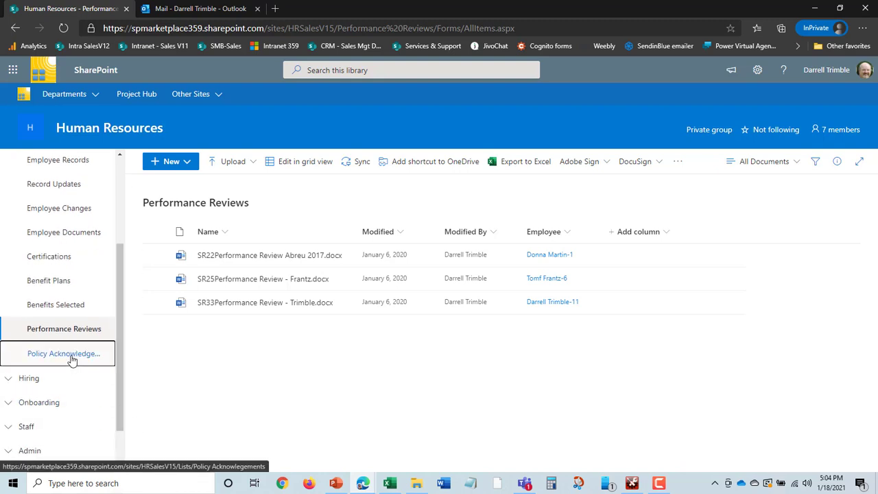
- View the Policy Acknowledgements list with employees' handbook acknowledgement statuses and due dates
click(64, 353)
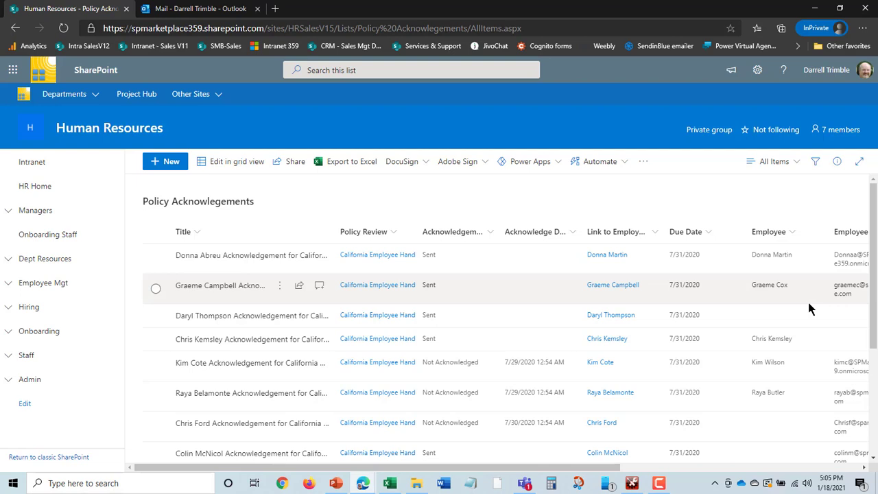
mouse_move(676, 332)
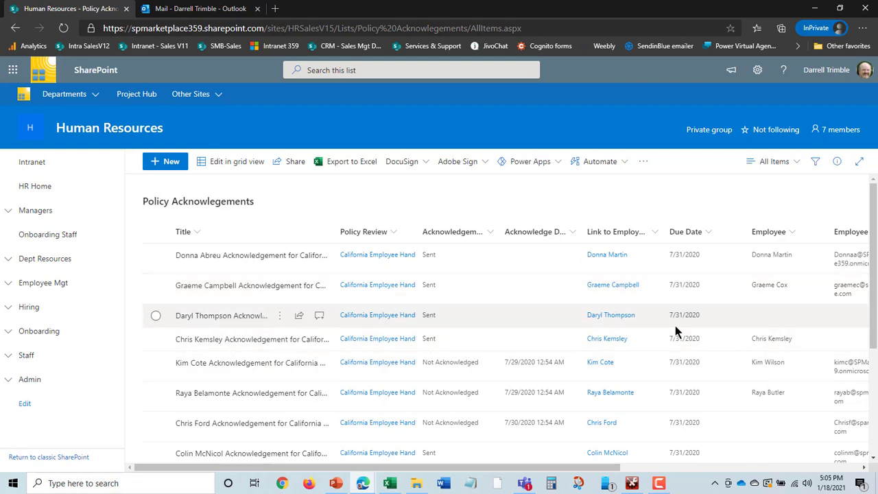
mouse_move(472, 334)
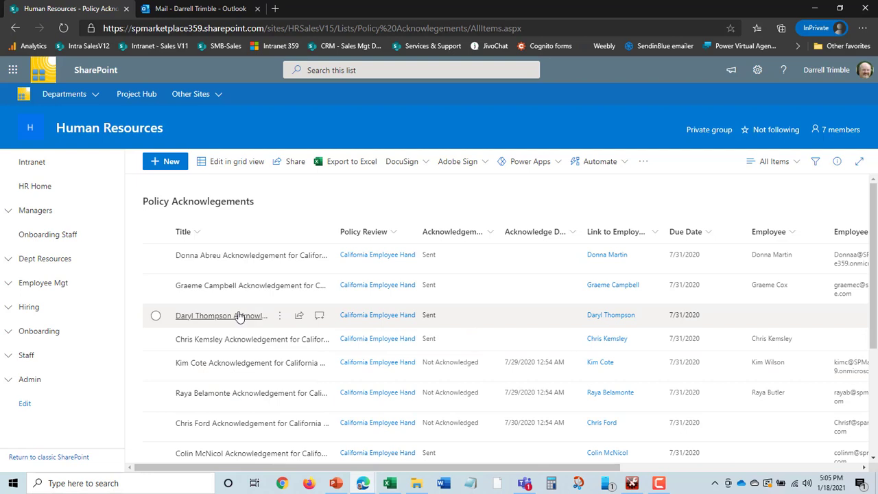
mouse_move(43, 282)
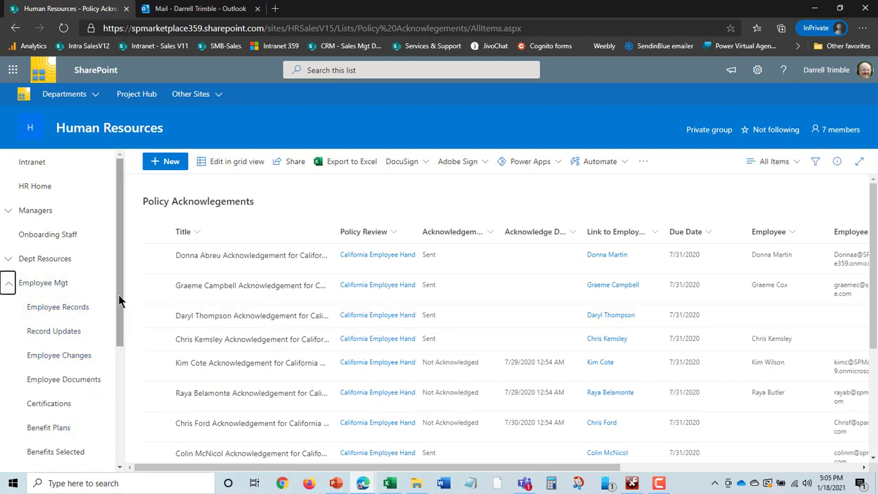
scroll(down, 3)
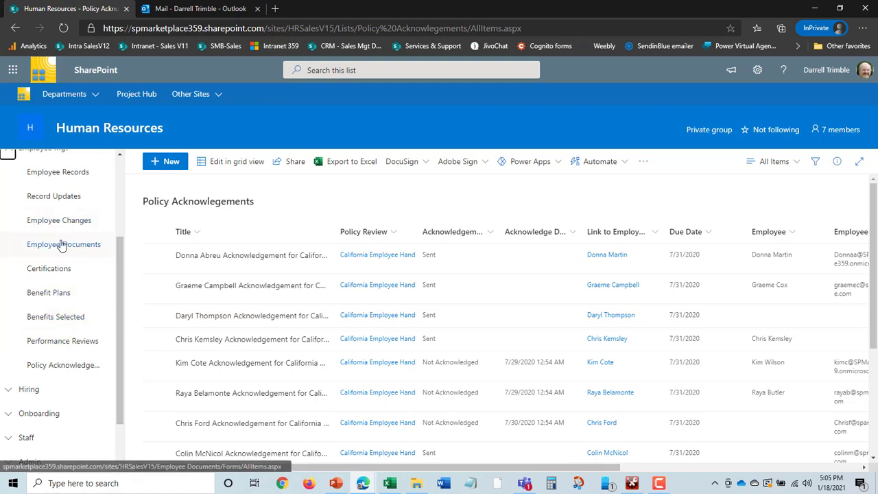
mouse_move(450, 345)
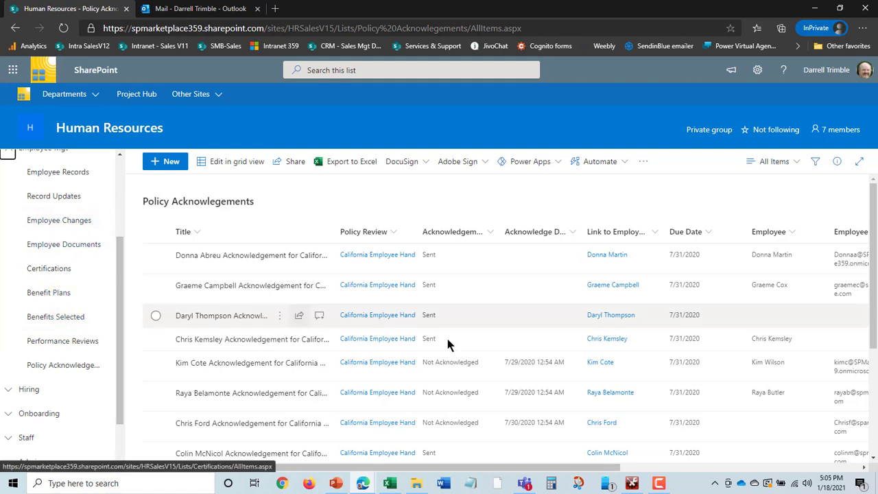
mouse_move(147, 307)
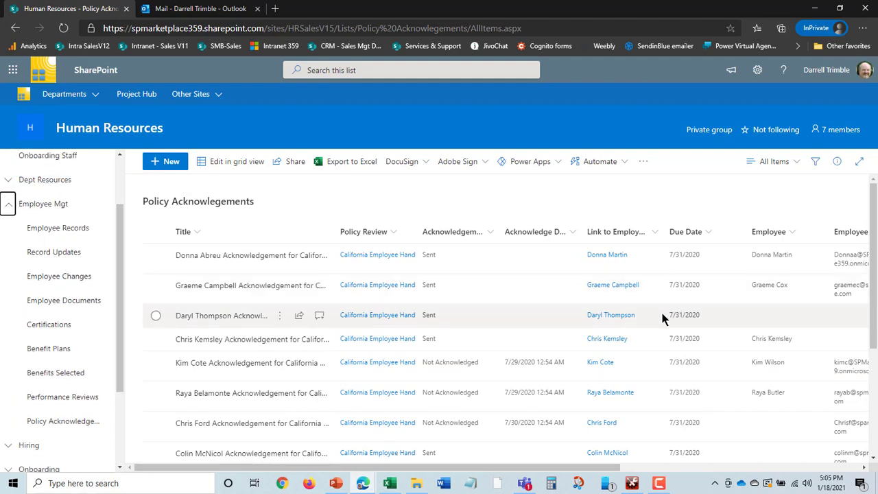
mouse_move(694, 324)
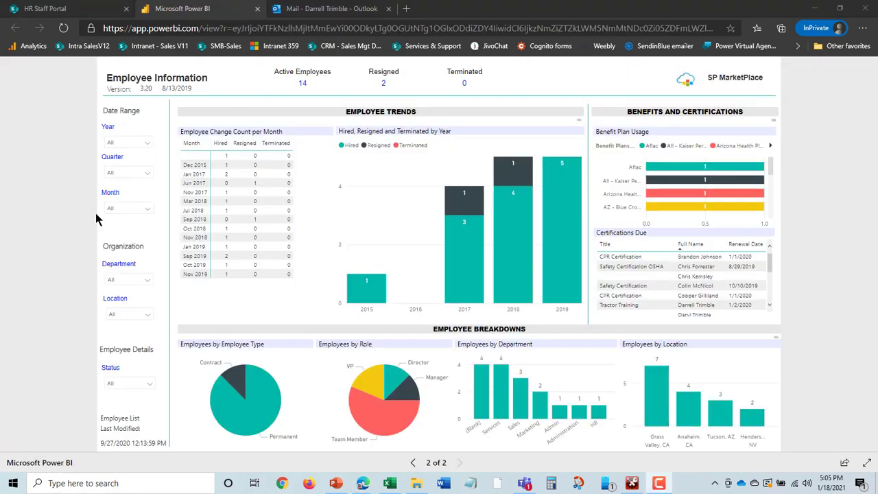
mouse_move(508, 182)
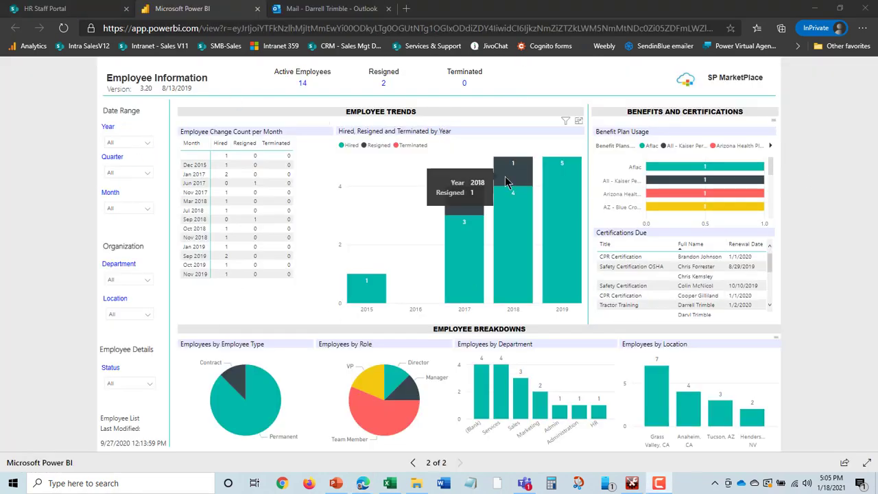
mouse_move(816, 131)
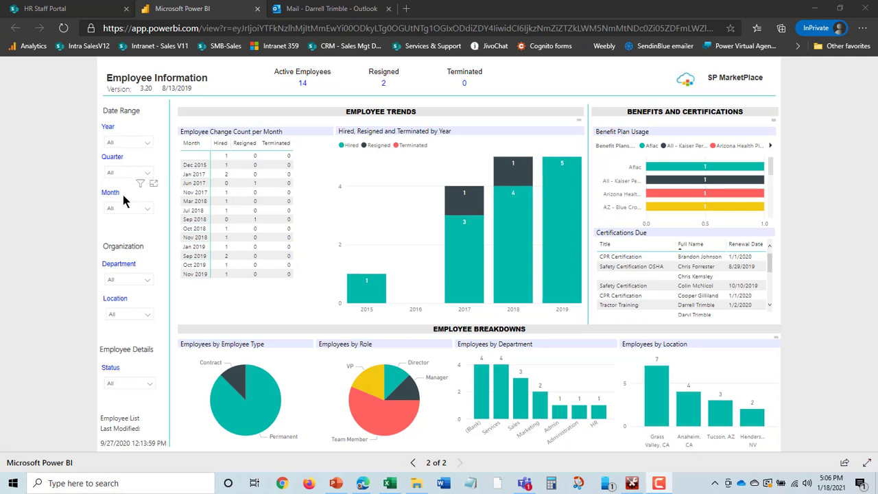
mouse_move(129, 368)
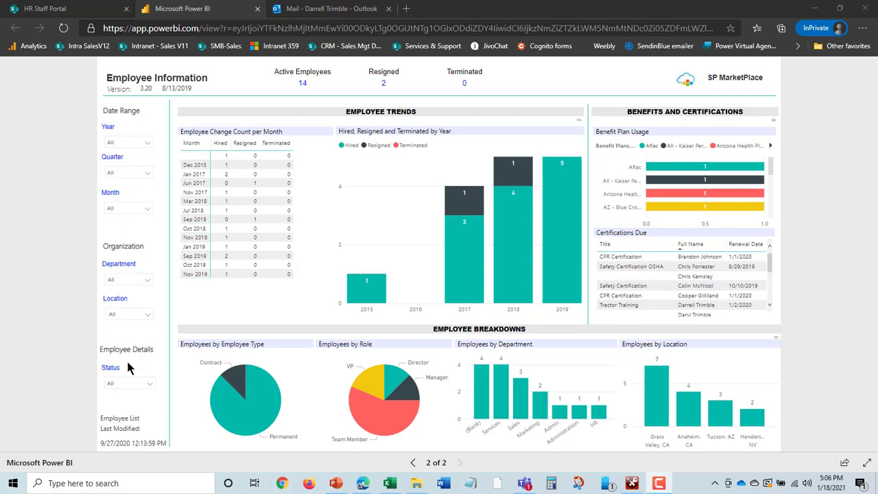
mouse_move(250, 367)
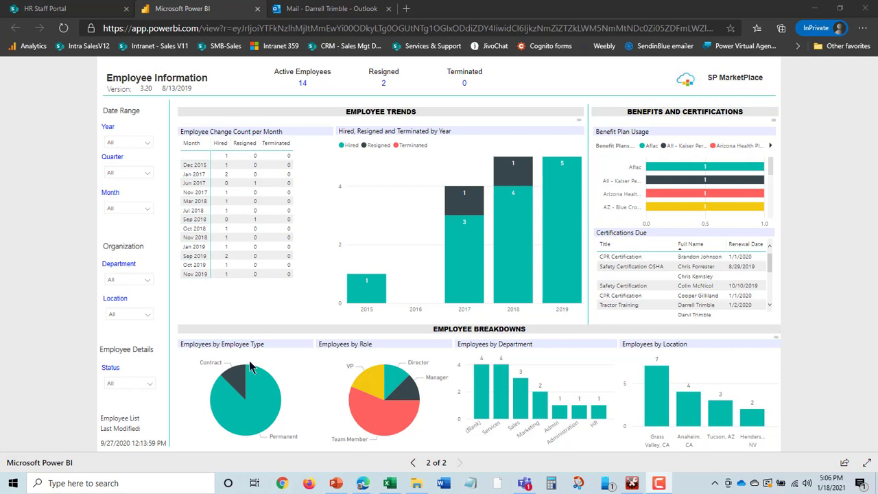
mouse_move(474, 395)
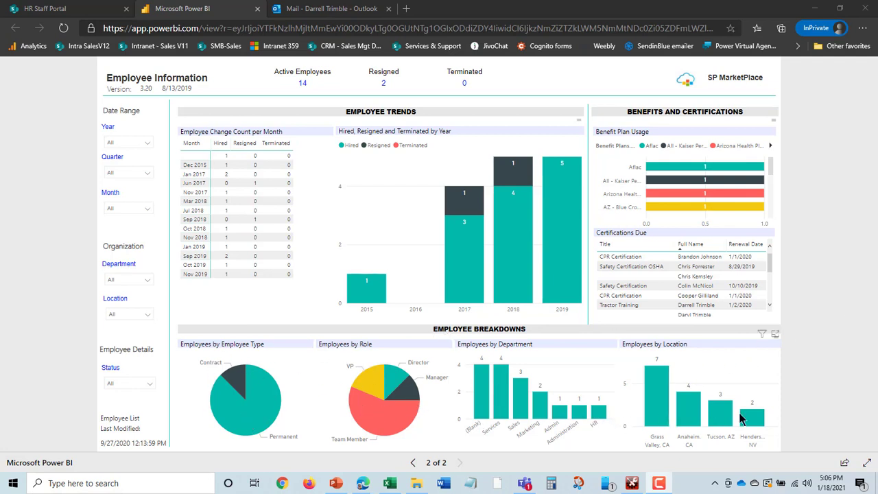
mouse_move(688, 235)
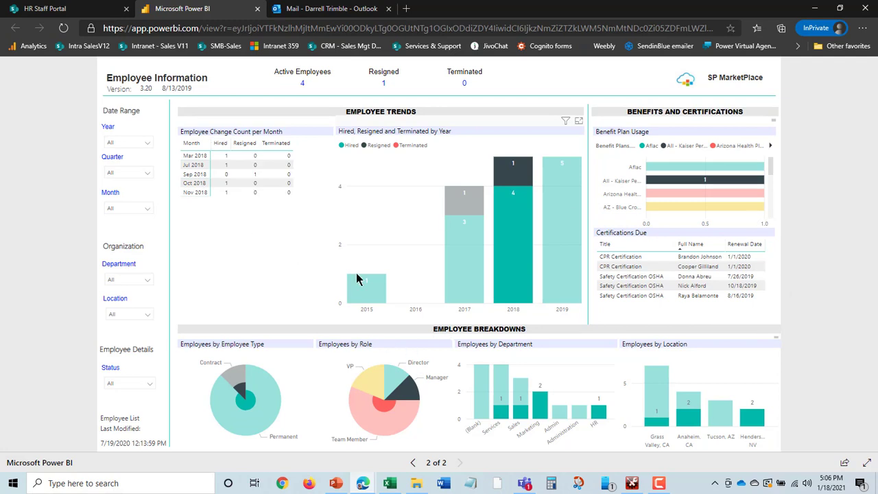
mouse_move(338, 170)
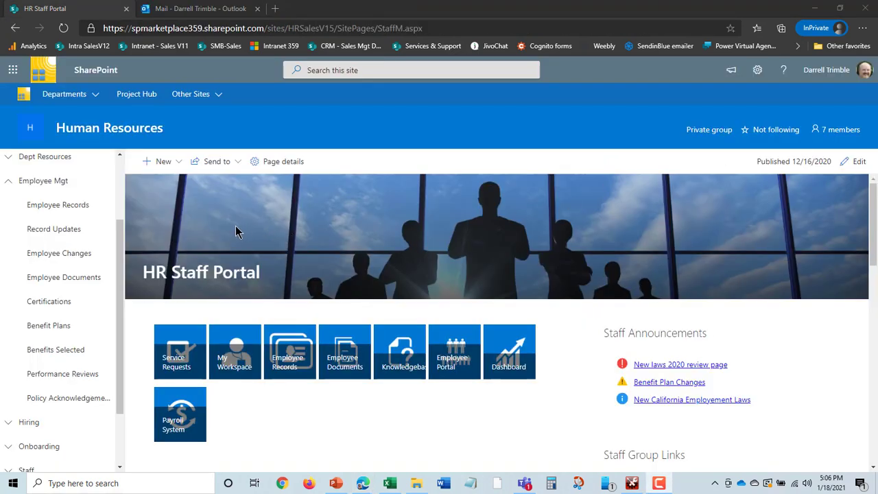
mouse_move(59, 253)
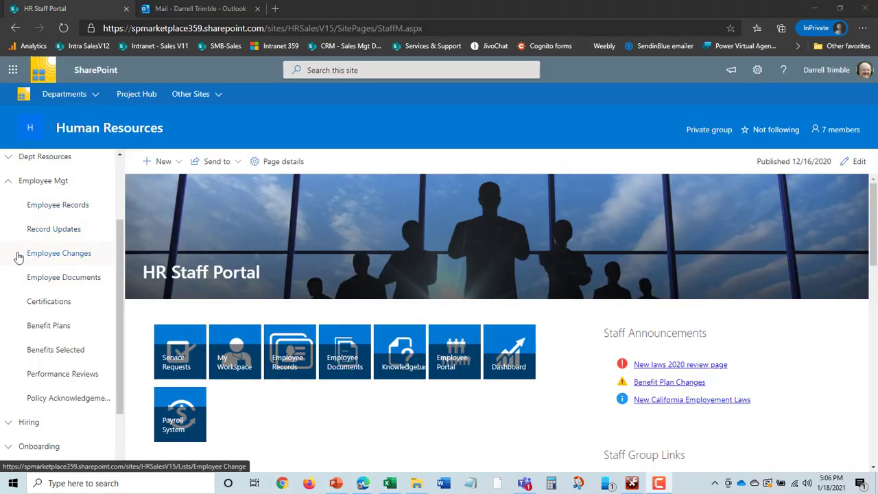
mouse_move(55, 350)
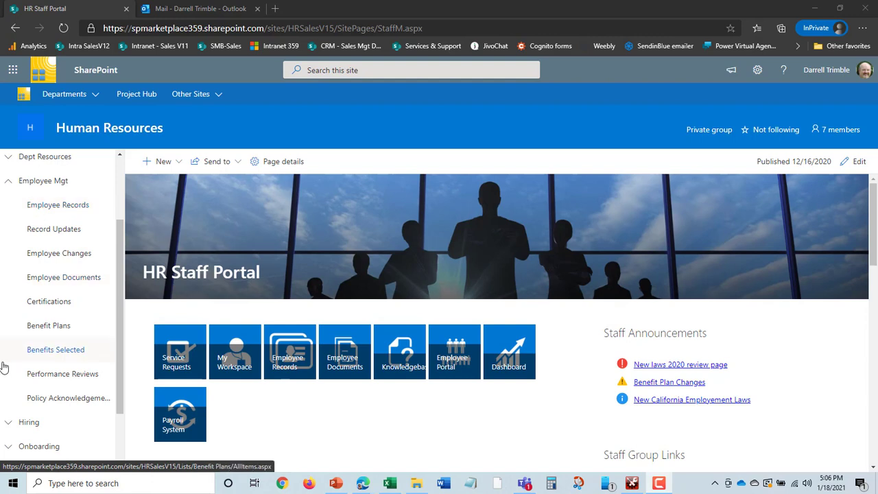
mouse_move(57, 204)
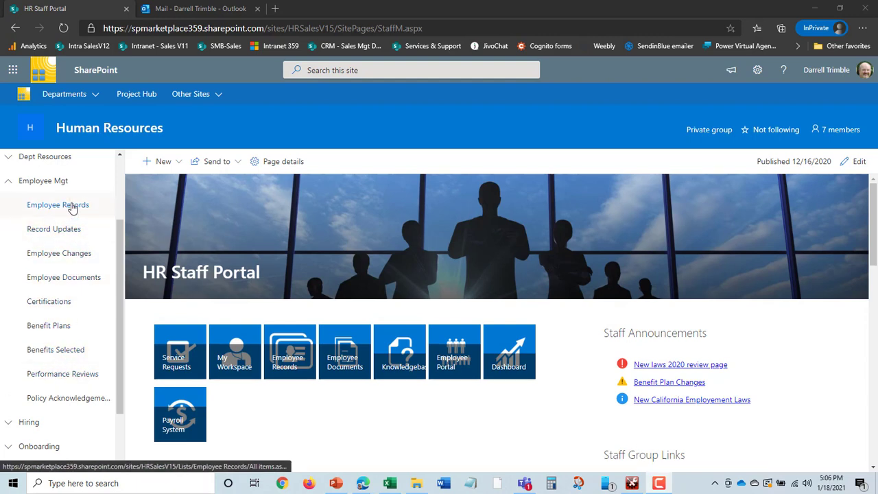
mouse_move(58, 205)
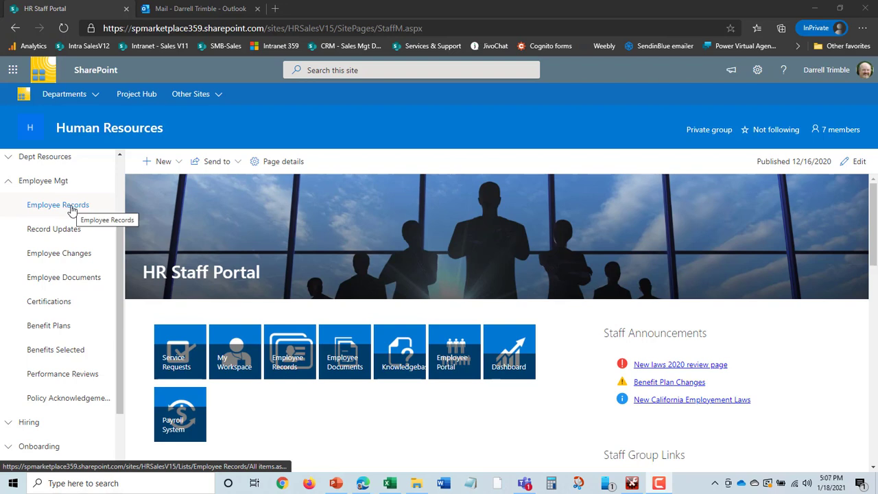
mouse_move(826, 69)
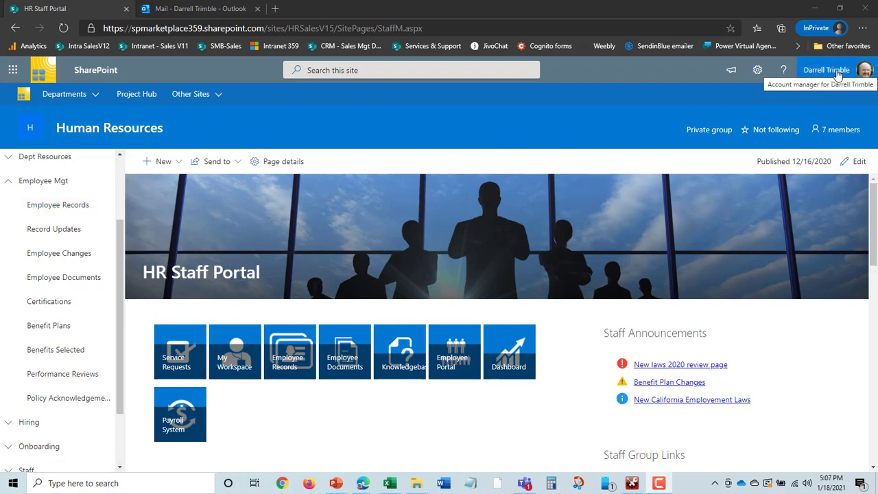
mouse_move(837, 74)
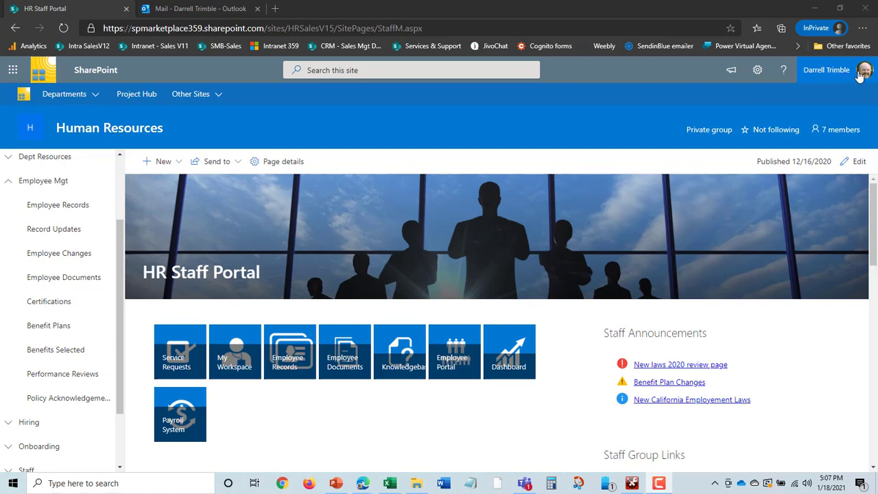
mouse_move(826, 69)
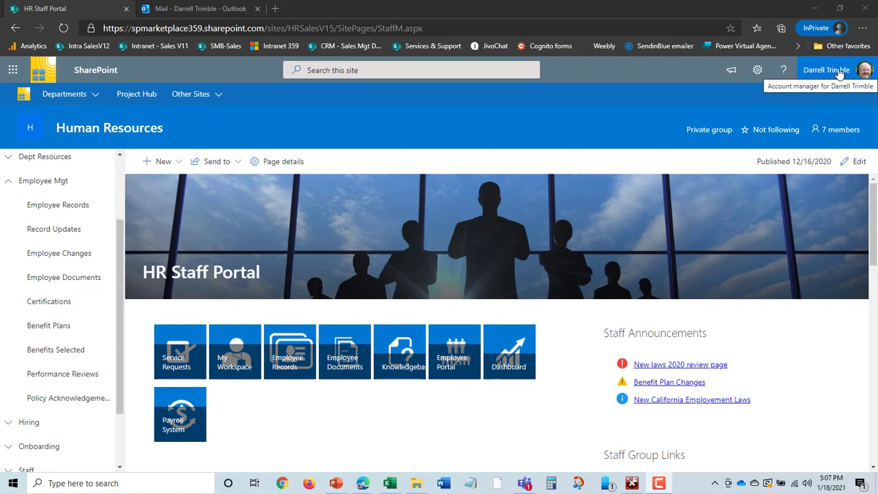
mouse_move(837, 72)
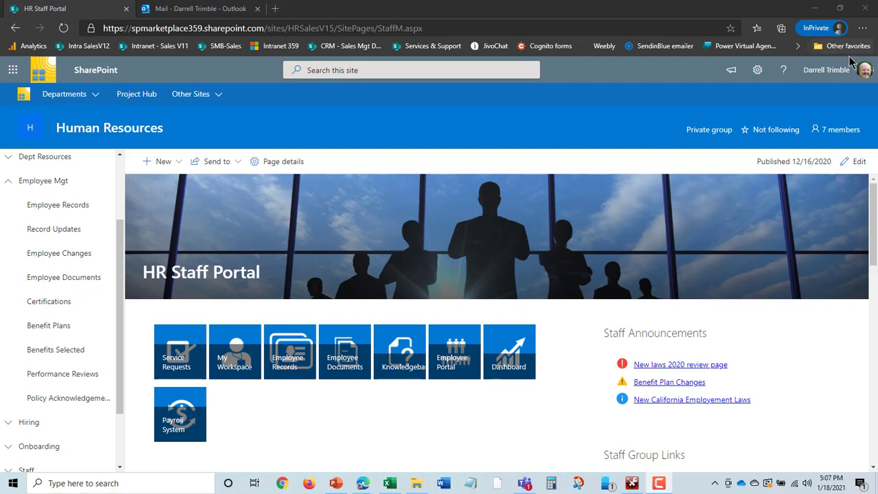
mouse_move(602, 265)
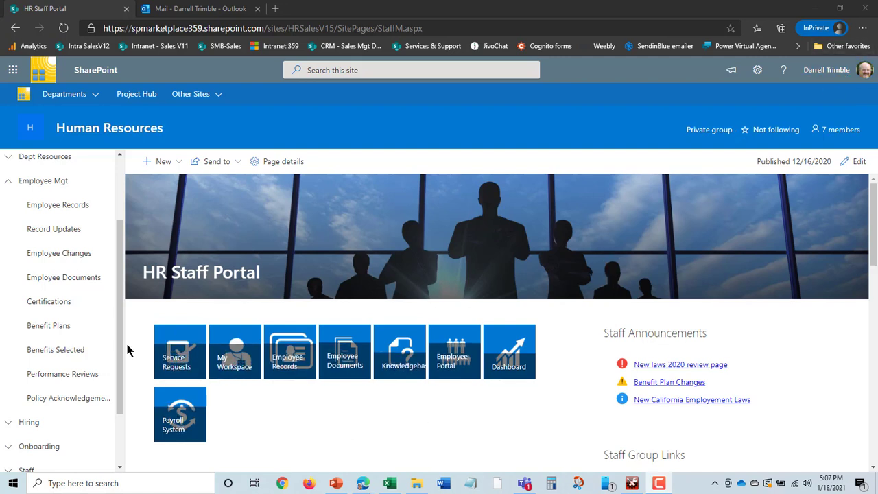
mouse_move(430, 277)
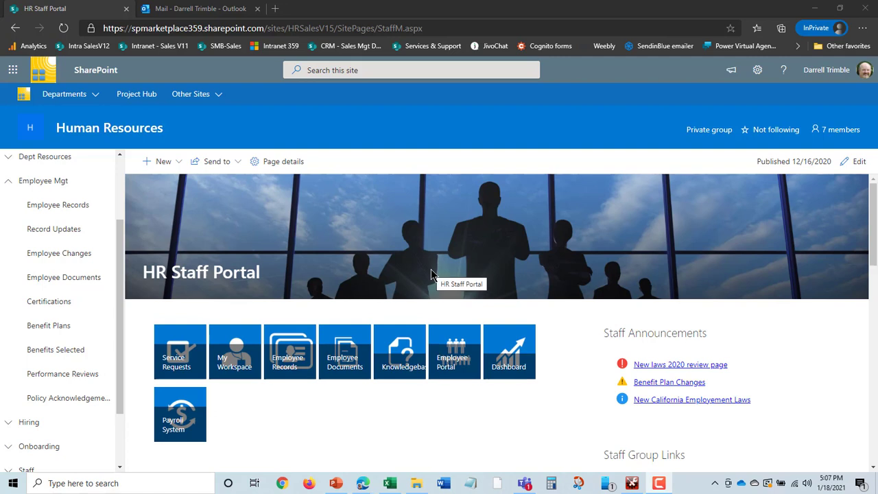
mouse_move(683, 211)
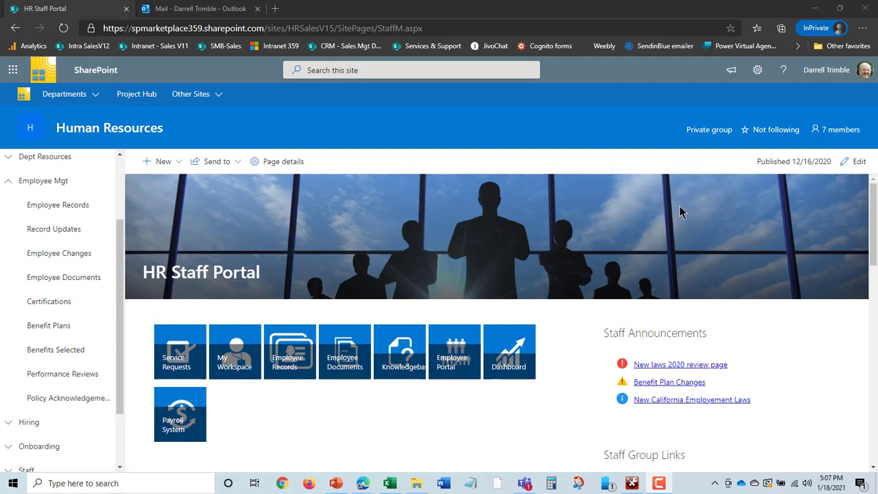
mouse_move(827, 69)
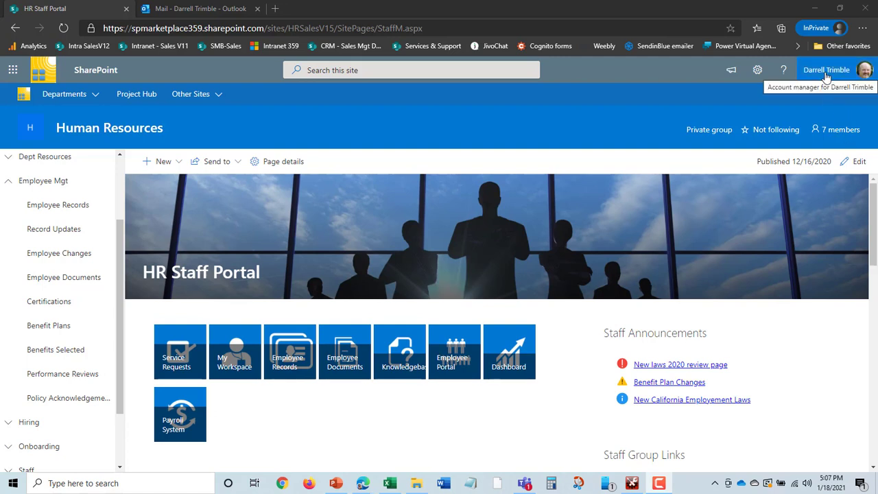
mouse_move(425, 255)
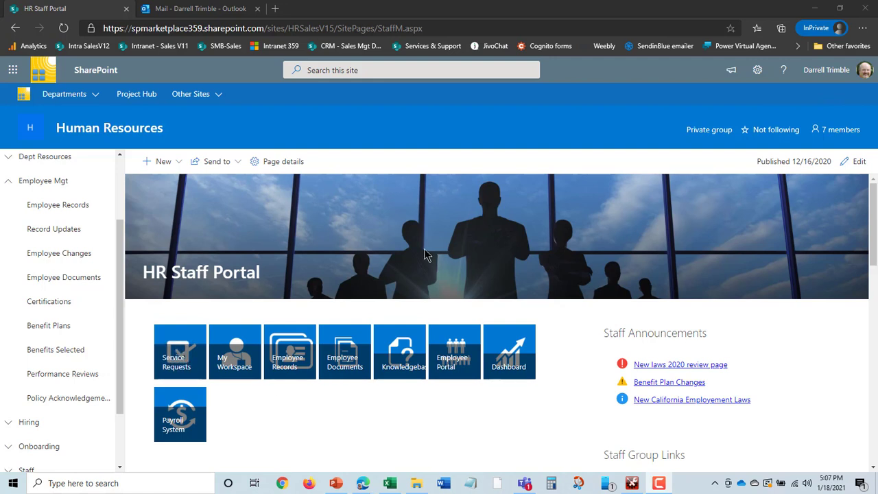
mouse_move(390, 263)
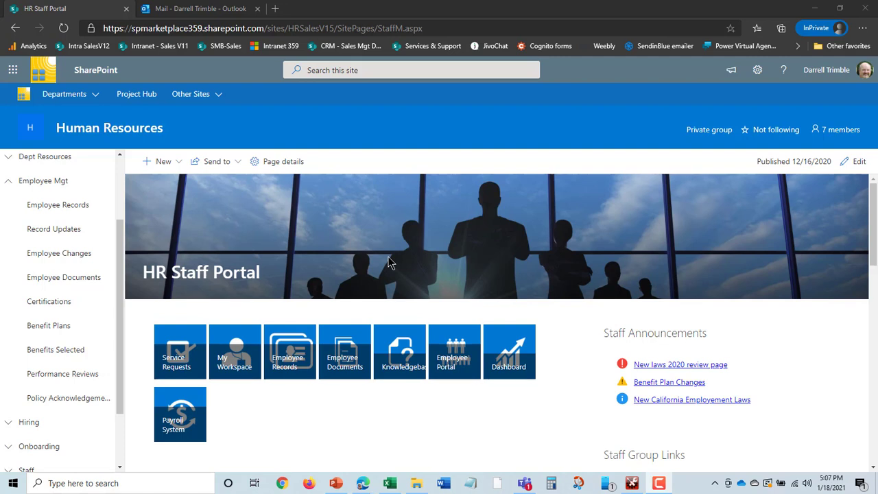
mouse_move(490, 258)
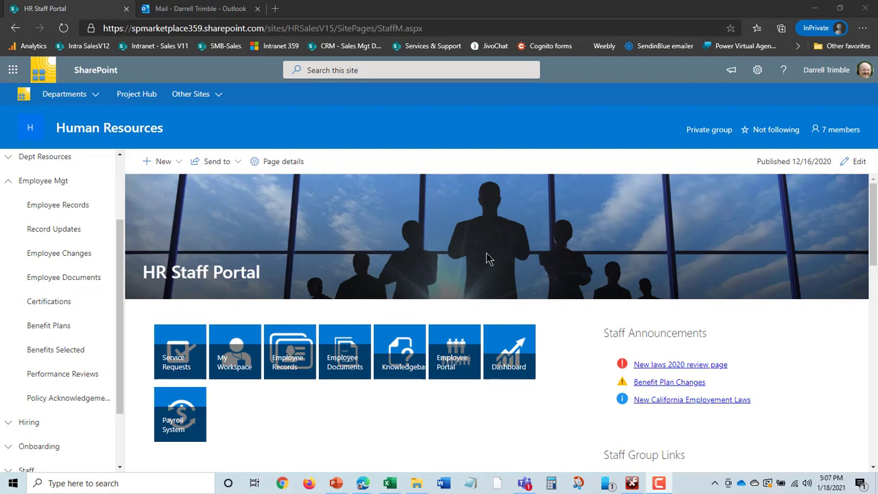
mouse_move(51, 213)
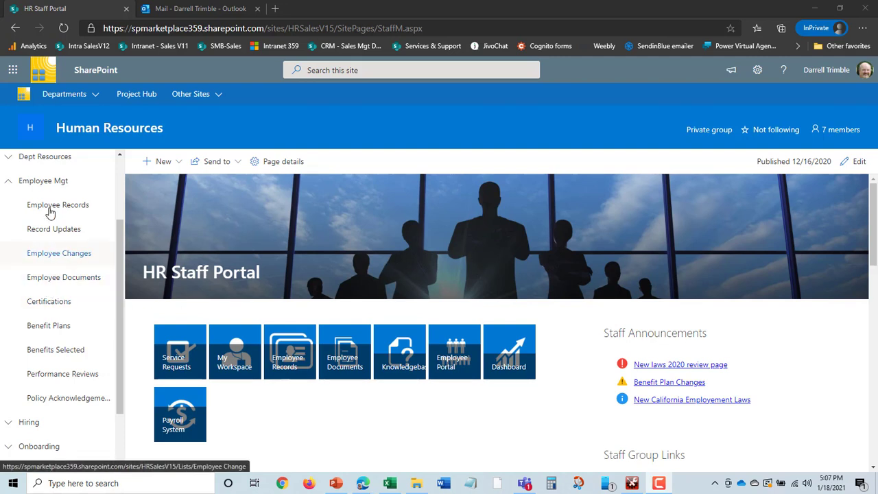
mouse_move(298, 206)
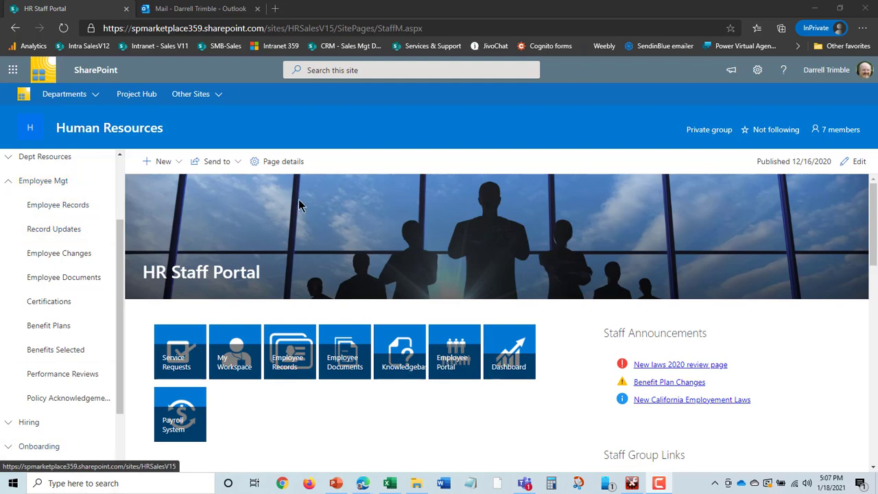